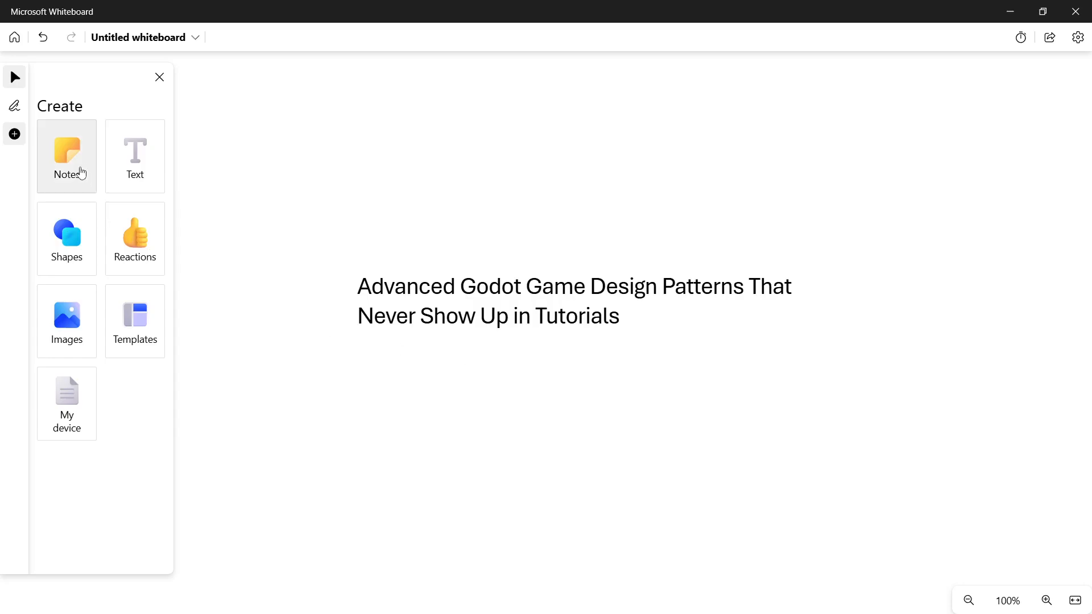
pyautogui.moveTo(330, 139)
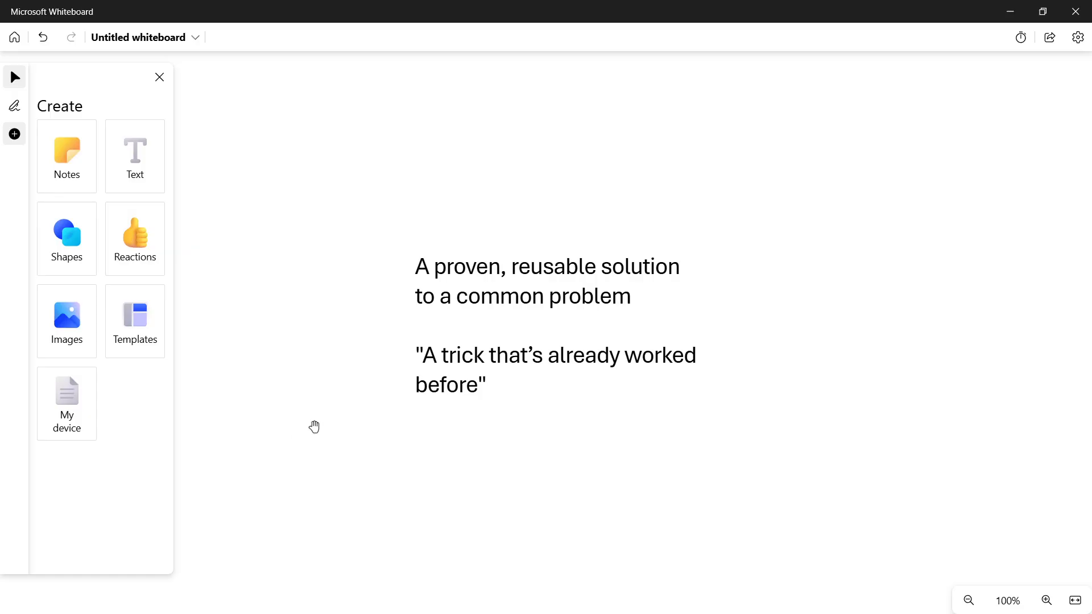
# Bring the design-pattern definition into view and pick the blue pen.
pyautogui.click(1046, 600)
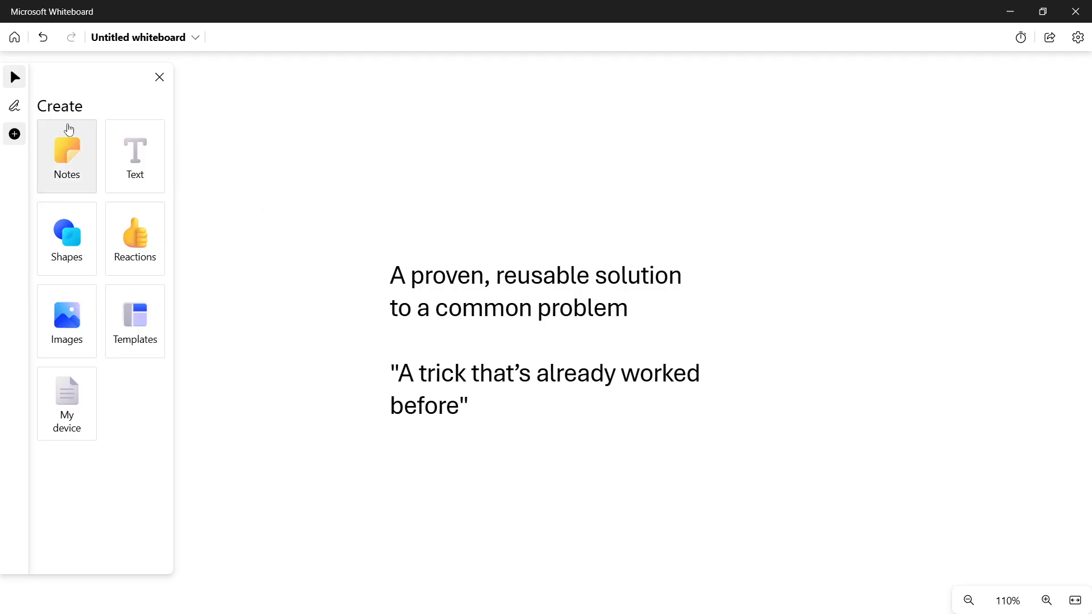
pyautogui.click(13, 104)
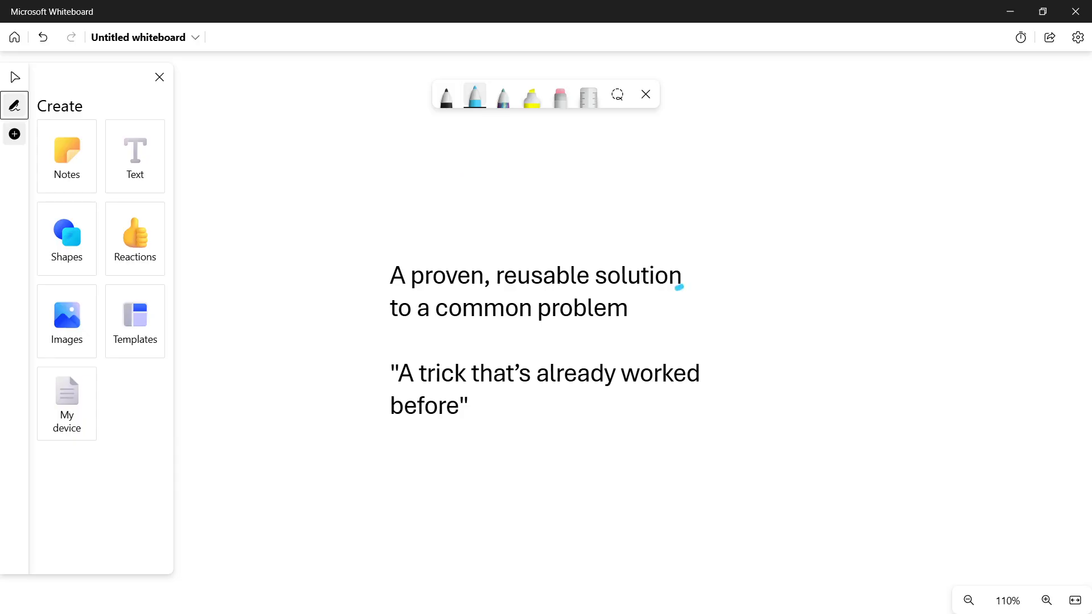
# Underline 'A proven, reusable solution' and 'to a common problem'.
pyautogui.moveTo(390, 291); pyautogui.dragTo(682, 286)
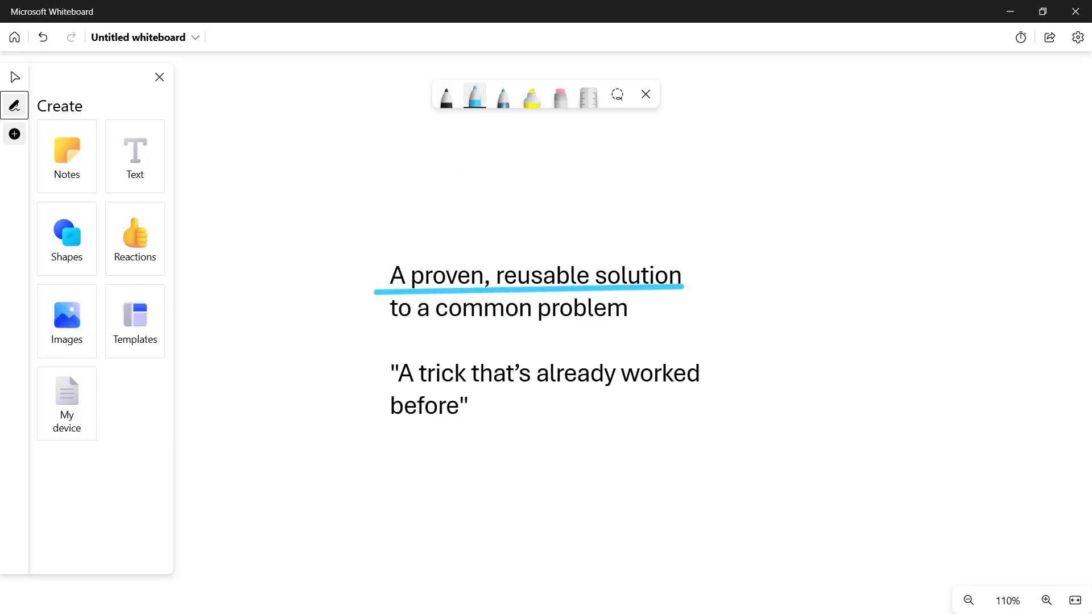
pyautogui.moveTo(387, 327); pyautogui.dragTo(637, 321)
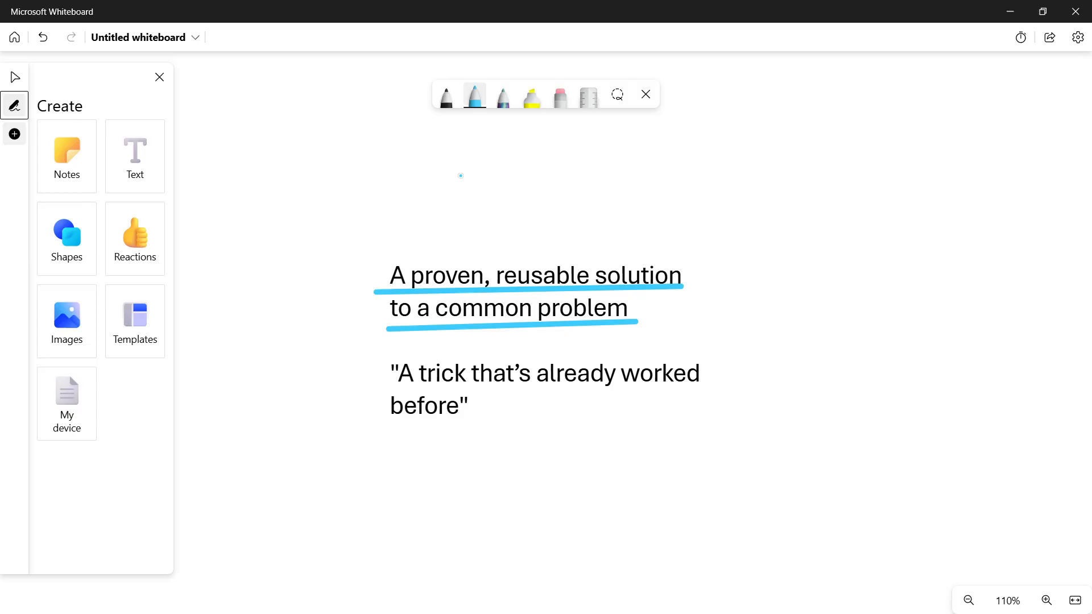
# Box 'common problem' in green and draw an arrow toward the reusable-code note.
pyautogui.click(474, 95)
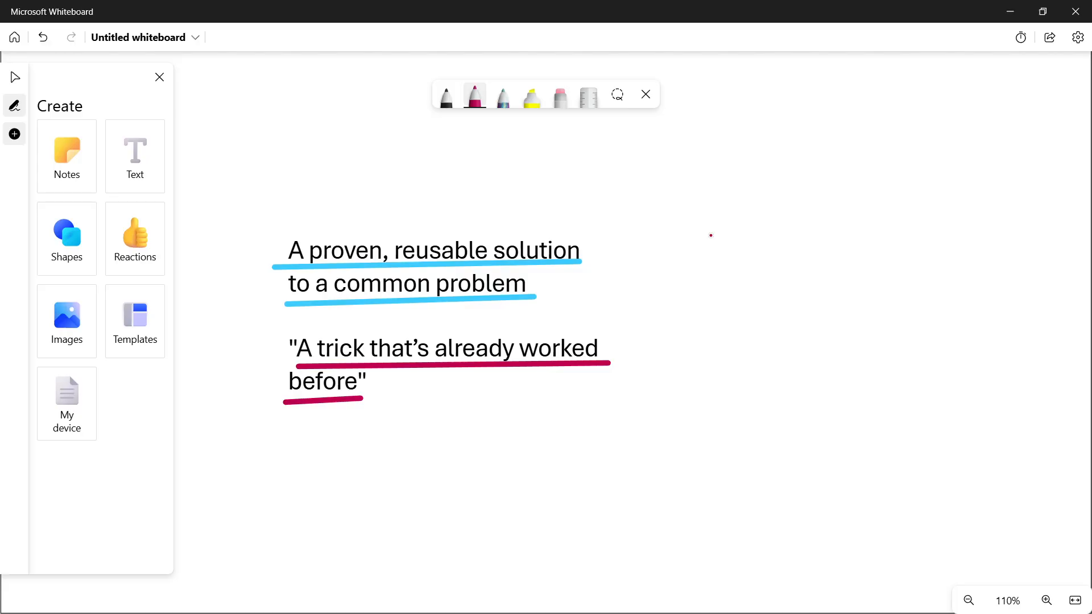
pyautogui.click(476, 94)
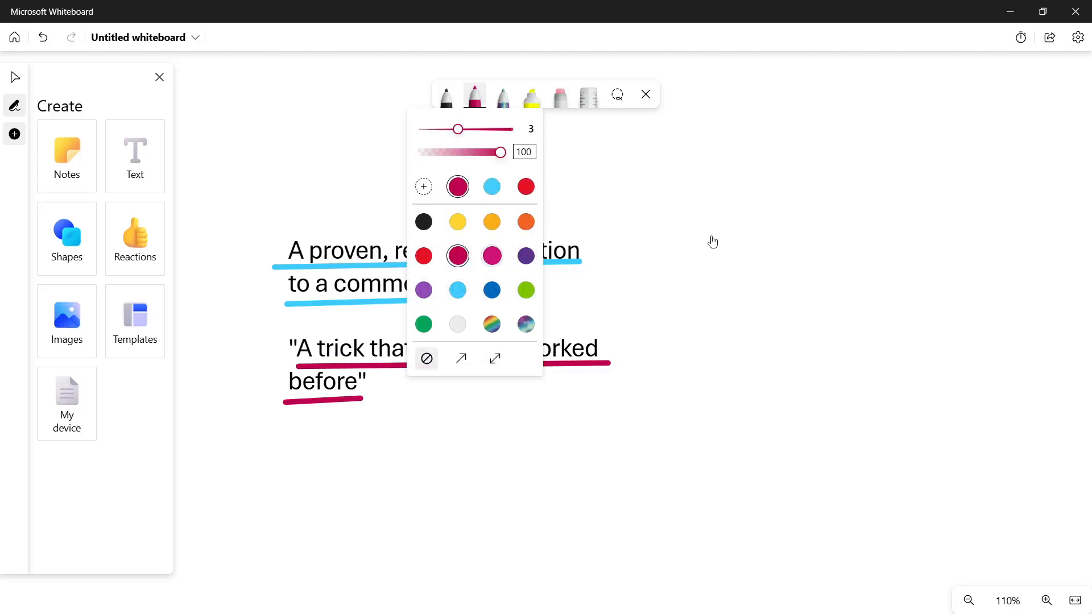
pyautogui.click(526, 290)
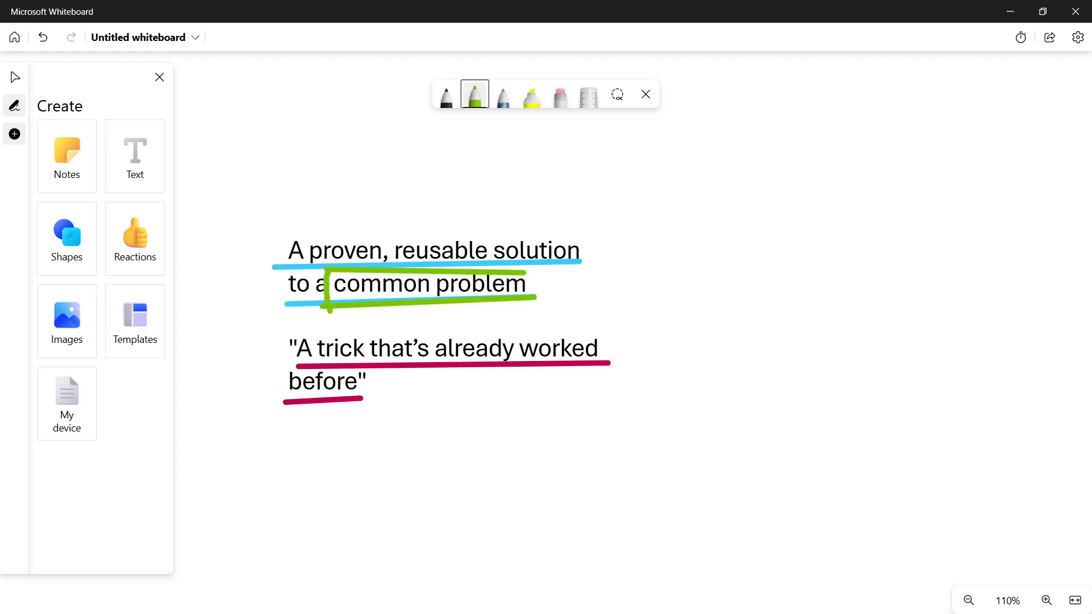
pyautogui.moveTo(519, 299); pyautogui.dragTo(600, 270)
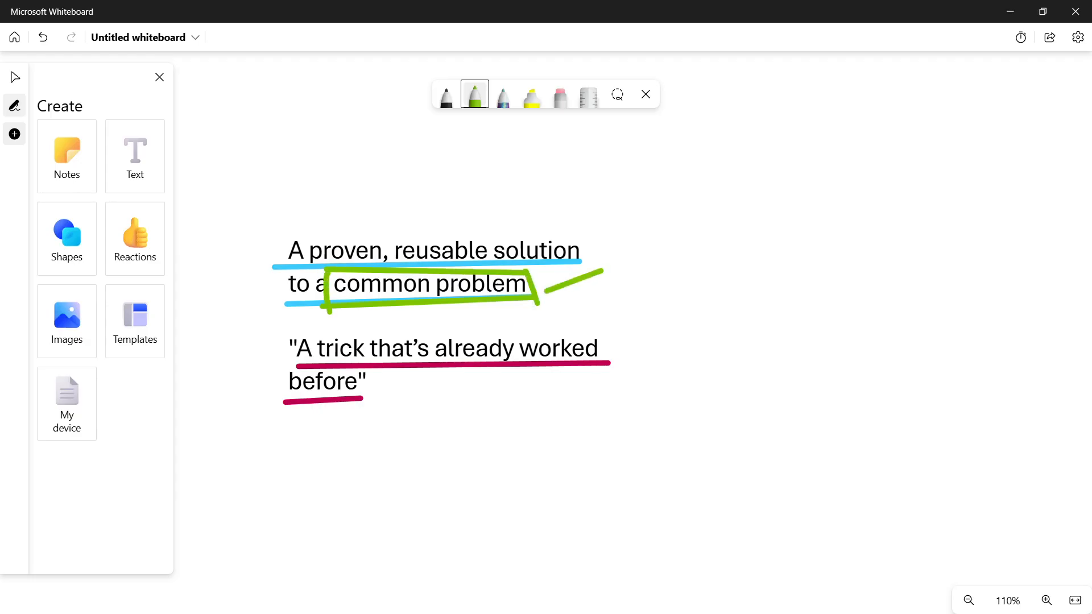
pyautogui.moveTo(535, 299); pyautogui.dragTo(647, 262)
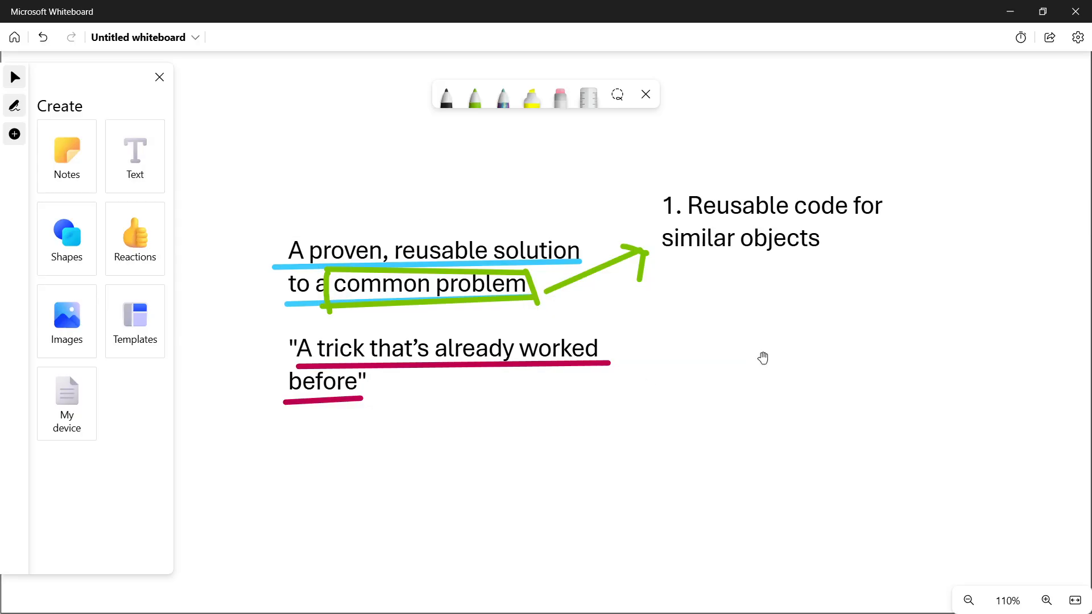
pyautogui.moveTo(764, 324)
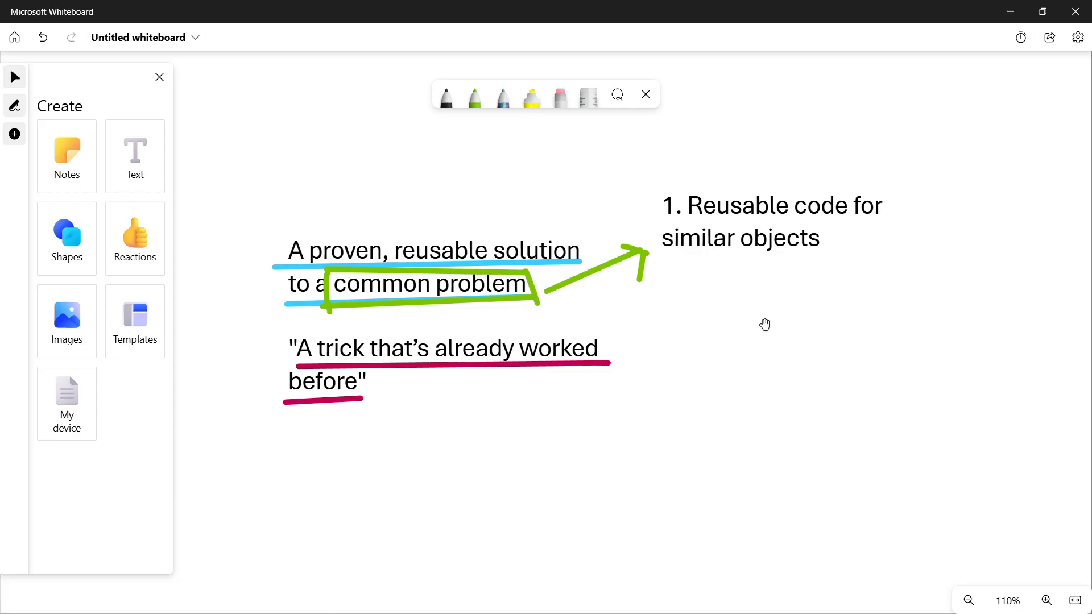
# Draw a green arrow down from the reusable-code note and label 'Animal' beneath it.
pyautogui.moveTo(764, 324); pyautogui.dragTo(522, 383)
pyautogui.write('Polymorphism')
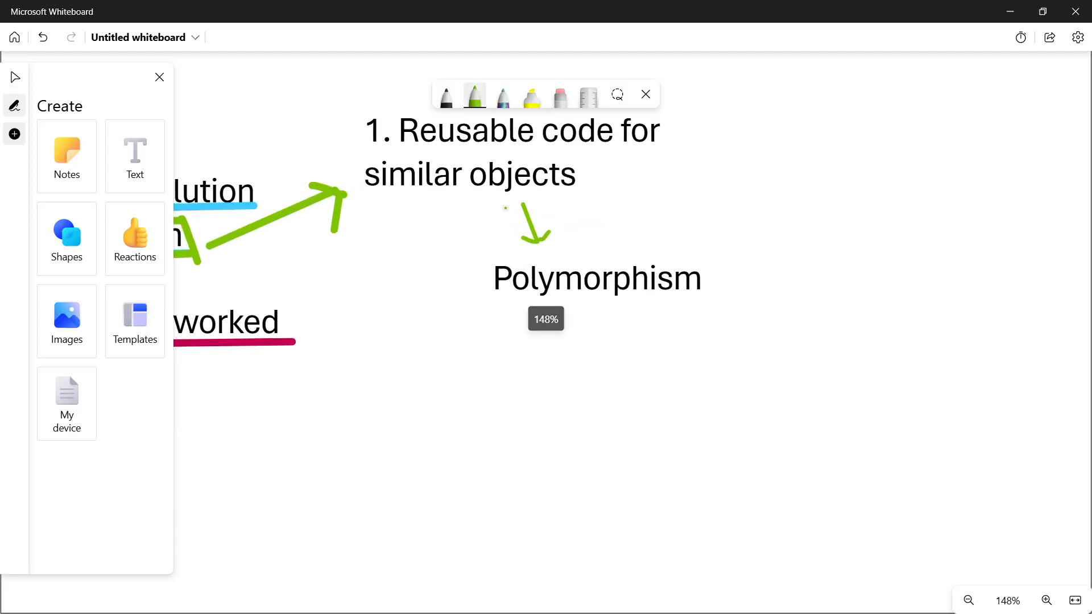
pyautogui.click(474, 94)
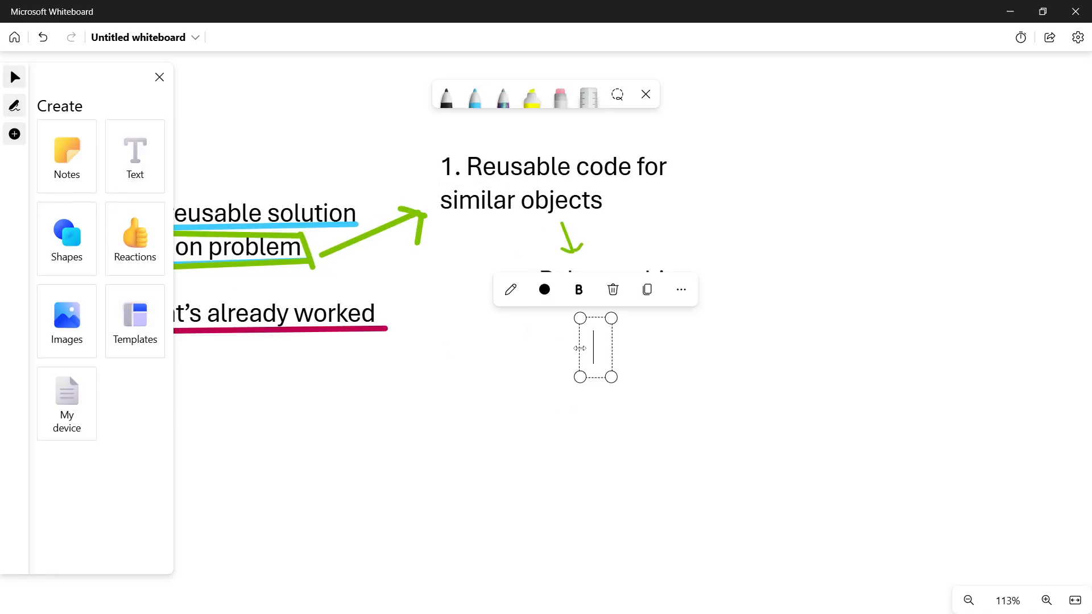
pyautogui.write('Animal')
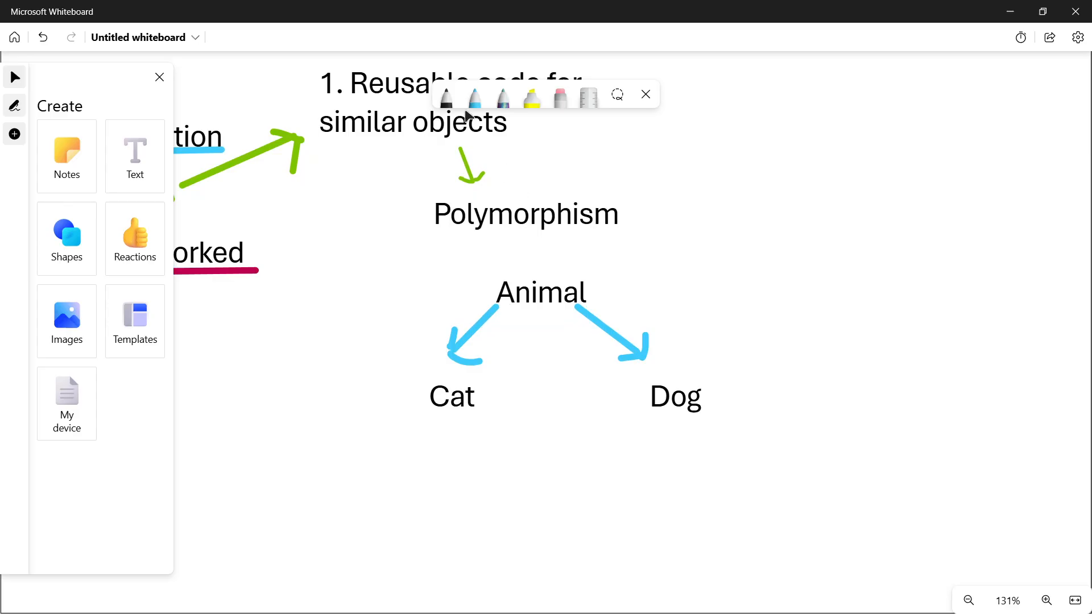
# Draw a long blue line beneath Cat and Dog.
pyautogui.click(966, 601)
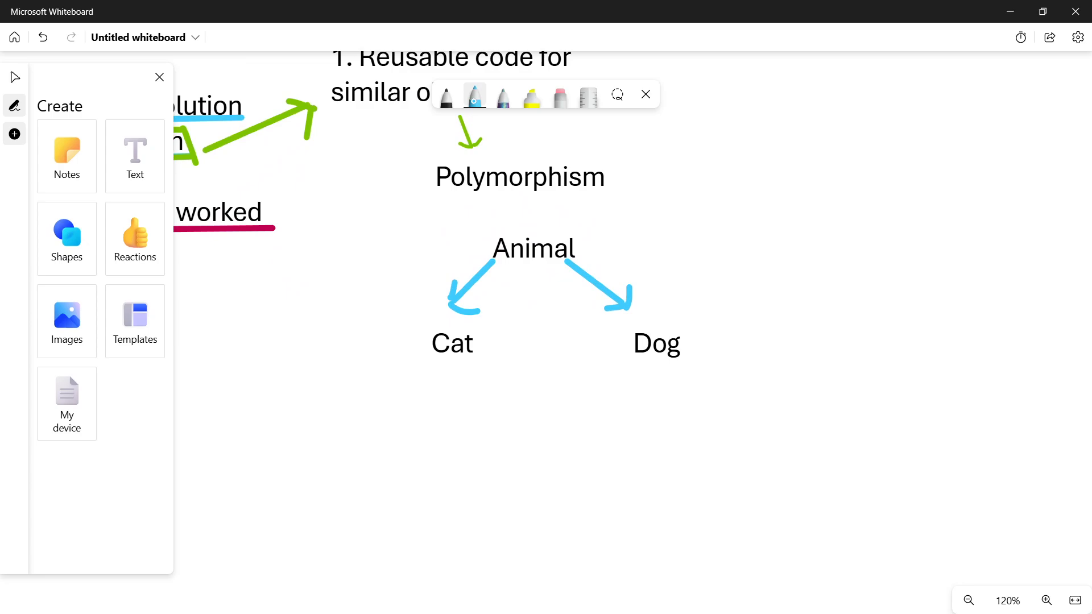
pyautogui.moveTo(361, 426); pyautogui.dragTo(712, 430)
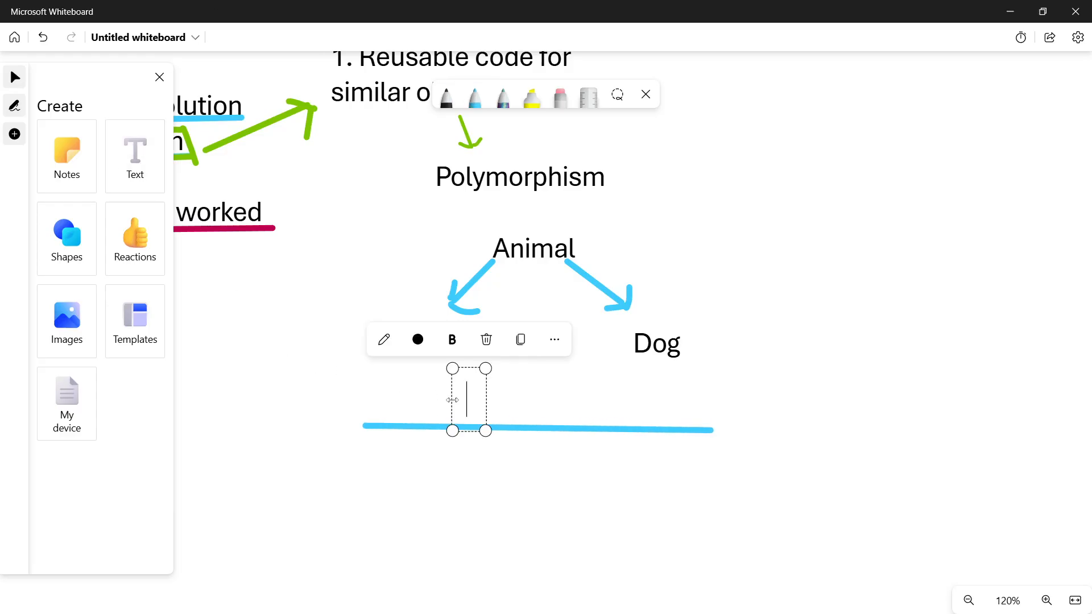
# List the traits 'They move', 'have N legs' and 'They greet' split across the blue line.
pyautogui.write('- They have N')
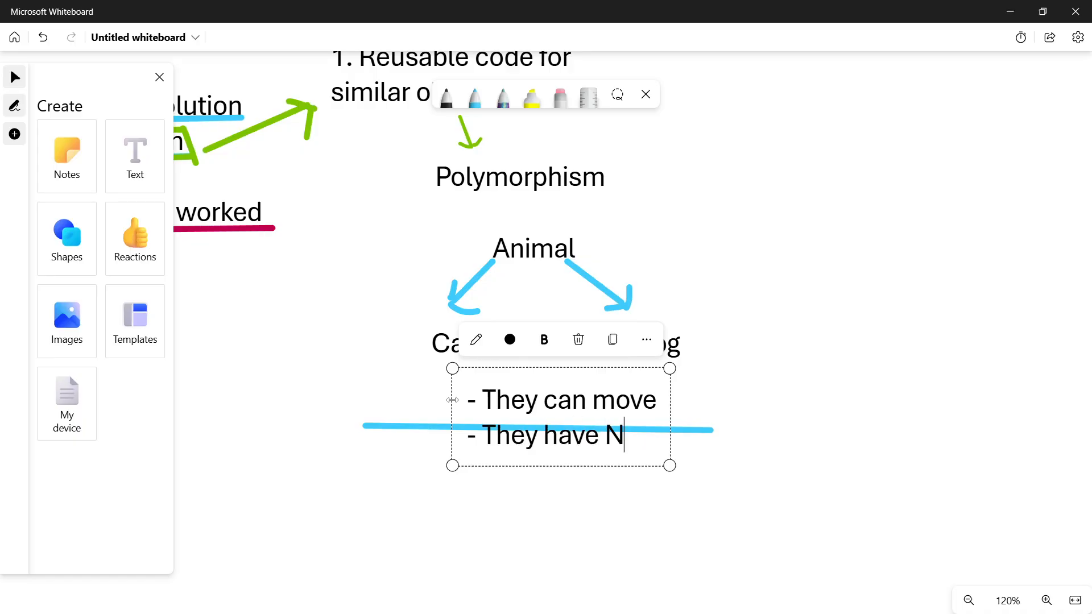
pyautogui.write('legs')
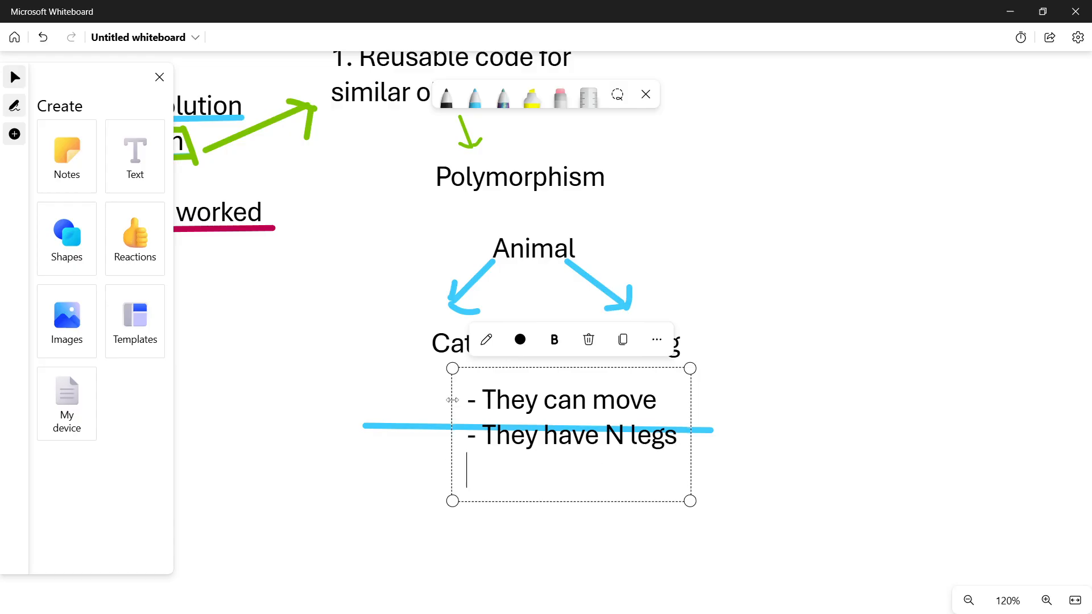
pyautogui.write('- They greet')
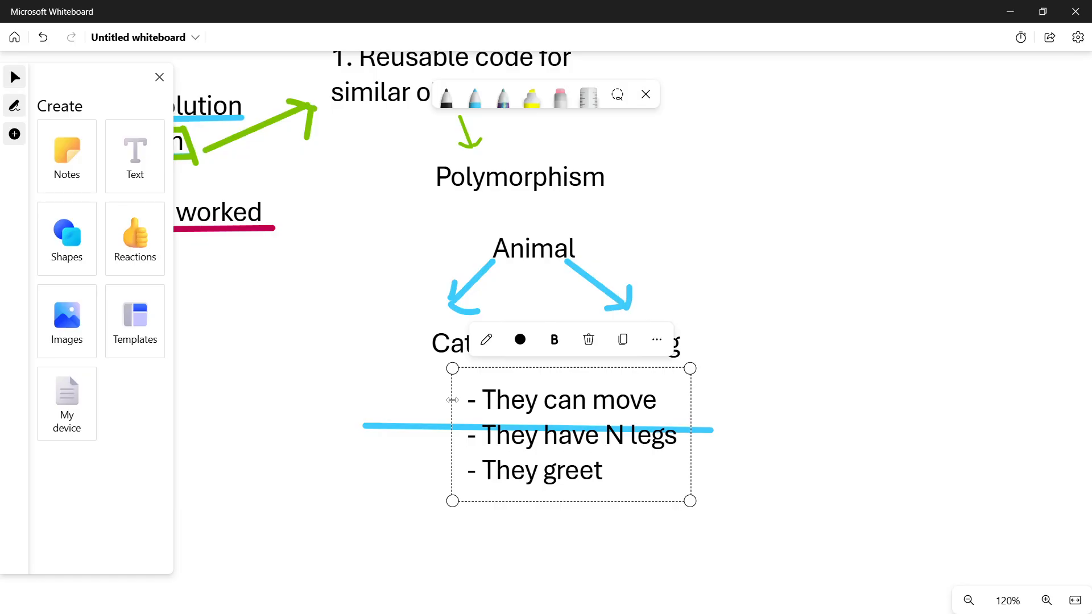
pyautogui.doubleClick(570, 470)
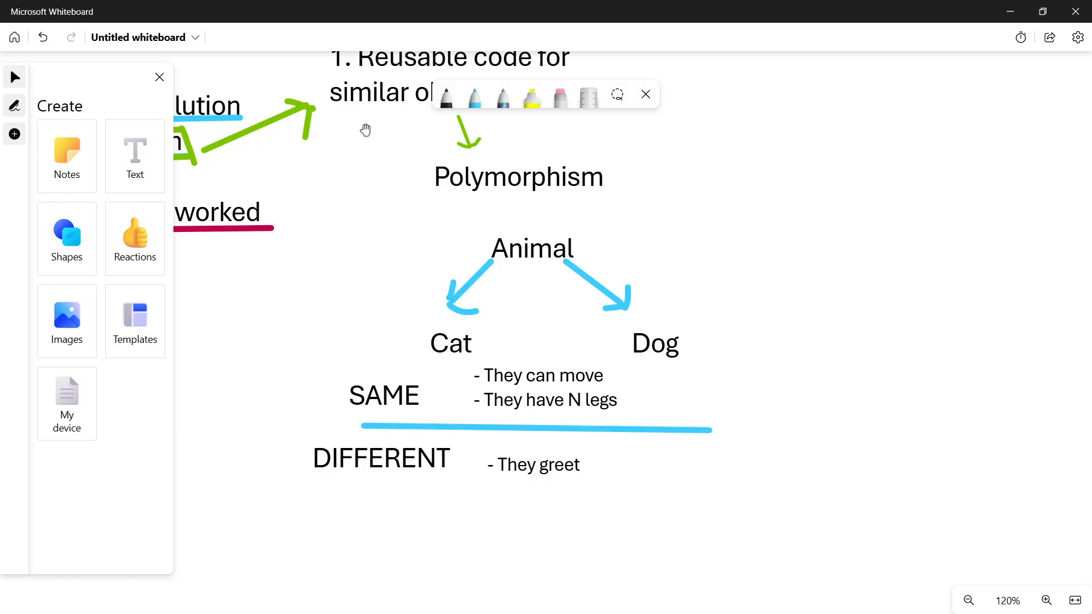
pyautogui.click(476, 95)
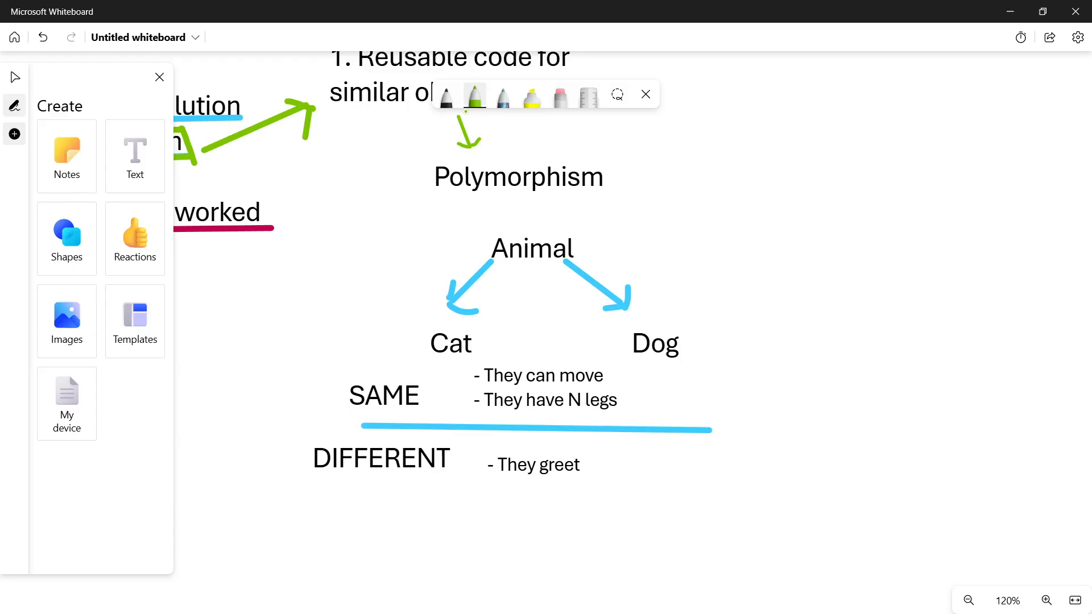
# Draw a curved green arrow from Animal down to SAME.
pyautogui.moveTo(423, 266); pyautogui.dragTo(494, 238)
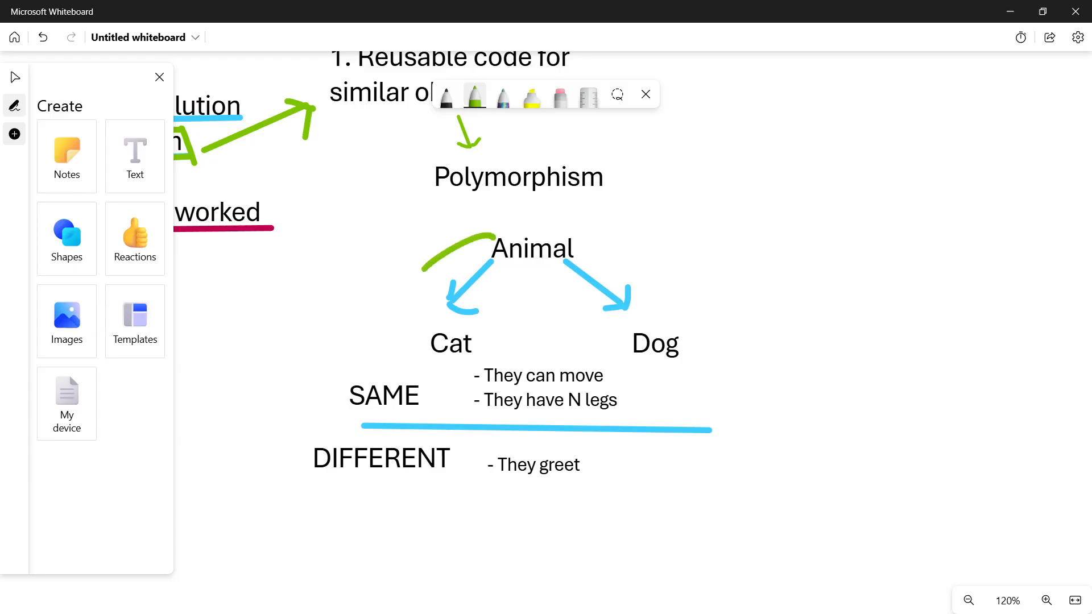
pyautogui.moveTo(488, 240); pyautogui.dragTo(396, 377)
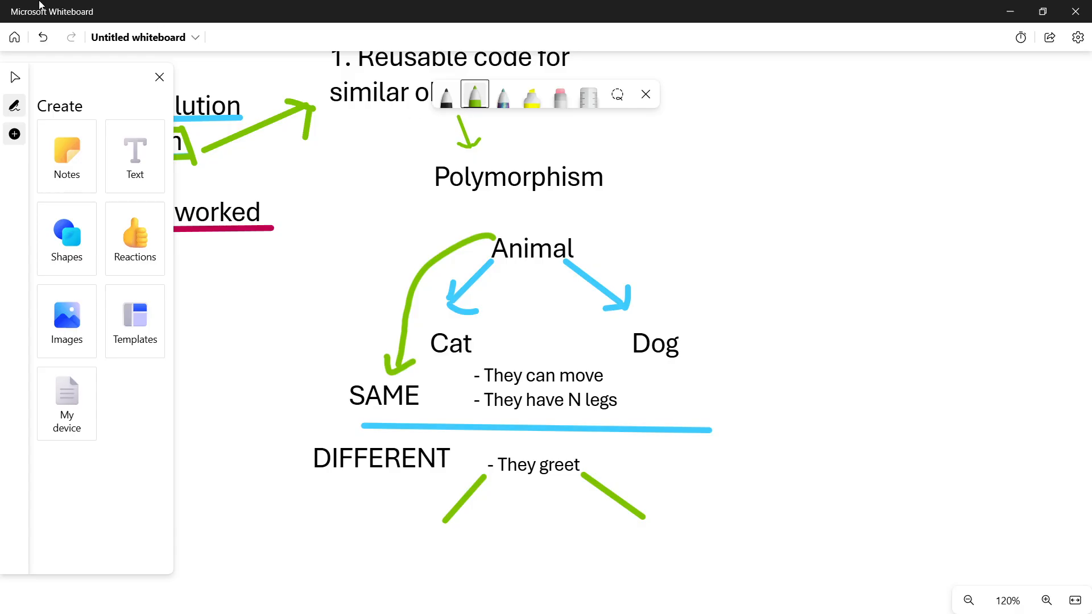
# Label the 'They greet' branches 'Miau' and 'Wow' and select the shared-traits list.
pyautogui.write('Mi')
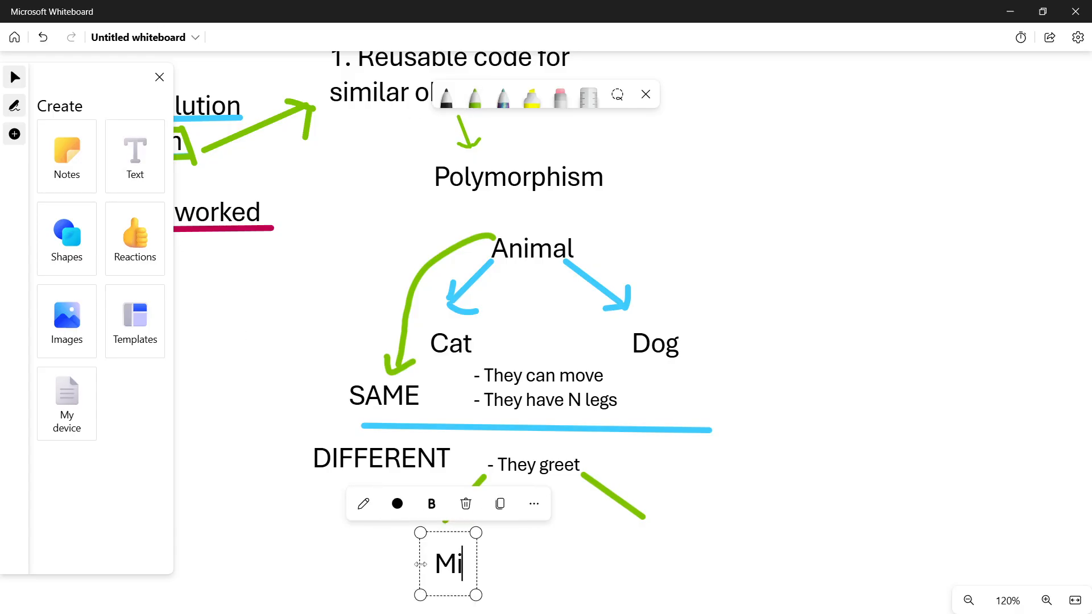
pyautogui.write('au')
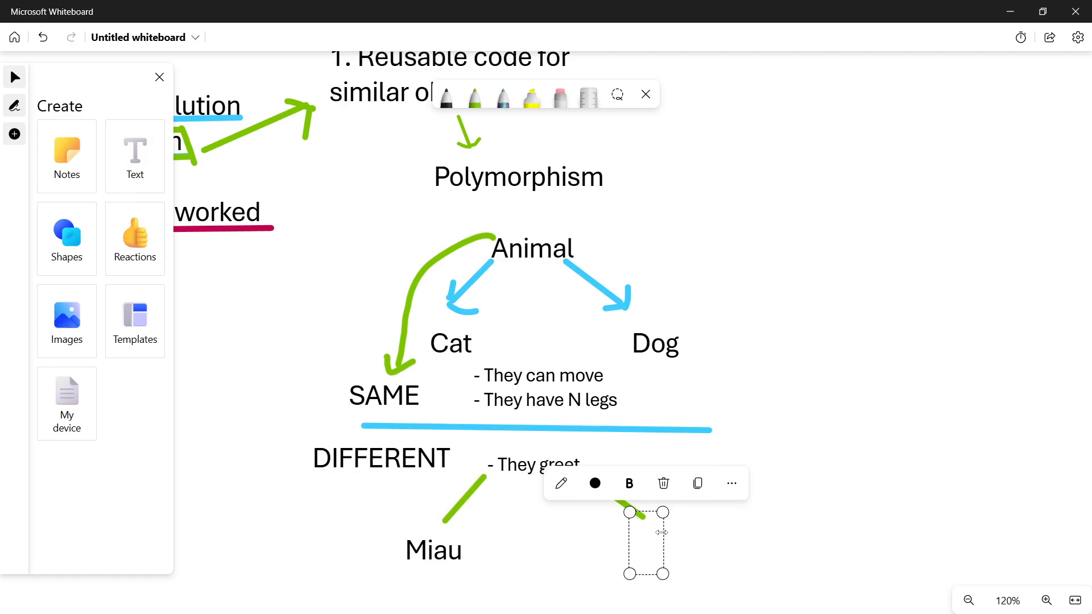
pyautogui.write('Wow')
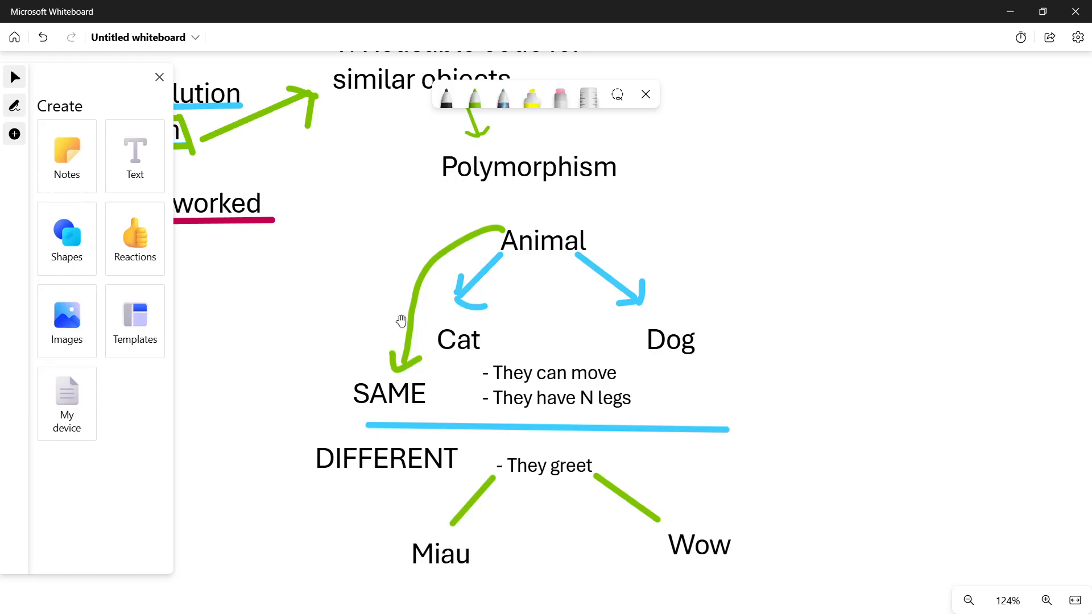
pyautogui.click(457, 340)
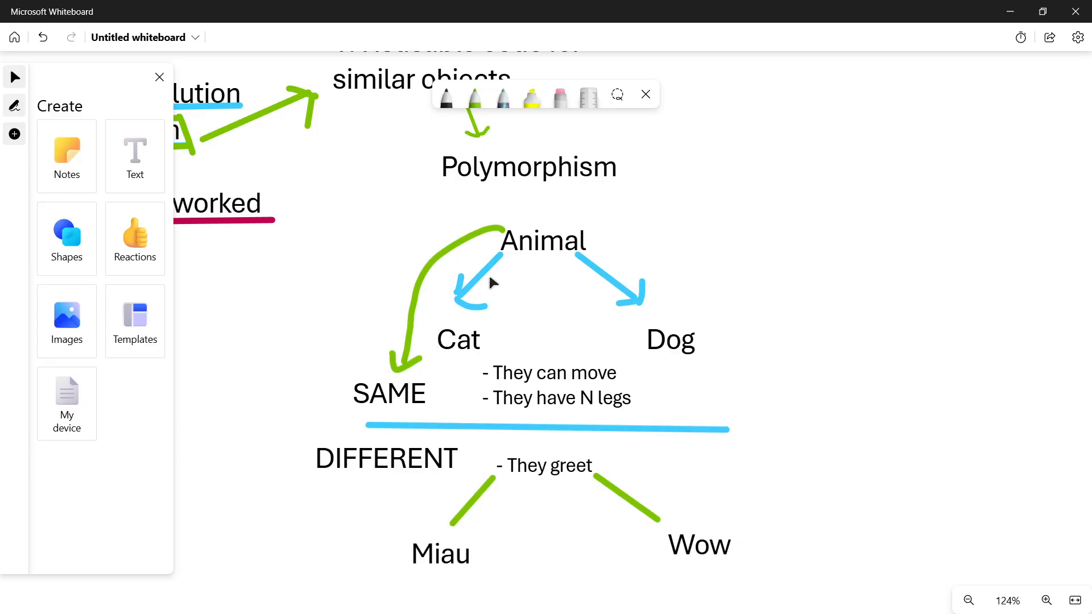
pyautogui.click(541, 240)
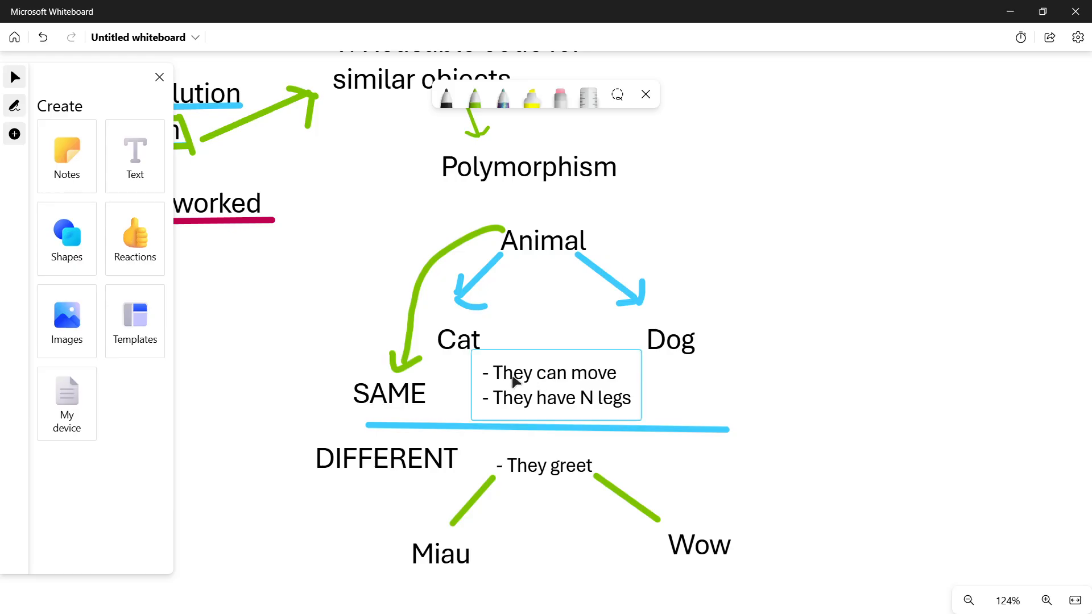
pyautogui.moveTo(615, 392)
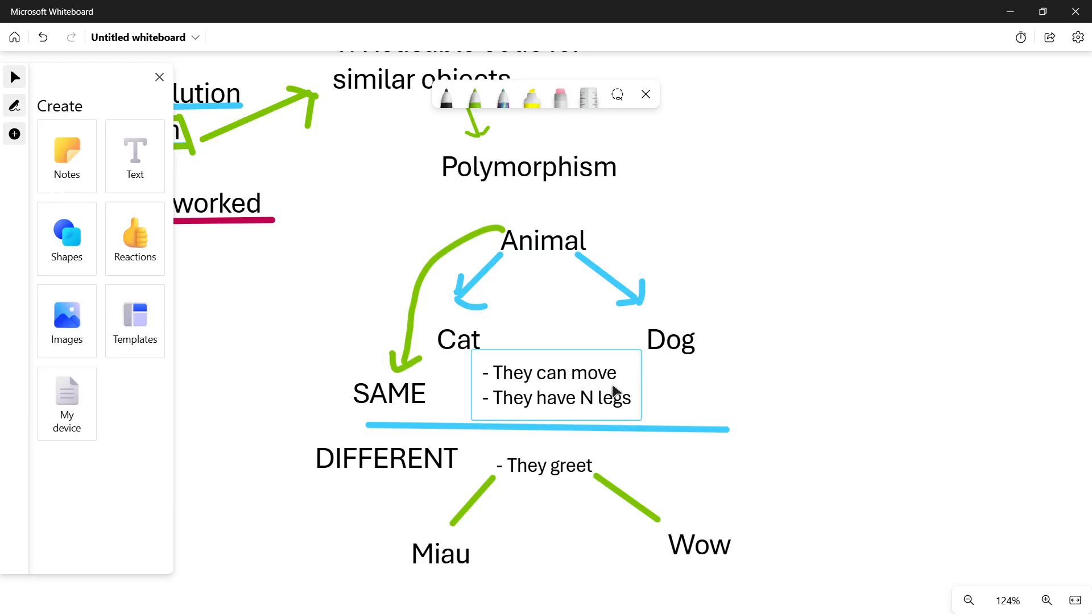
pyautogui.moveTo(599, 399)
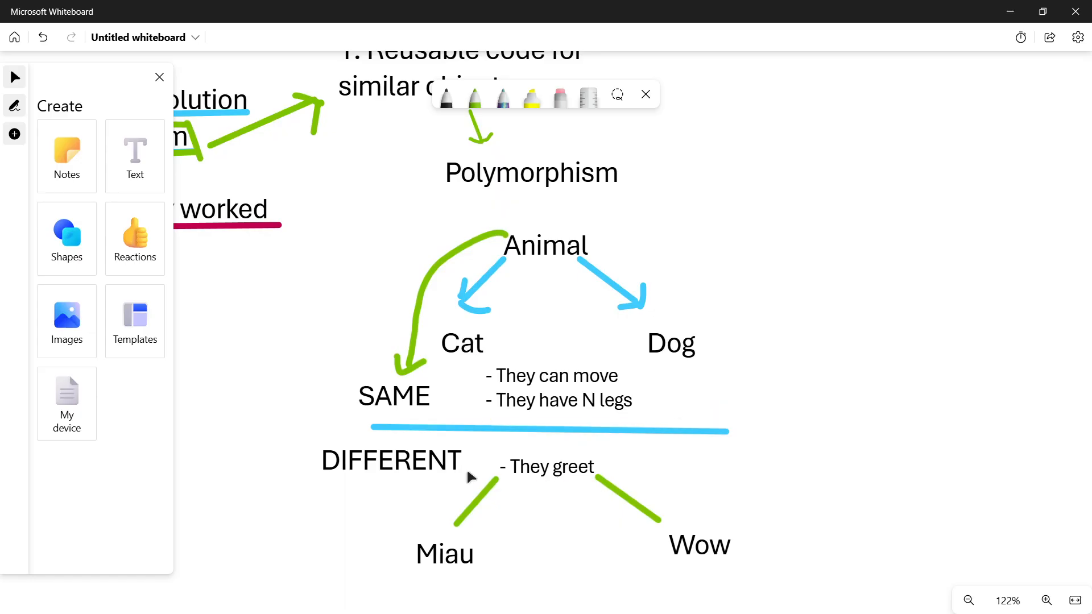
pyautogui.moveTo(730, 591)
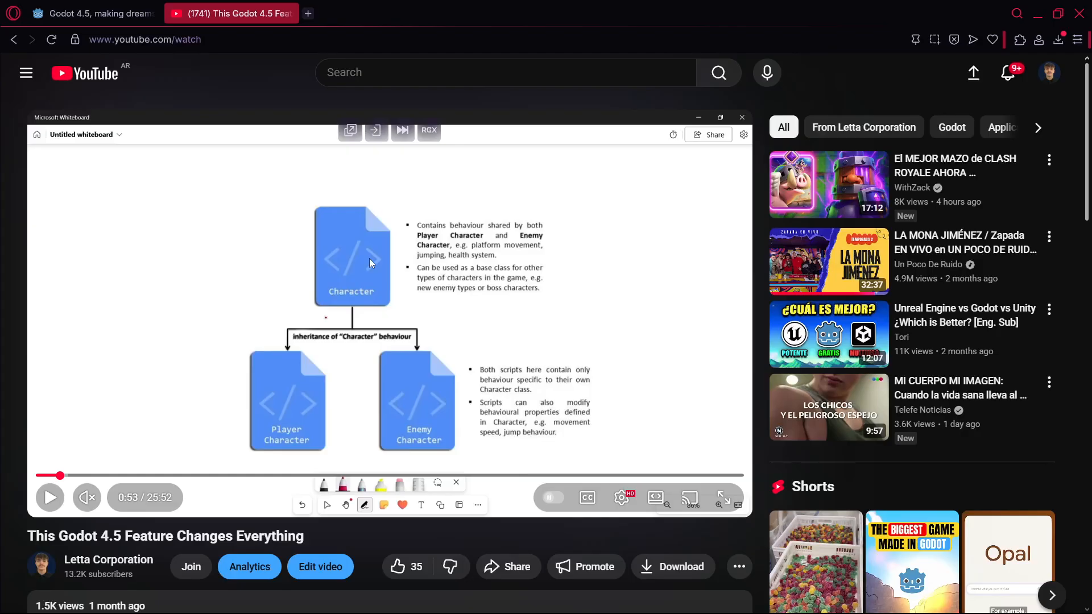
# Scroll the YouTube page with the video paused at 0:53 on the Character diagram.
pyautogui.scroll(-3)
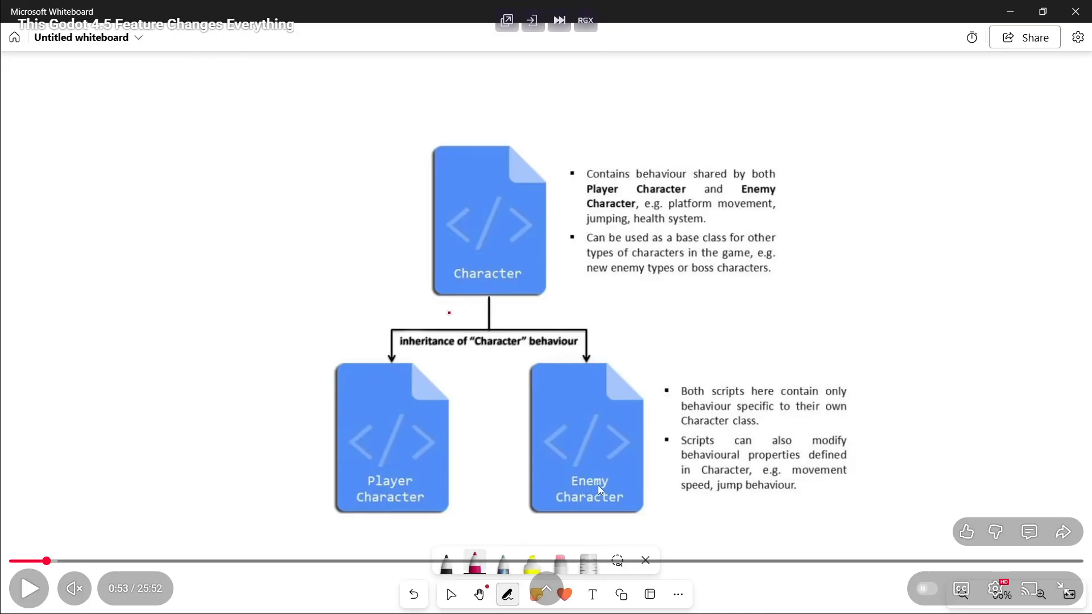
pyautogui.moveTo(617, 176)
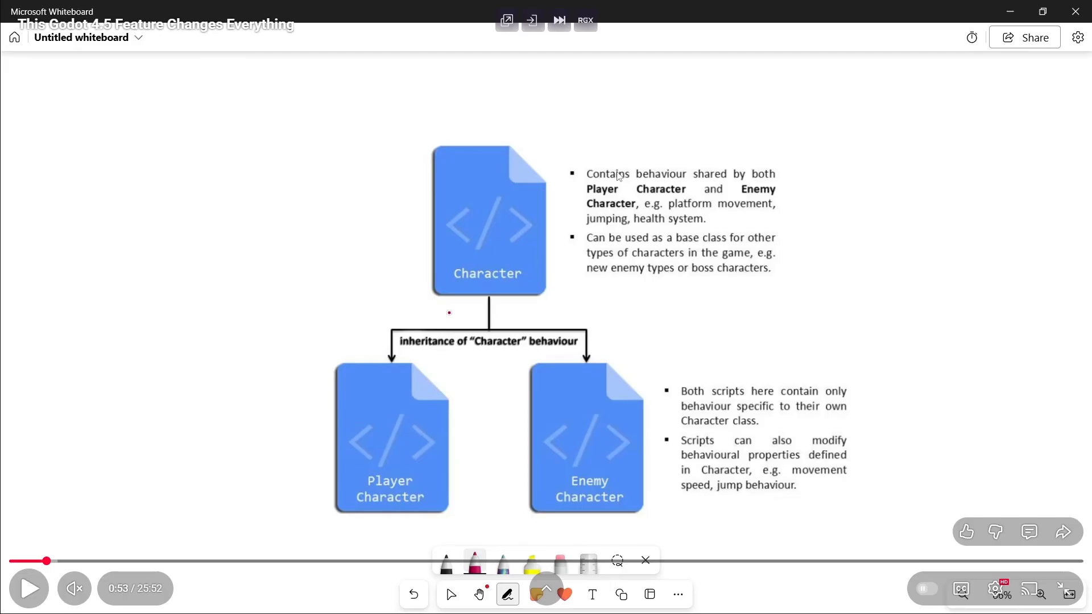
pyautogui.moveTo(370, 442)
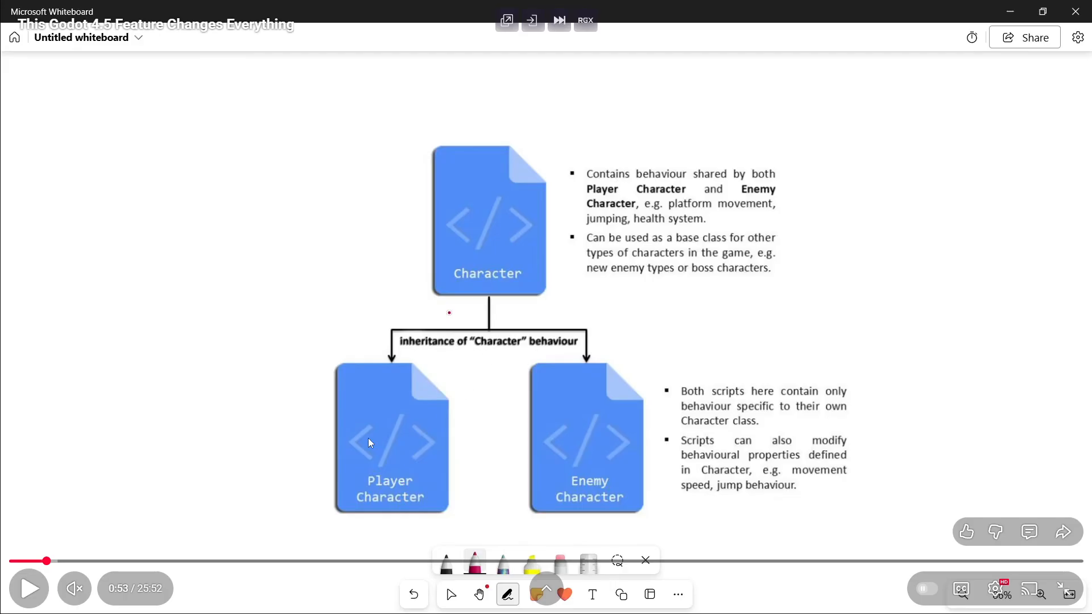
pyautogui.moveTo(700, 222)
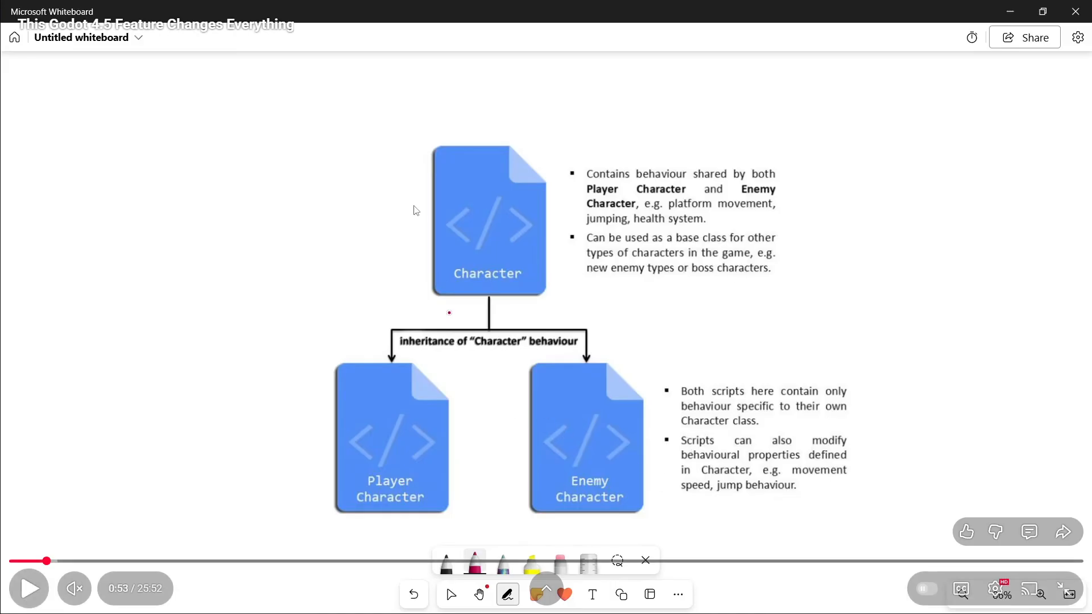
pyautogui.moveTo(796, 472)
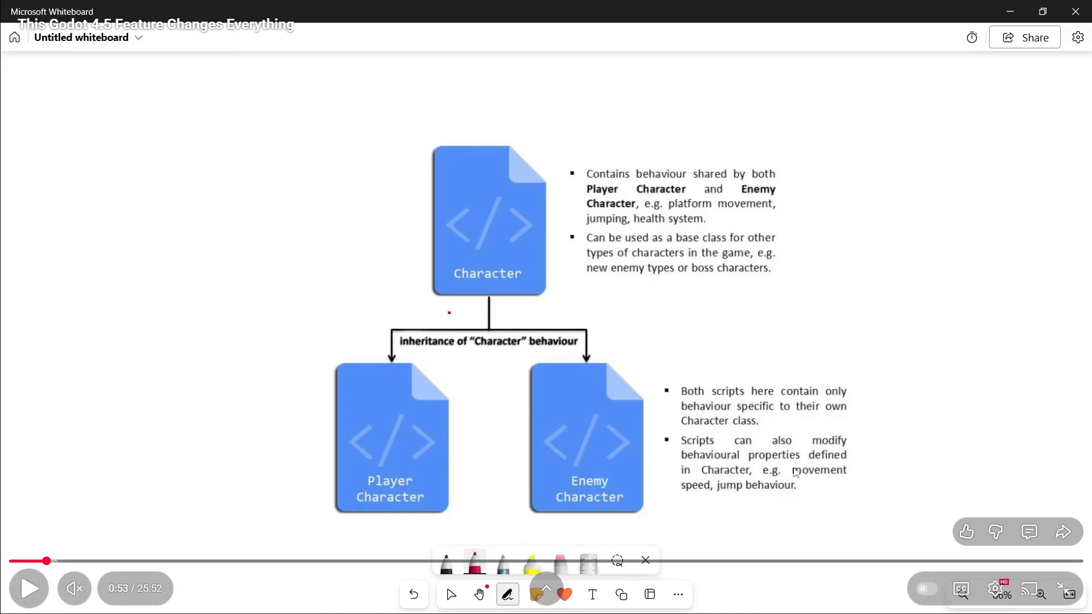
pyautogui.moveTo(760, 465)
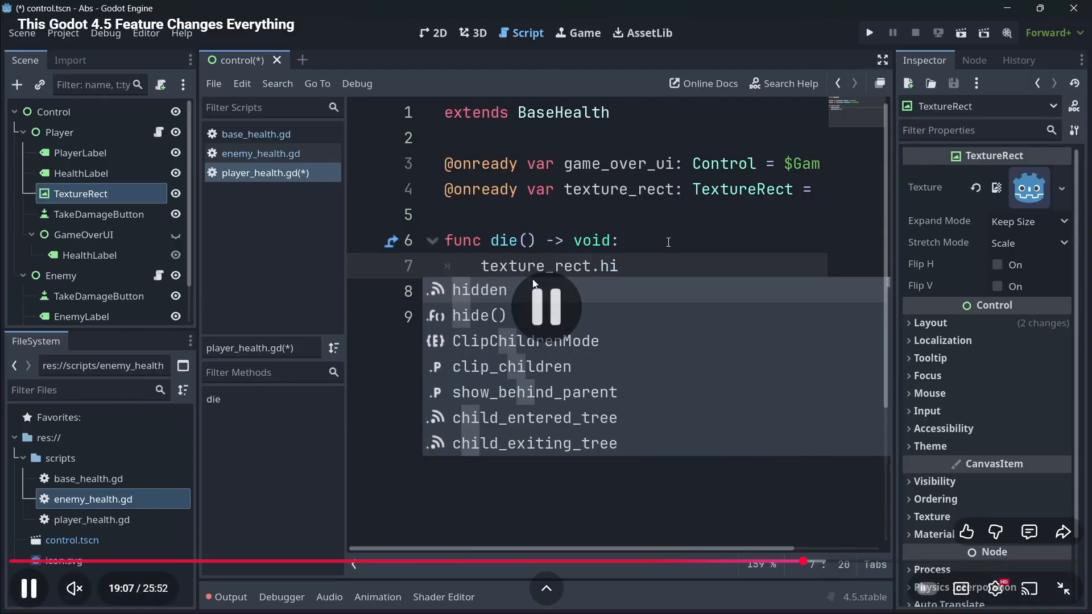
# Pause and resume the tutorial through the Take Damage demo to the die() function at 19:25.
pyautogui.click(29, 588)
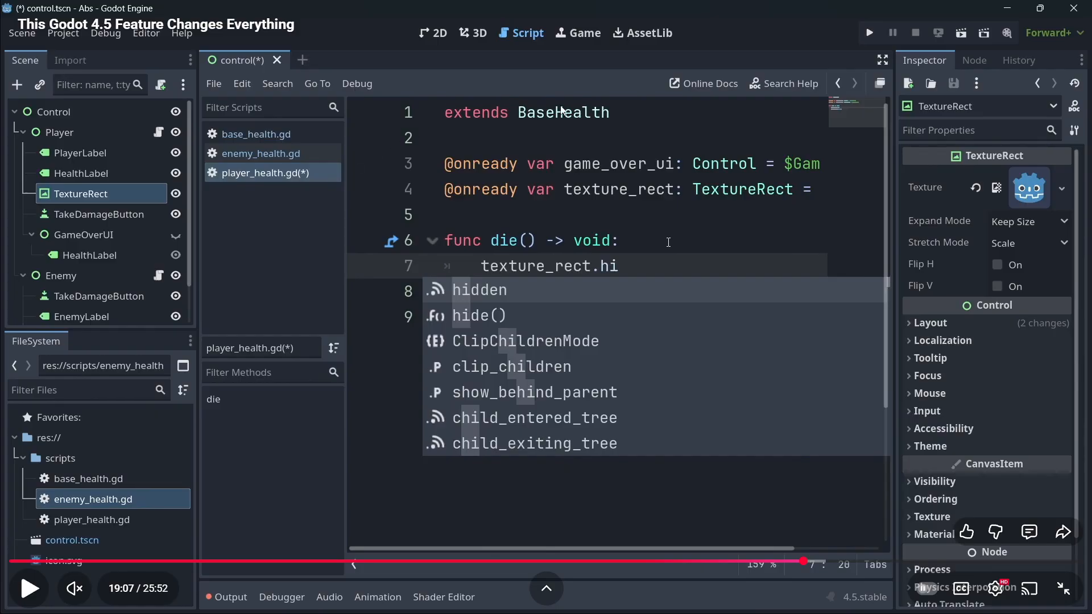
pyautogui.moveTo(331, 160)
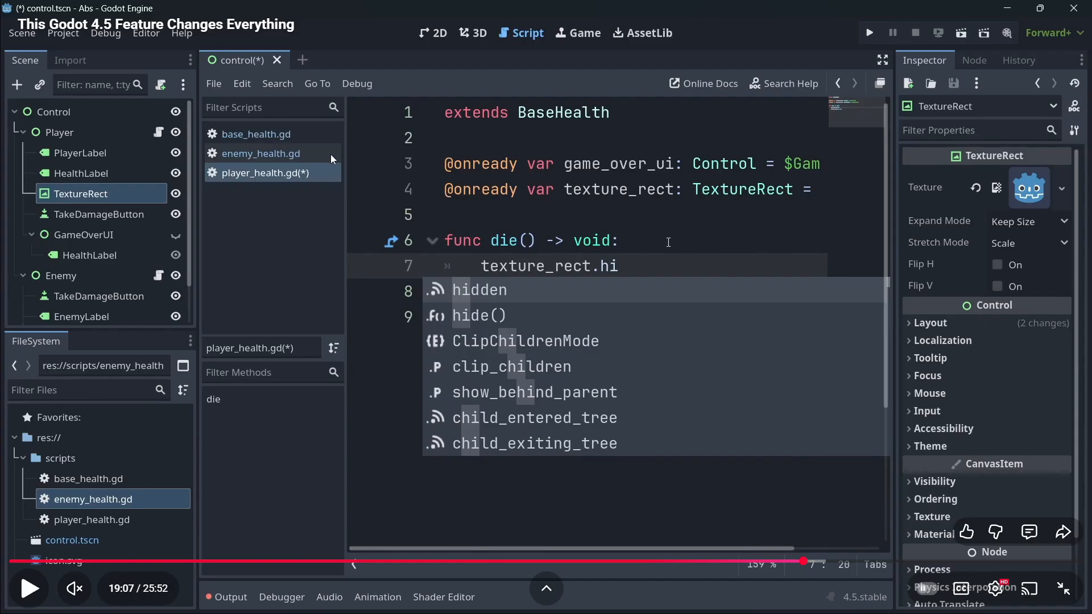
pyautogui.click(867, 33)
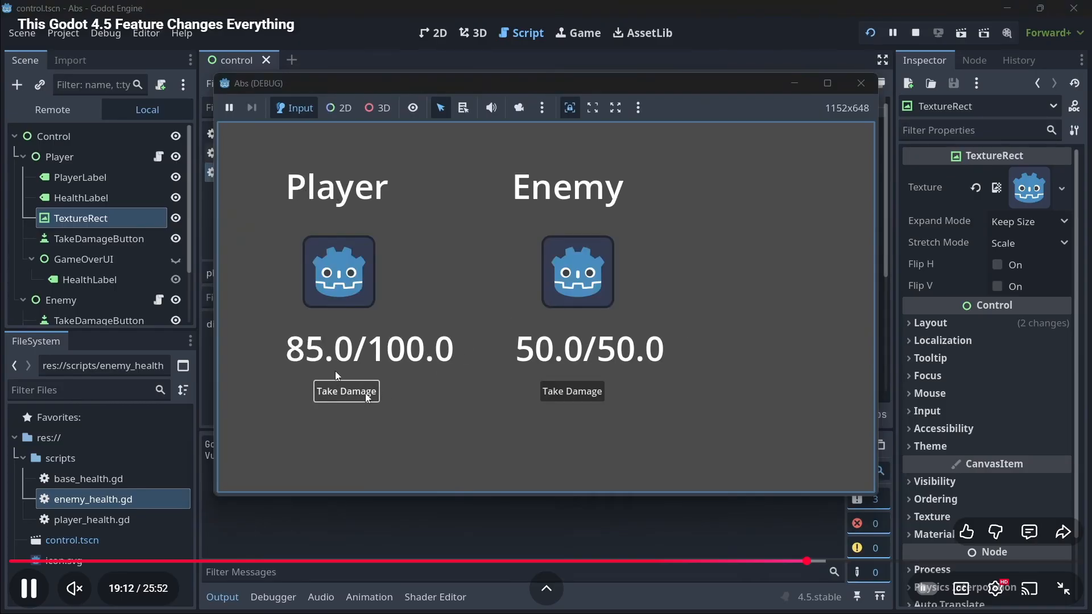
pyautogui.click(345, 390)
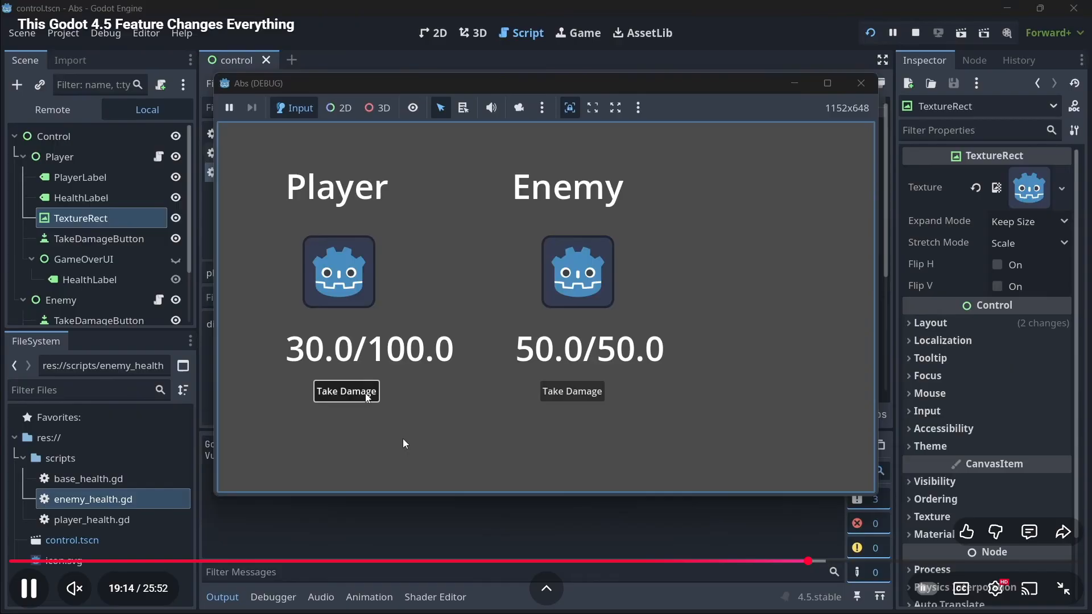
pyautogui.click(346, 390)
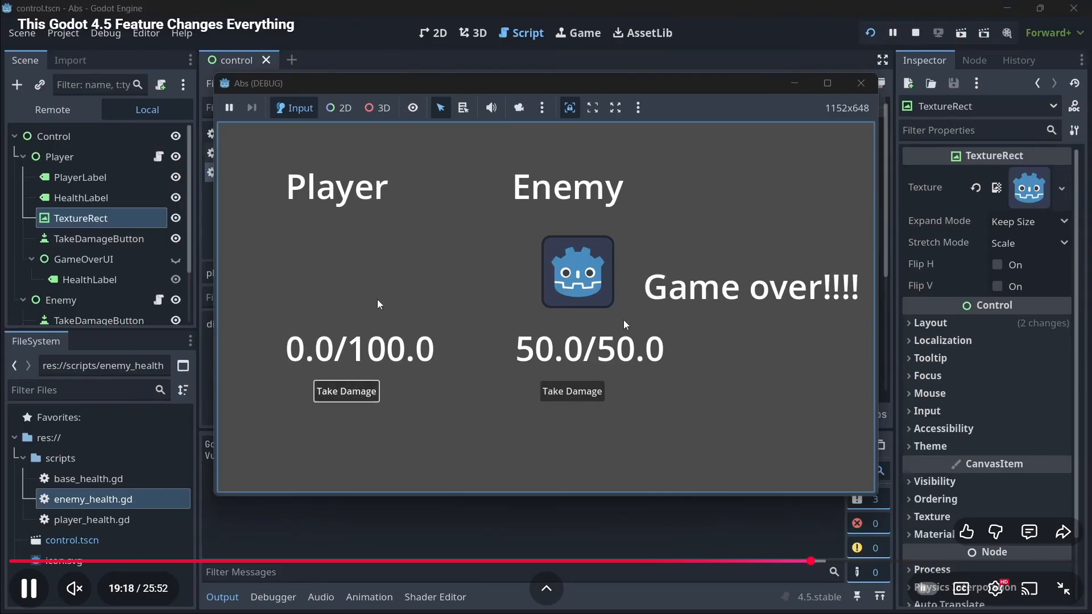
pyautogui.click(572, 390)
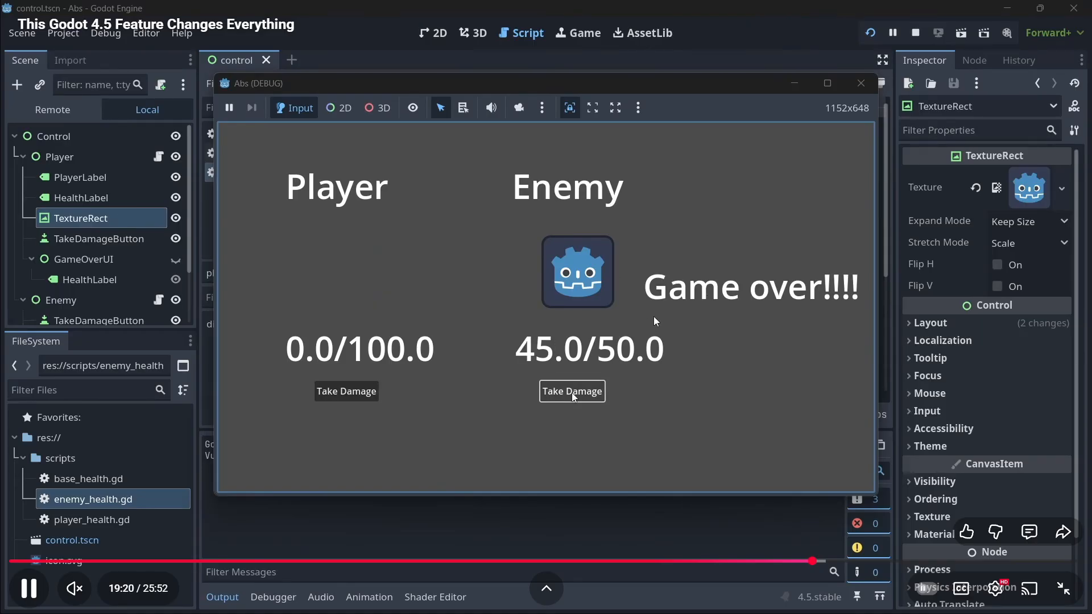
pyautogui.click(571, 390)
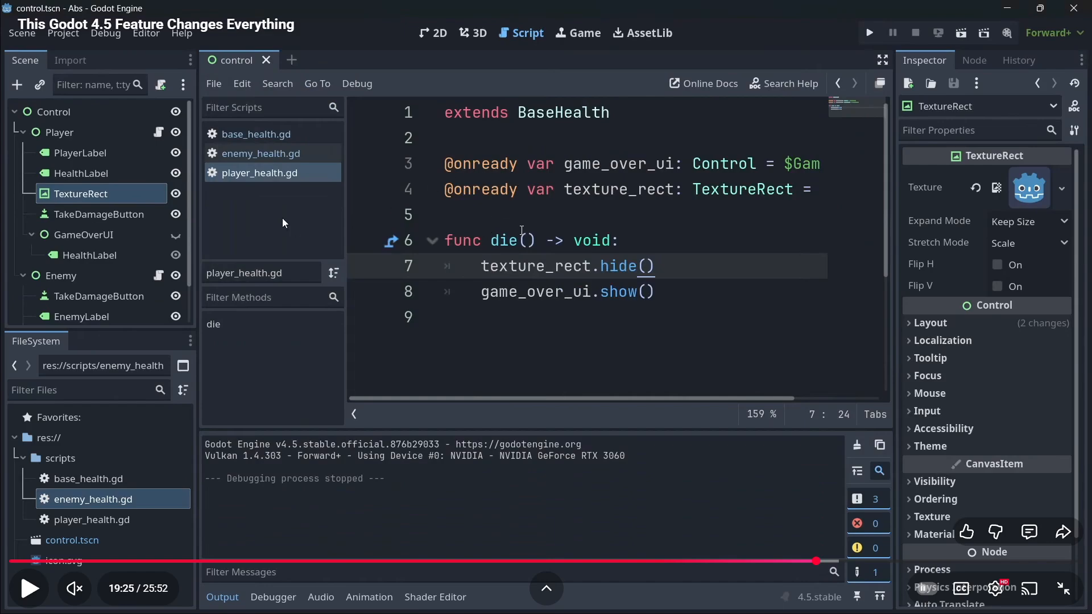
pyautogui.moveTo(286, 145)
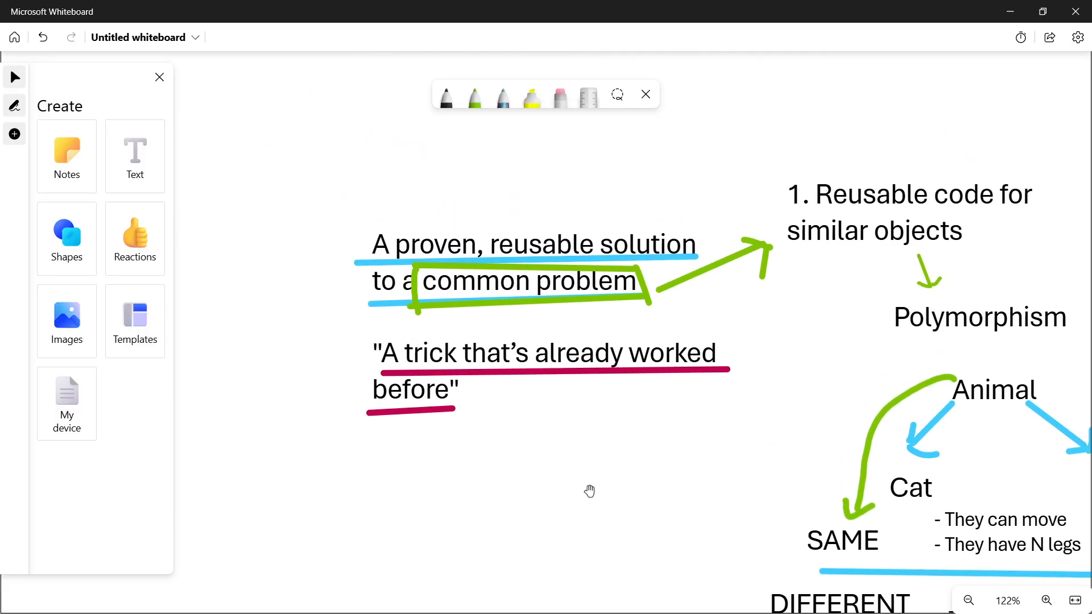
pyautogui.moveTo(562, 435)
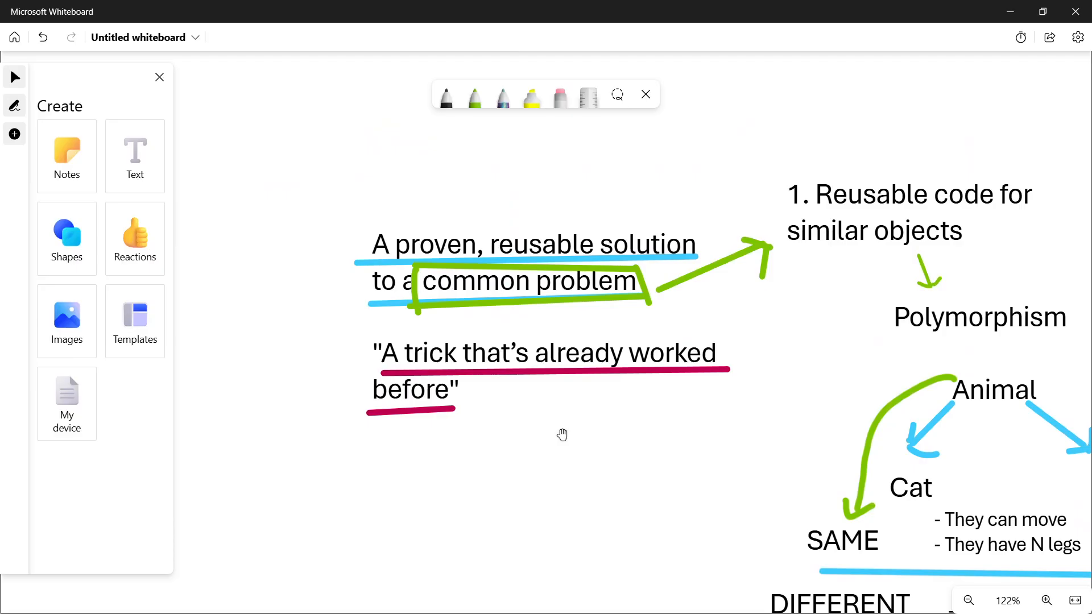
pyautogui.moveTo(497, 462)
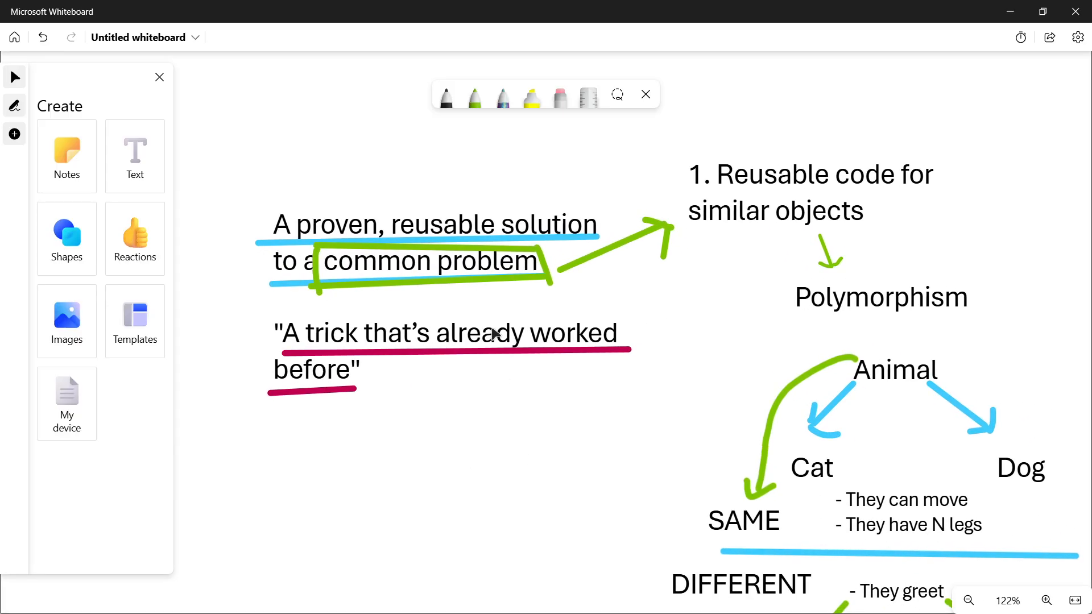
pyautogui.moveTo(365, 314)
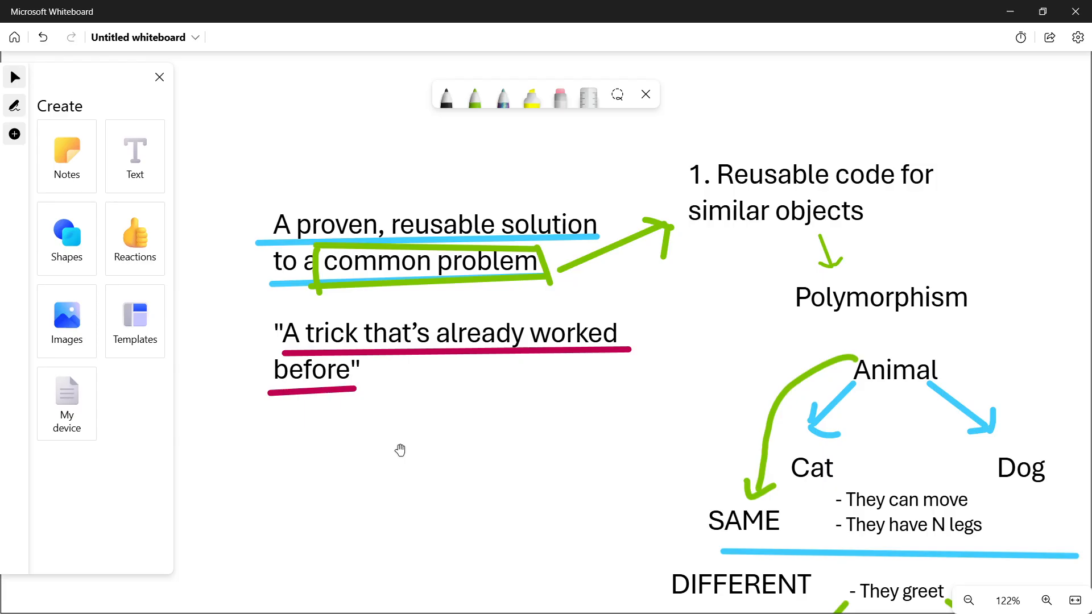
# Scroll the board to beside the '1. Reusable code for similar objects' heading.
pyautogui.scroll(-3)
pyautogui.write('2')
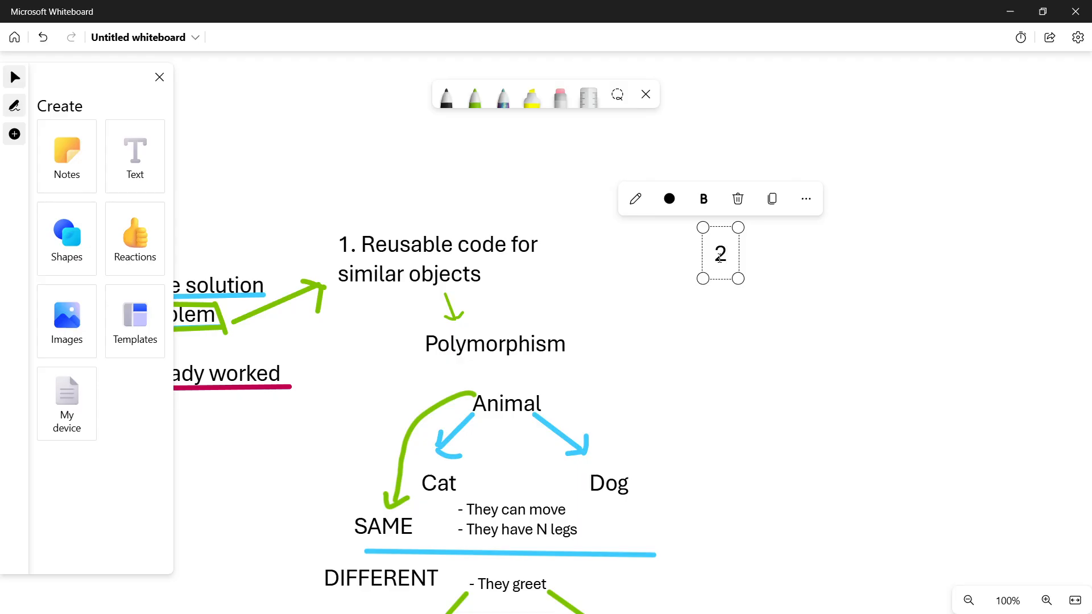
# Complete the heading as '2. Communication between objects ("that are far away")'.
pyautogui.write('.')
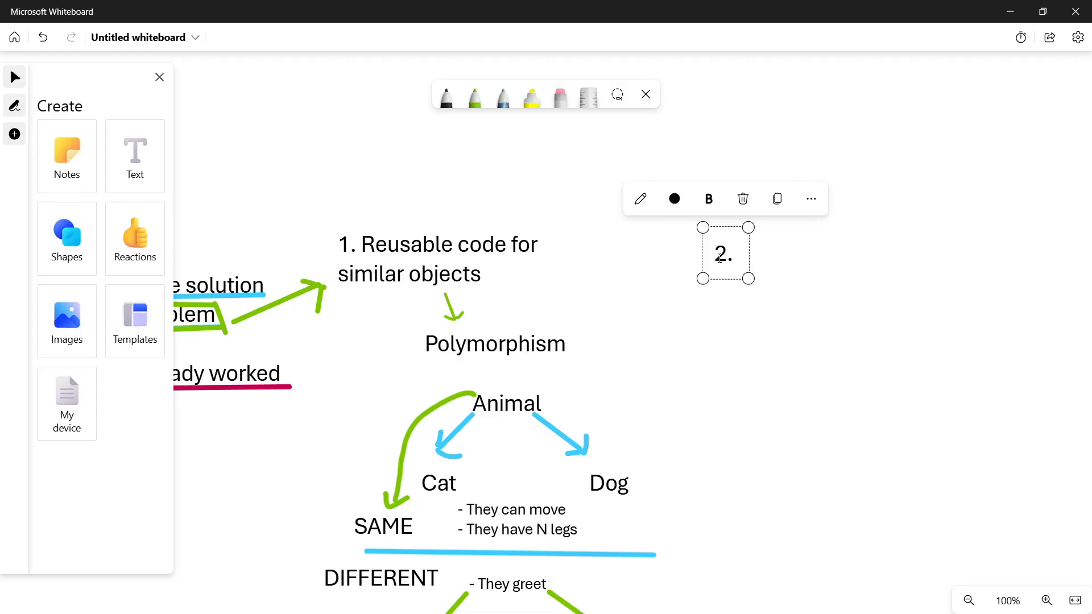
pyautogui.write('Communication b')
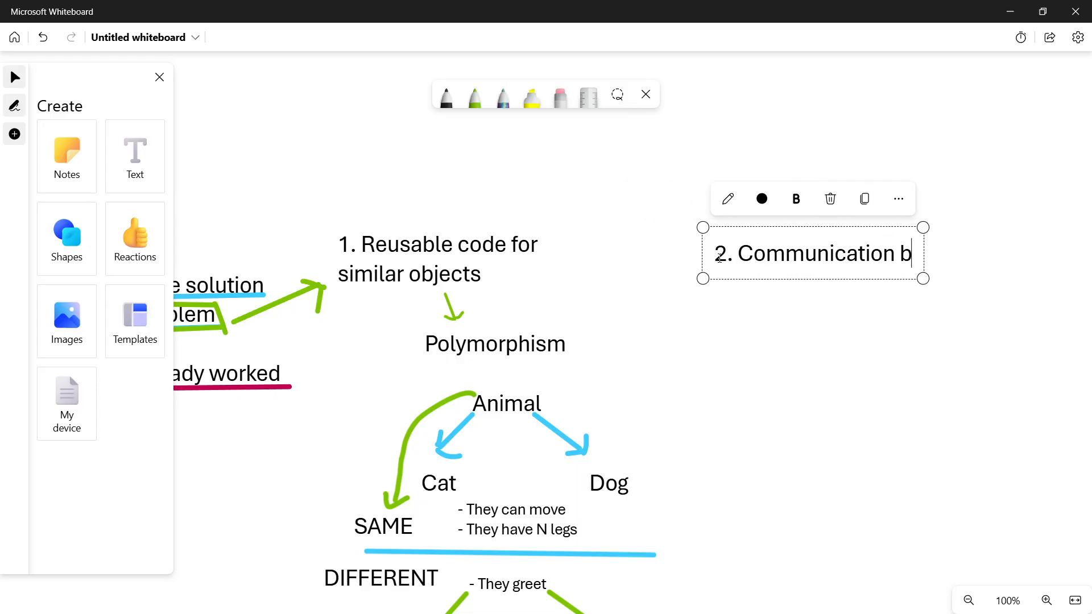
pyautogui.write('etween')
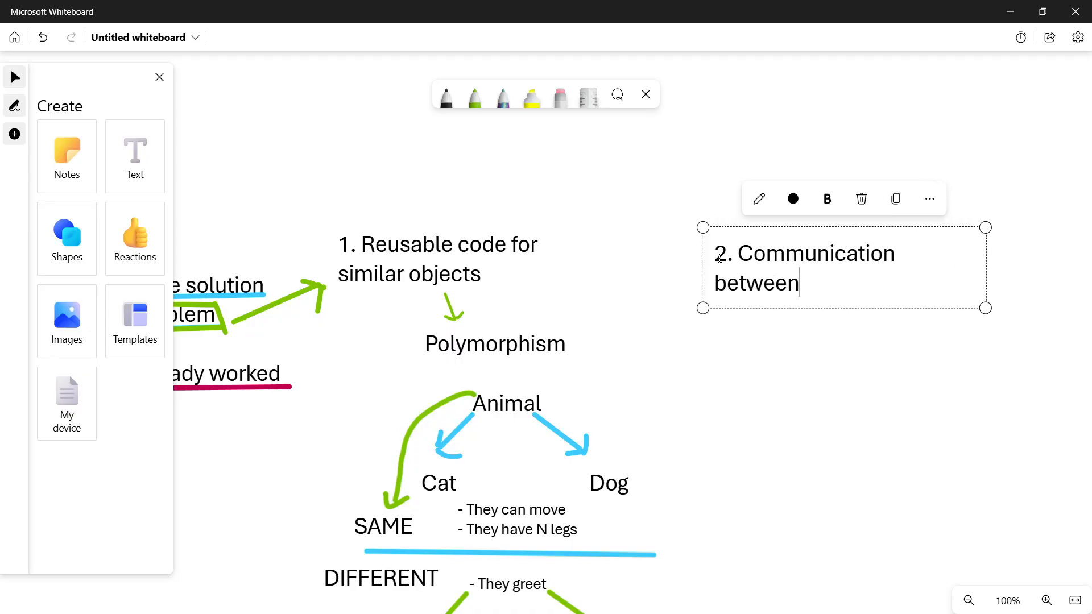
pyautogui.write('objects')
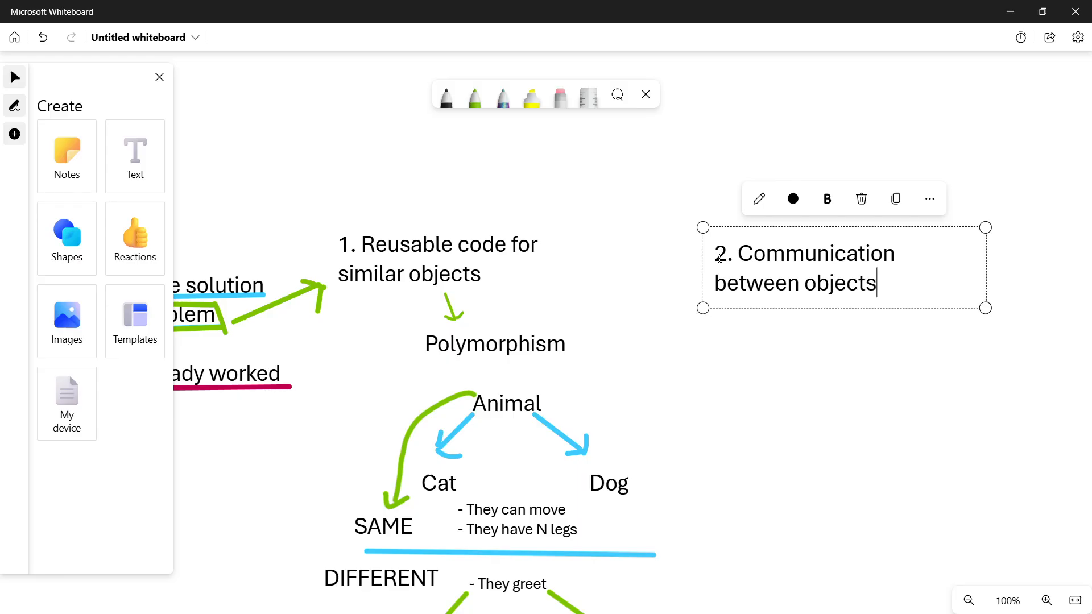
pyautogui.write('(that are far')
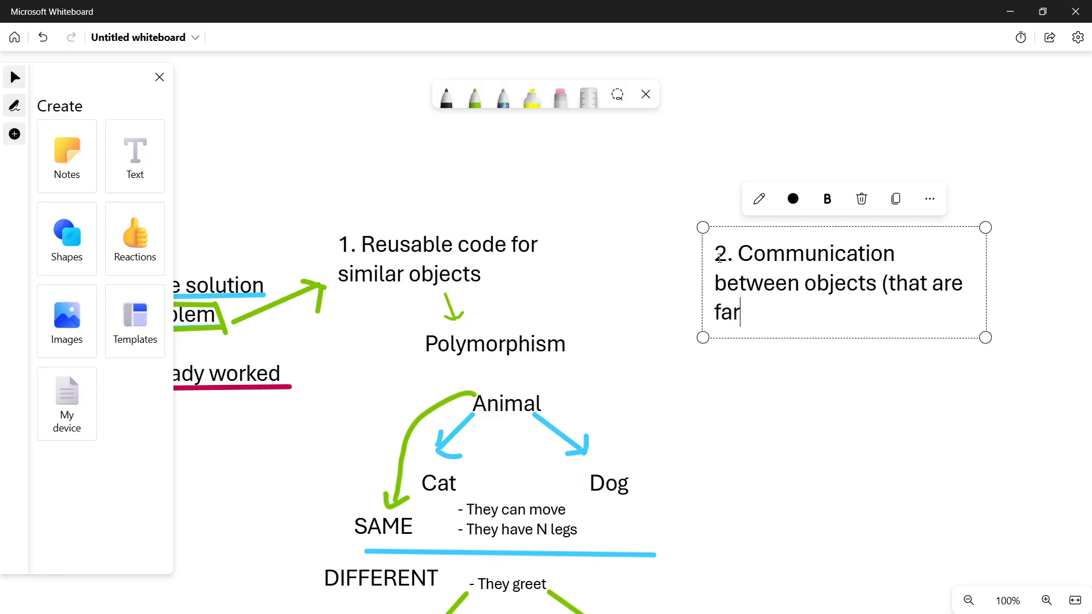
pyautogui.write('awa')
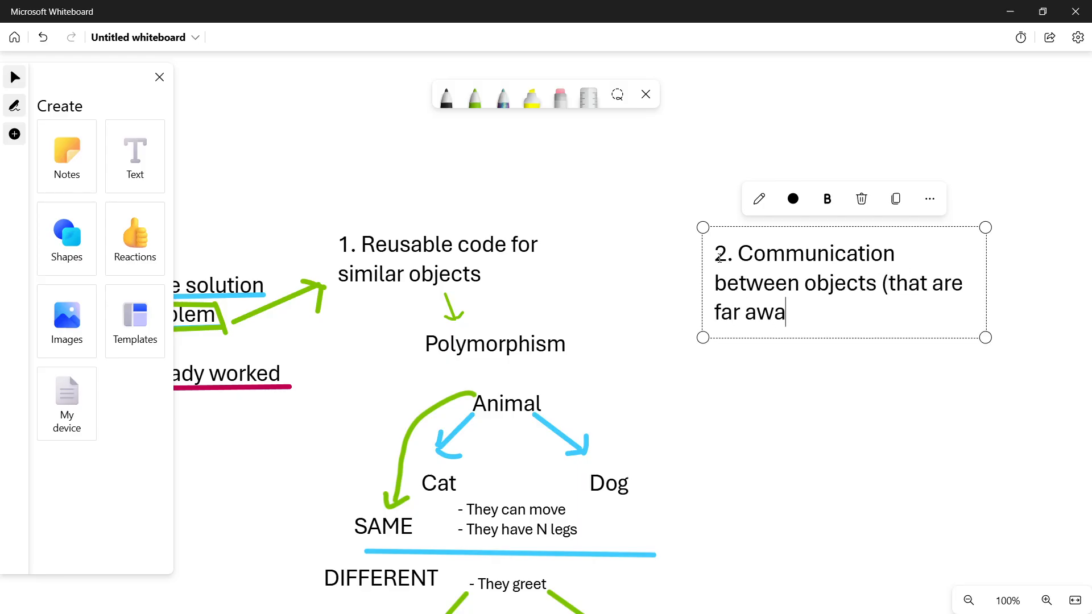
pyautogui.write('y")')
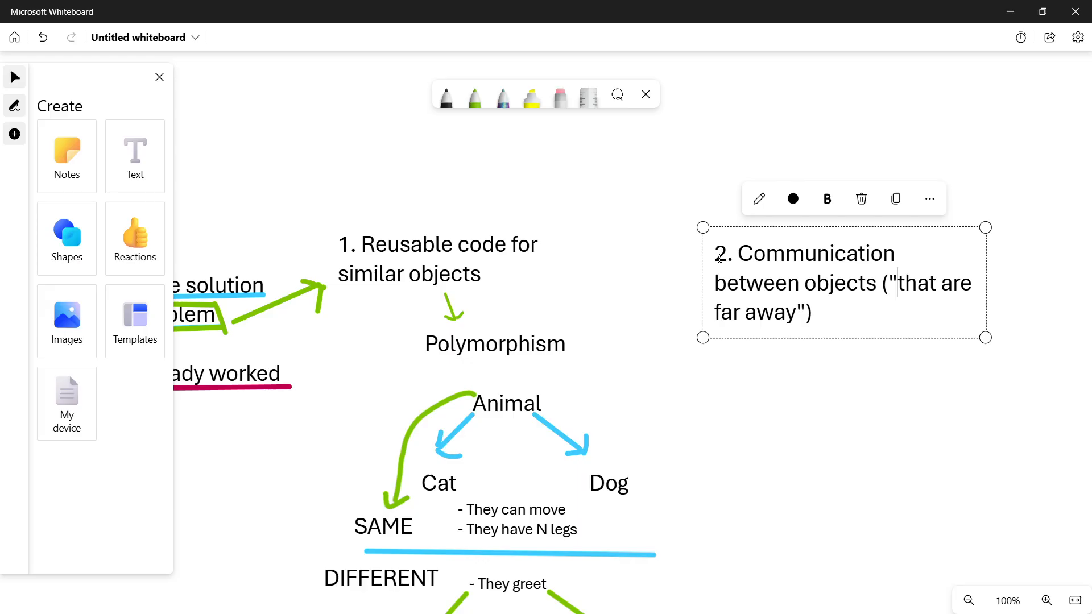
pyautogui.click(168, 597)
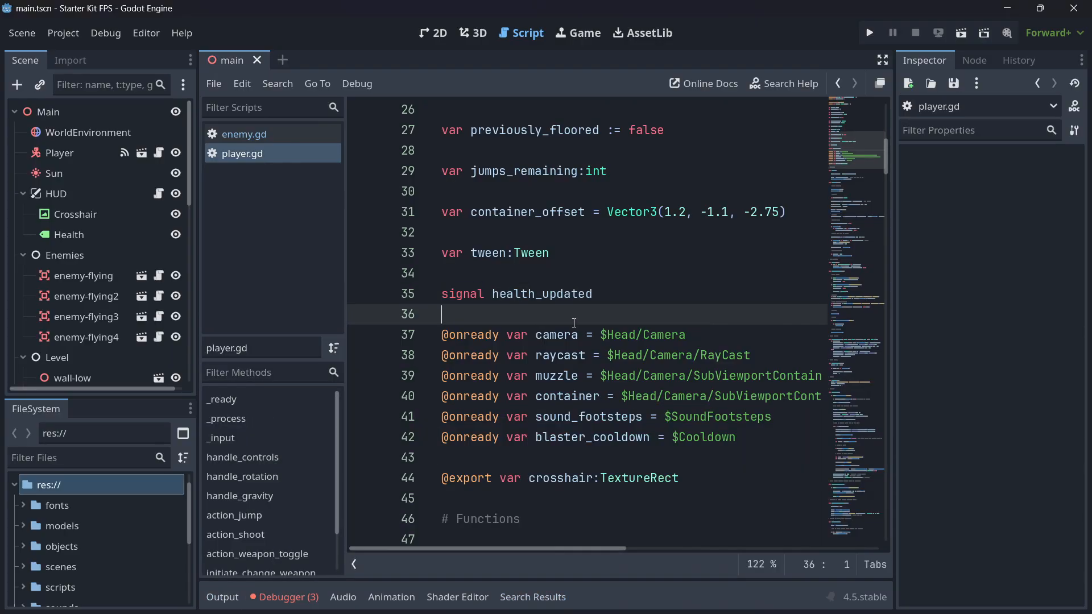
# Show the main scene with Player and the HUD's Health label selected.
pyautogui.click(472, 33)
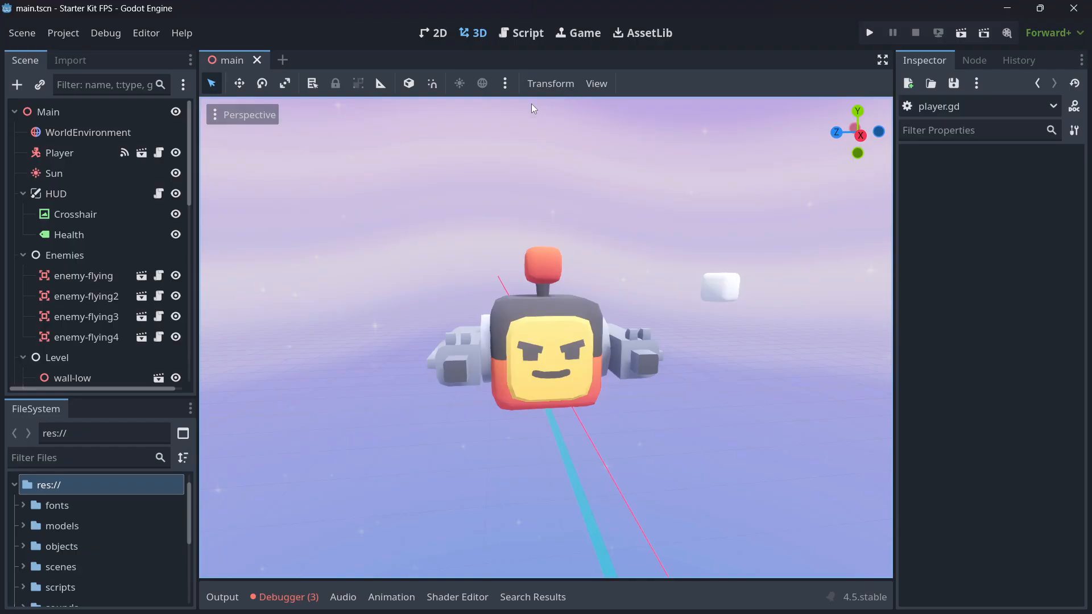
pyautogui.moveTo(476, 109)
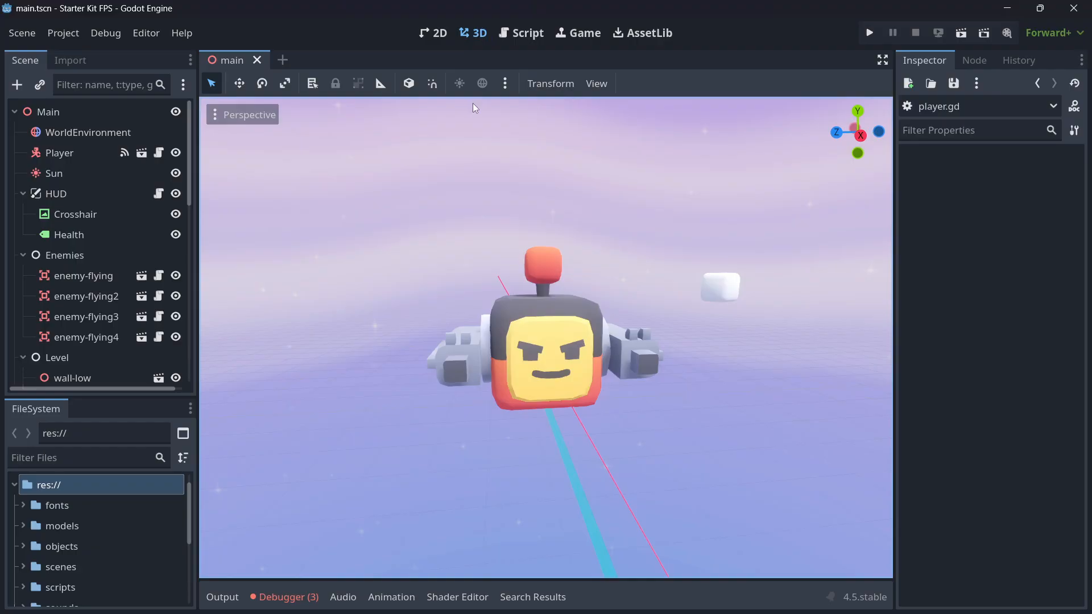
pyautogui.click(868, 33)
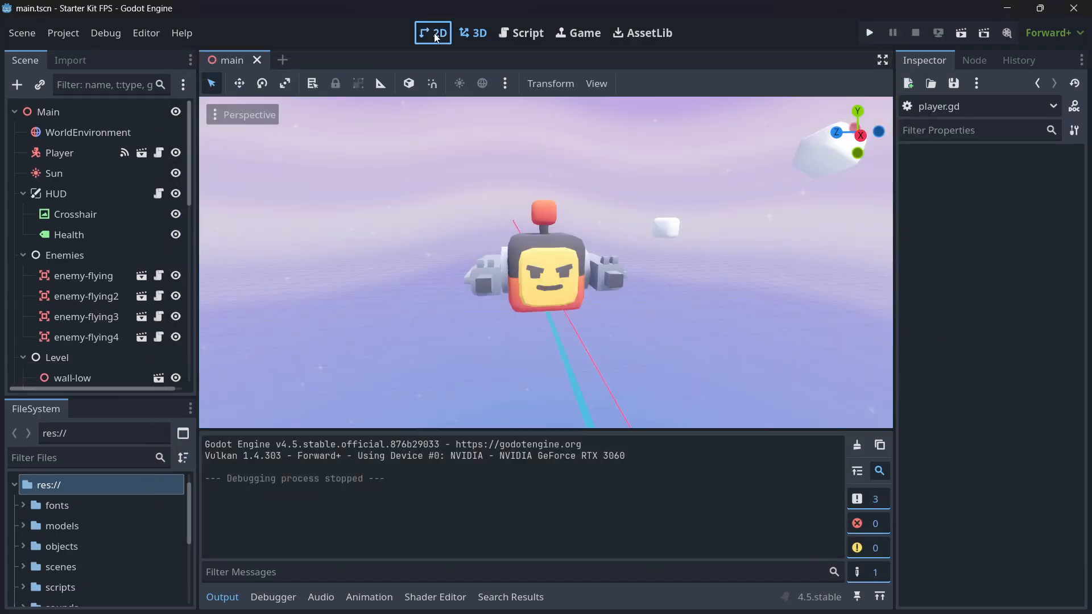
pyautogui.click(478, 33)
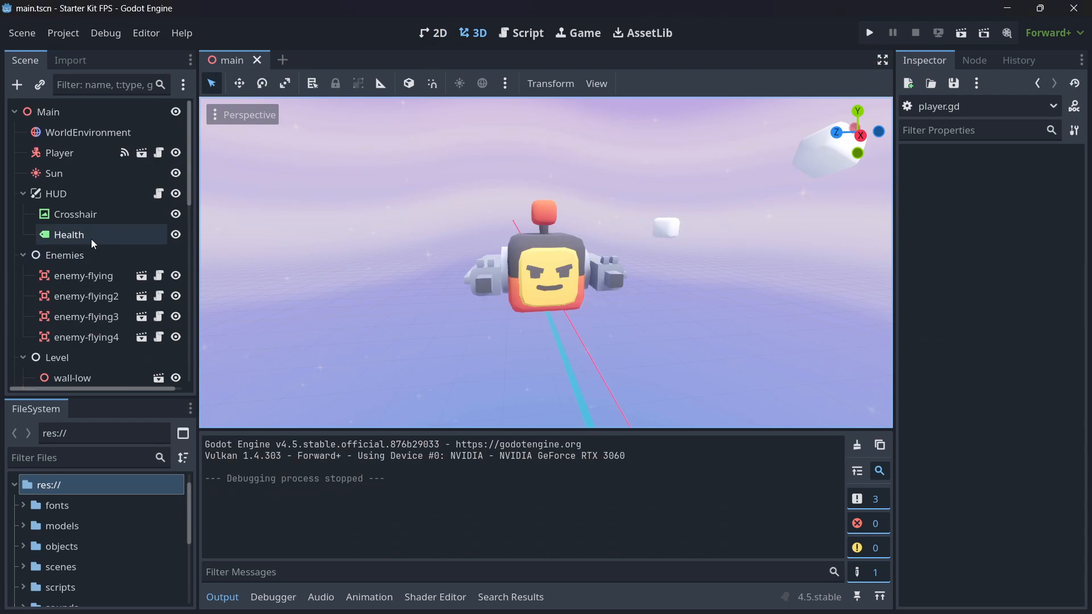
pyautogui.click(62, 153)
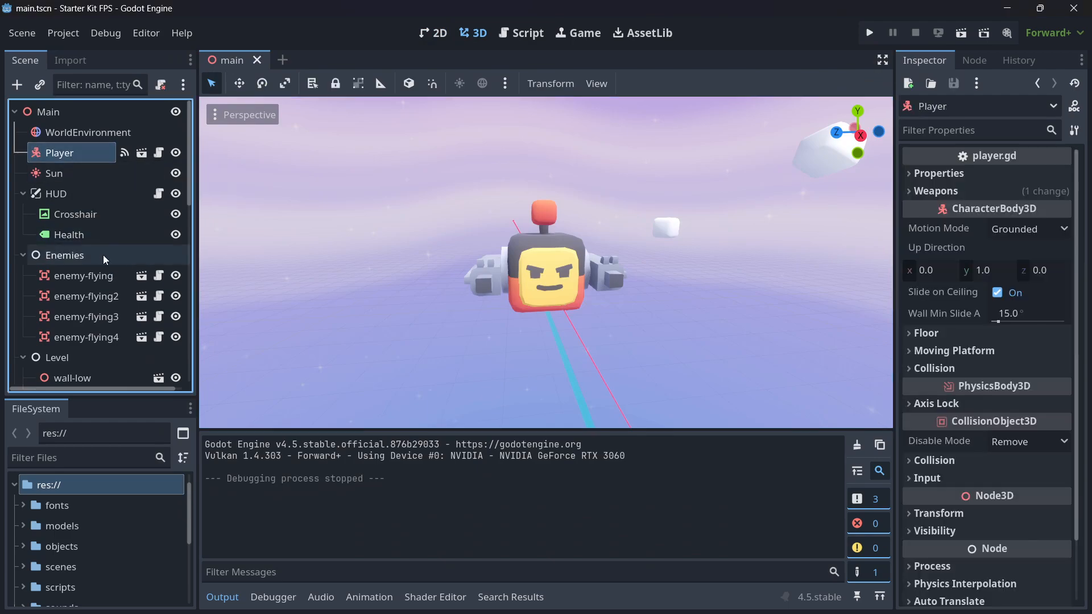
pyautogui.click(54, 194)
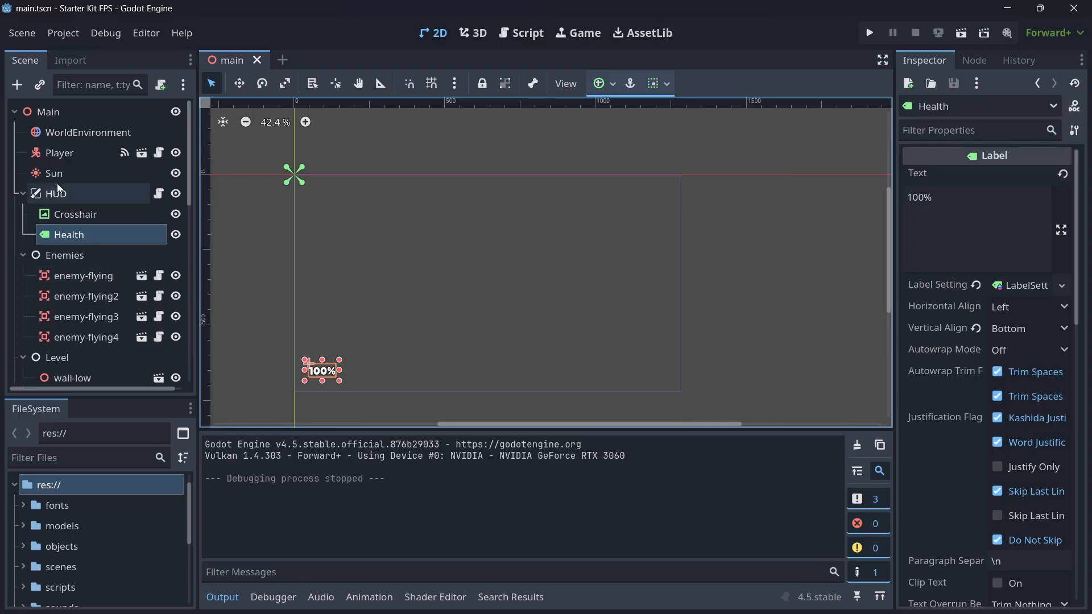
# Collapse the Enemies and Level groups in the scene tree.
pyautogui.click(22, 193)
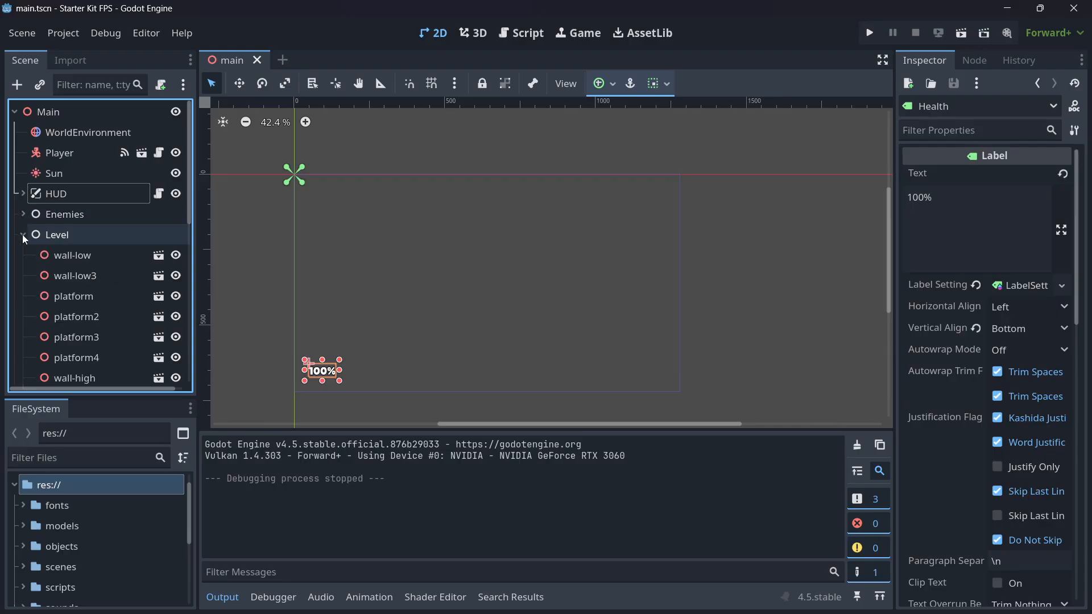
pyautogui.click(23, 234)
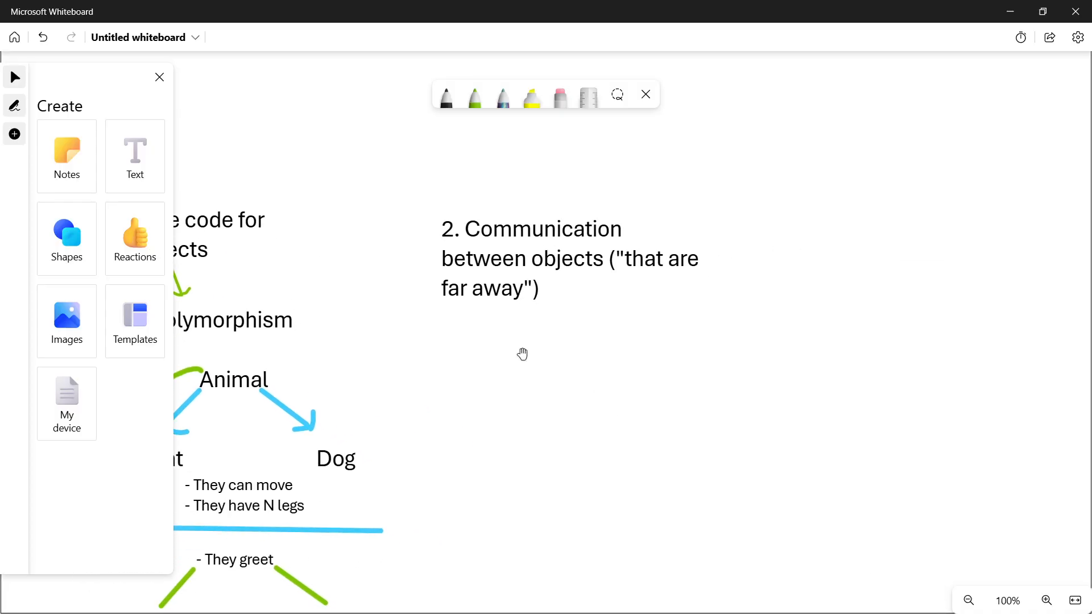
# Add 'Observer pattern' under the communication heading with a green arrow pointing to it.
pyautogui.click(522, 354)
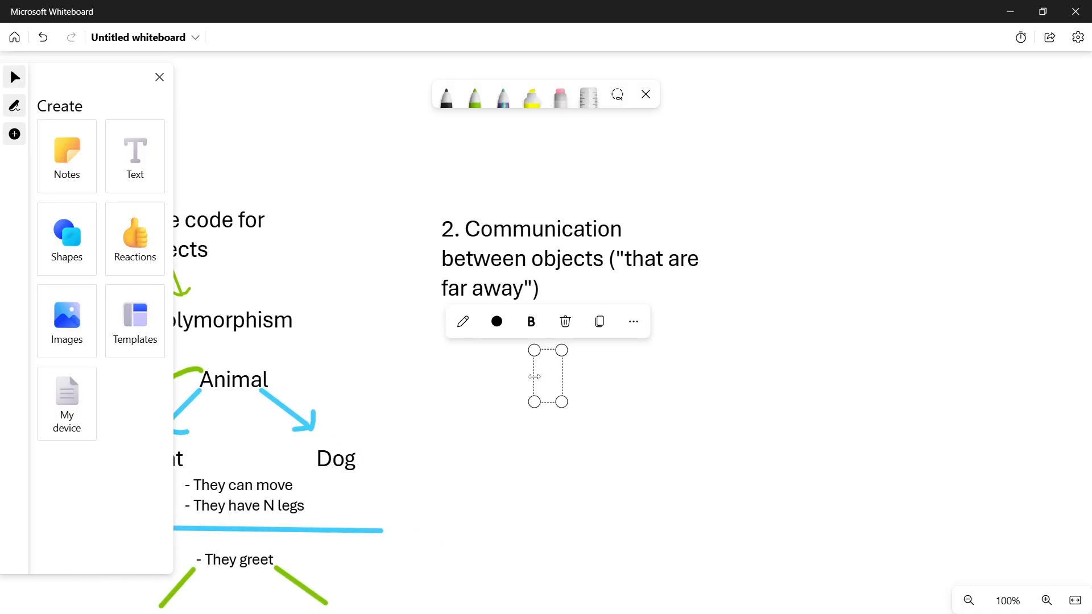
pyautogui.write('Observe')
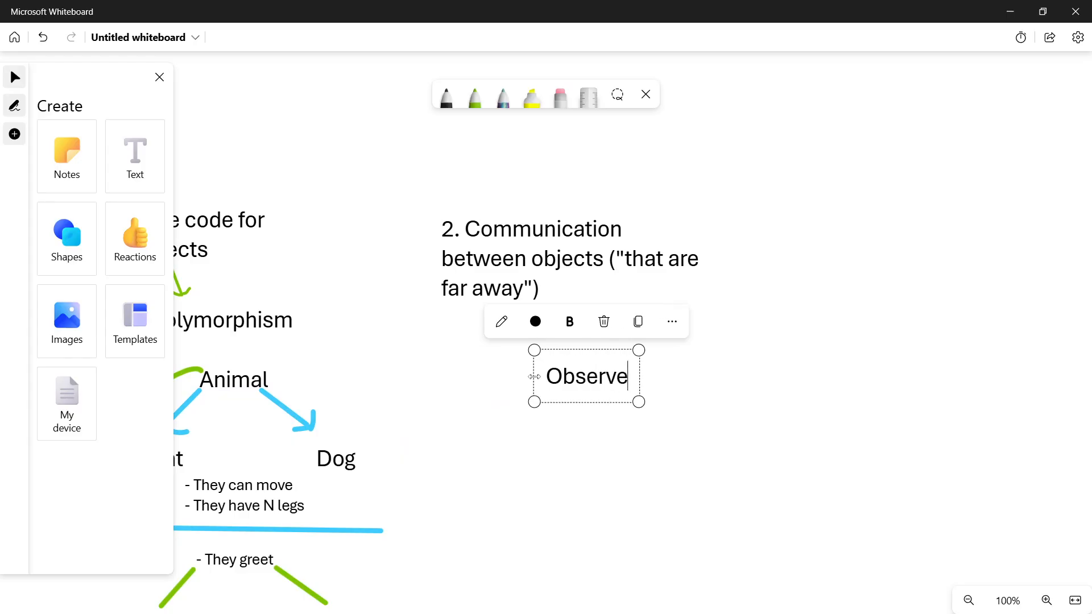
pyautogui.write('r pattern')
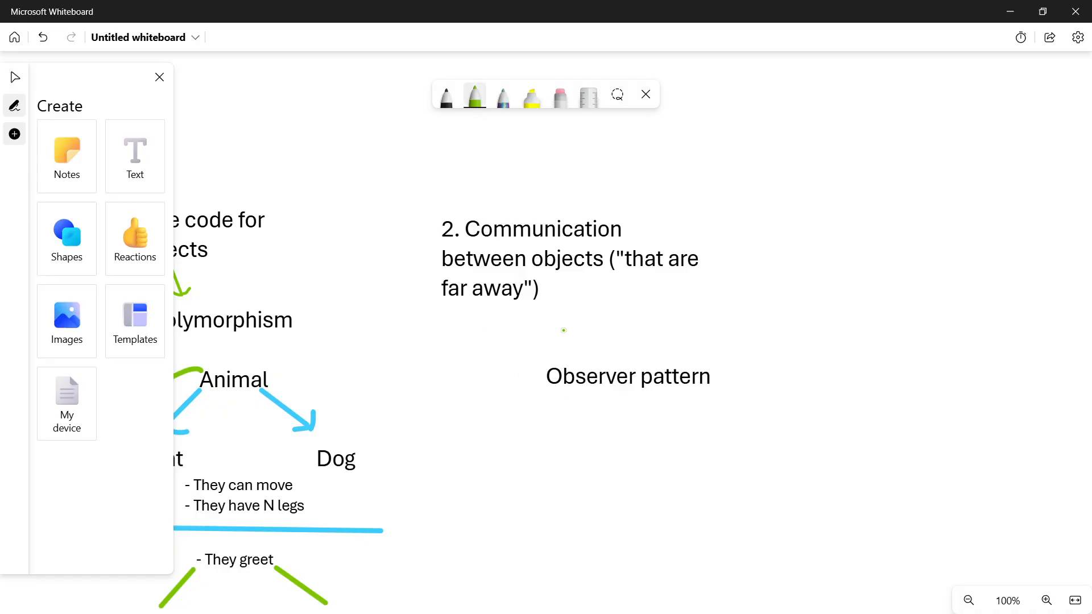
pyautogui.moveTo(549, 320); pyautogui.dragTo(580, 348)
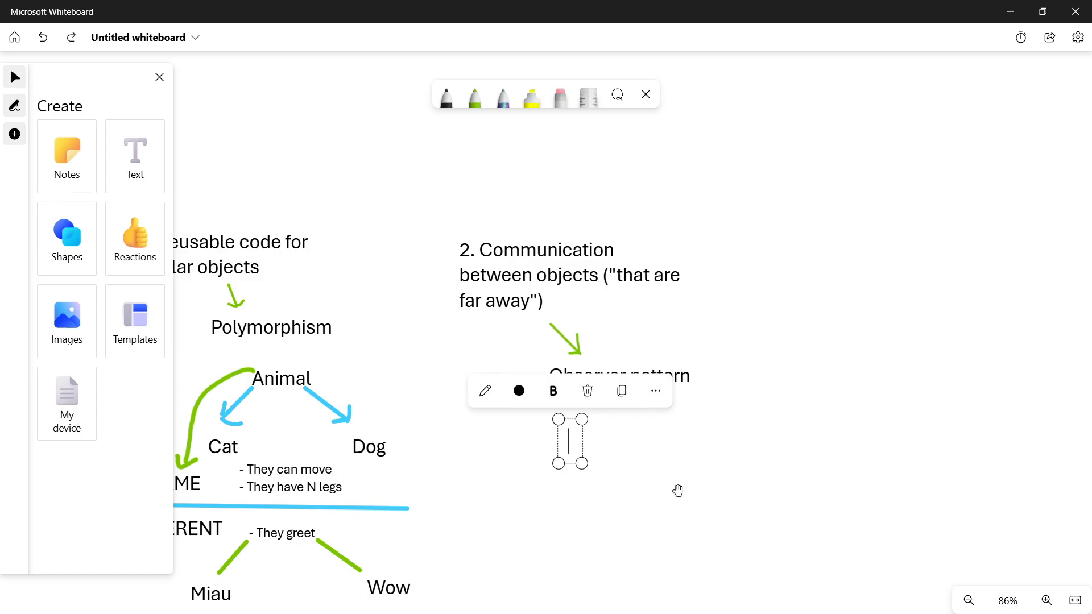
# Write 'Invoker/Emitter -> Listener/Observer/Receiver' as one line below Observer pattern.
pyautogui.write('Executer')
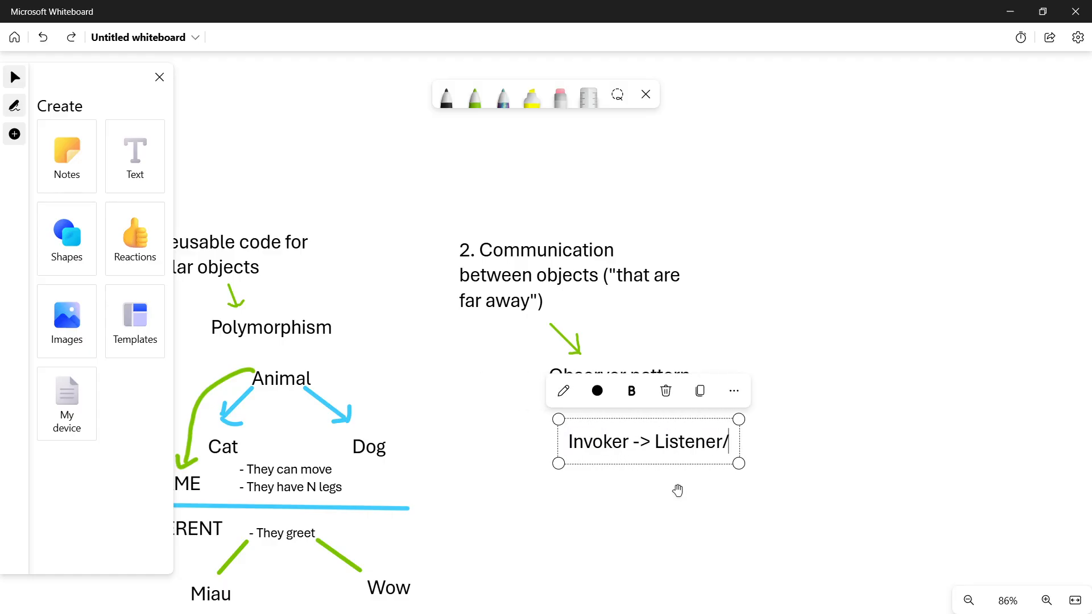
pyautogui.write('Observer')
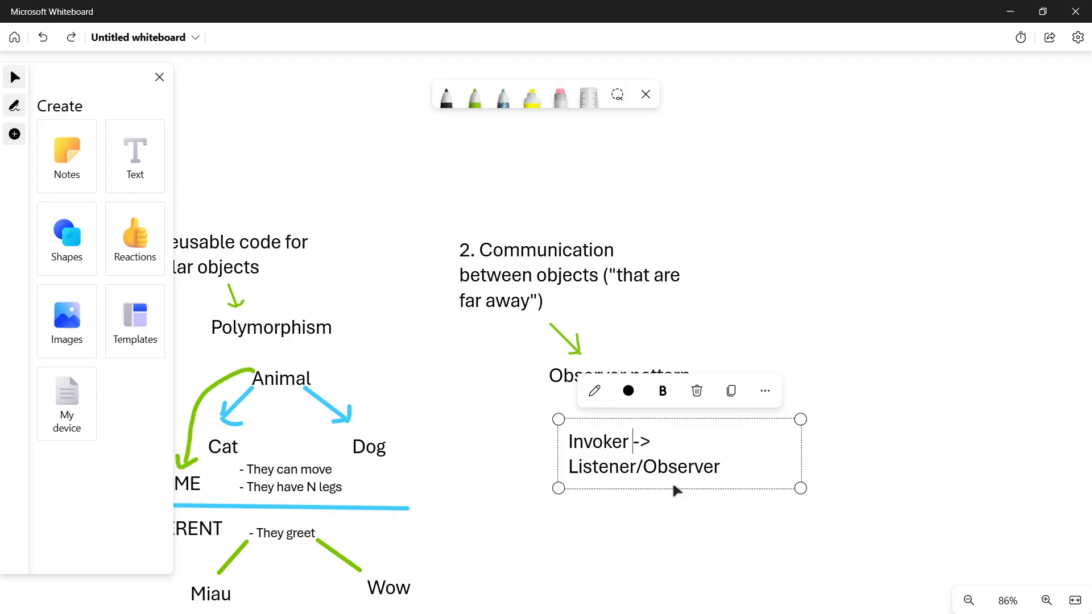
pyautogui.write('/Emi')
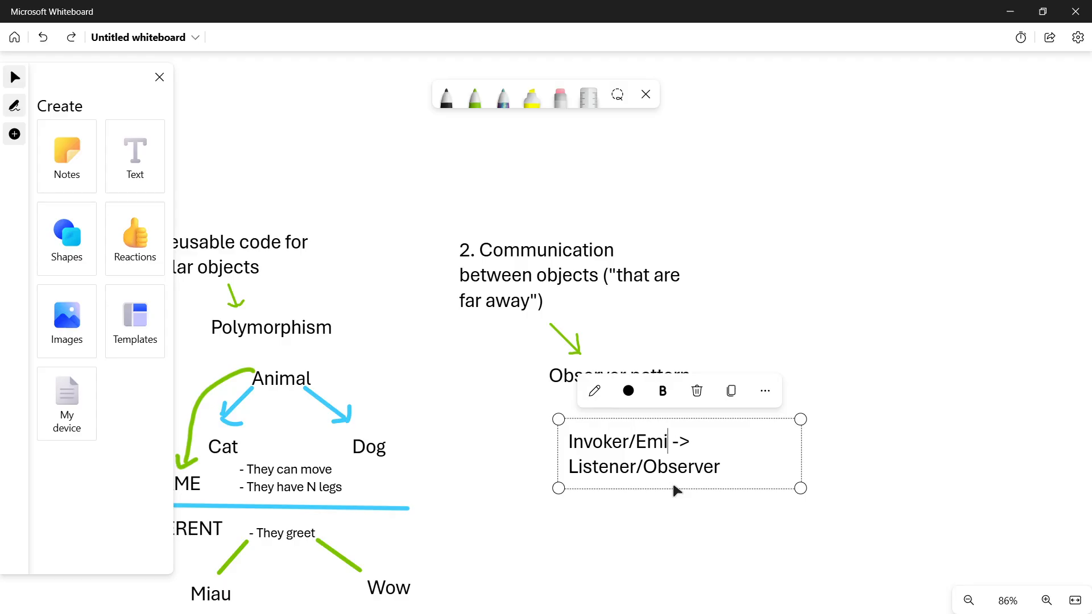
pyautogui.write('tter')
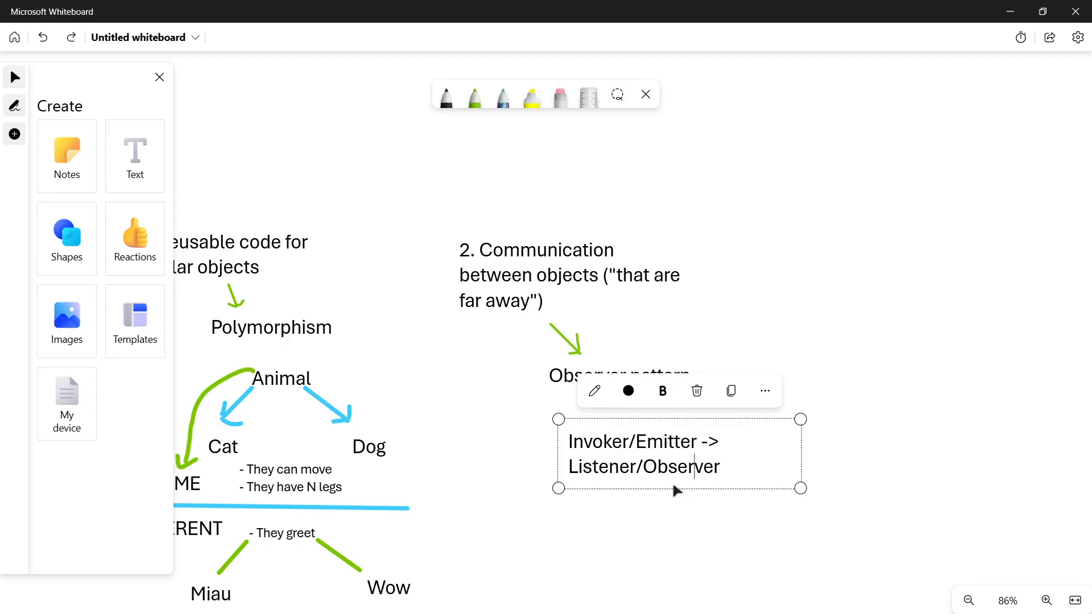
pyautogui.write('/')
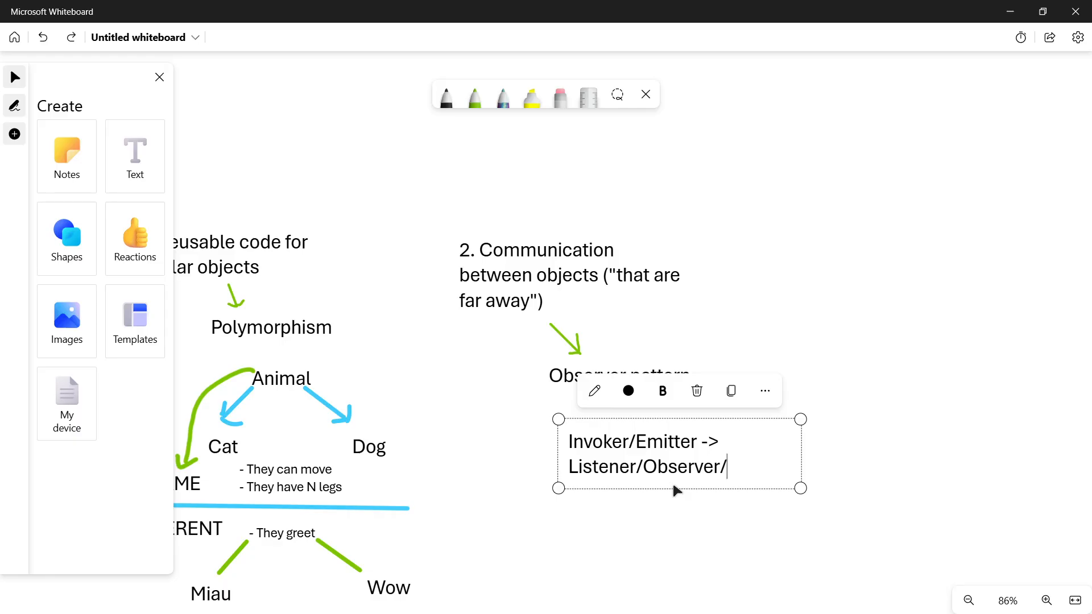
pyautogui.write('Rece')
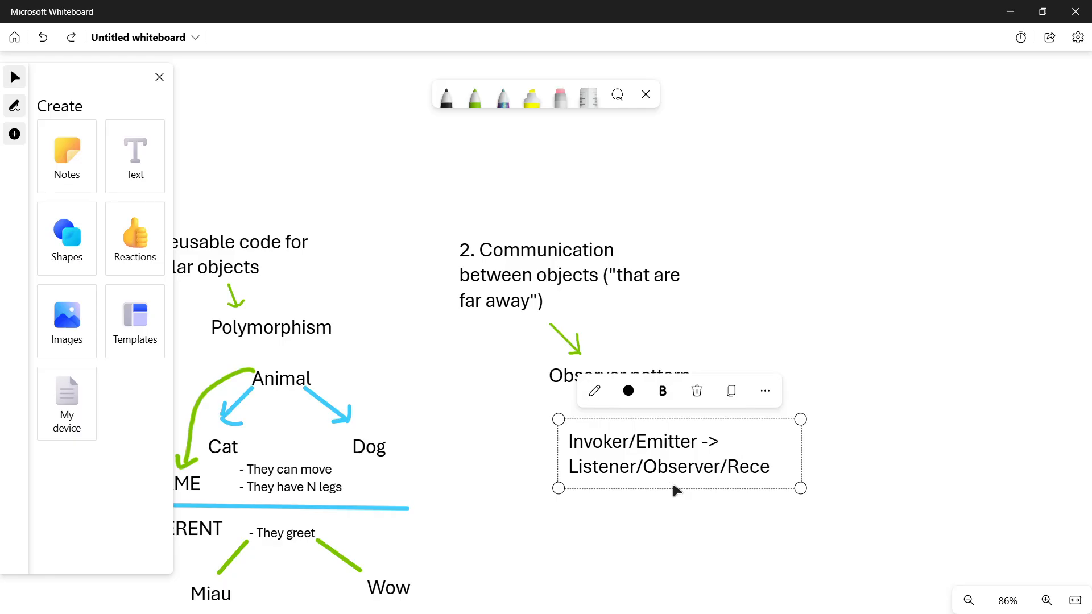
pyautogui.write('ver')
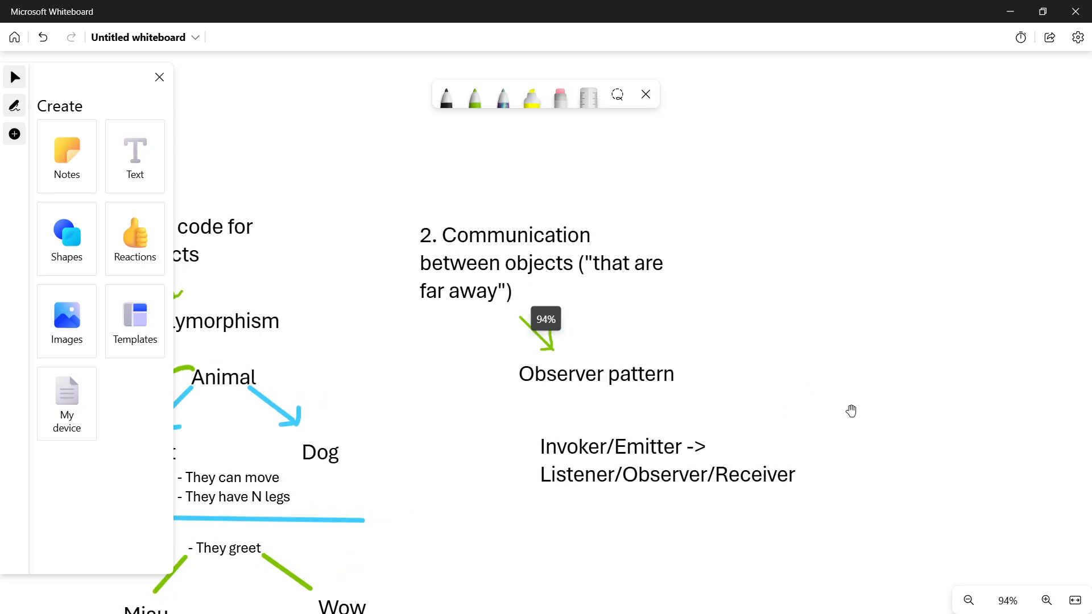
pyautogui.click(666, 459)
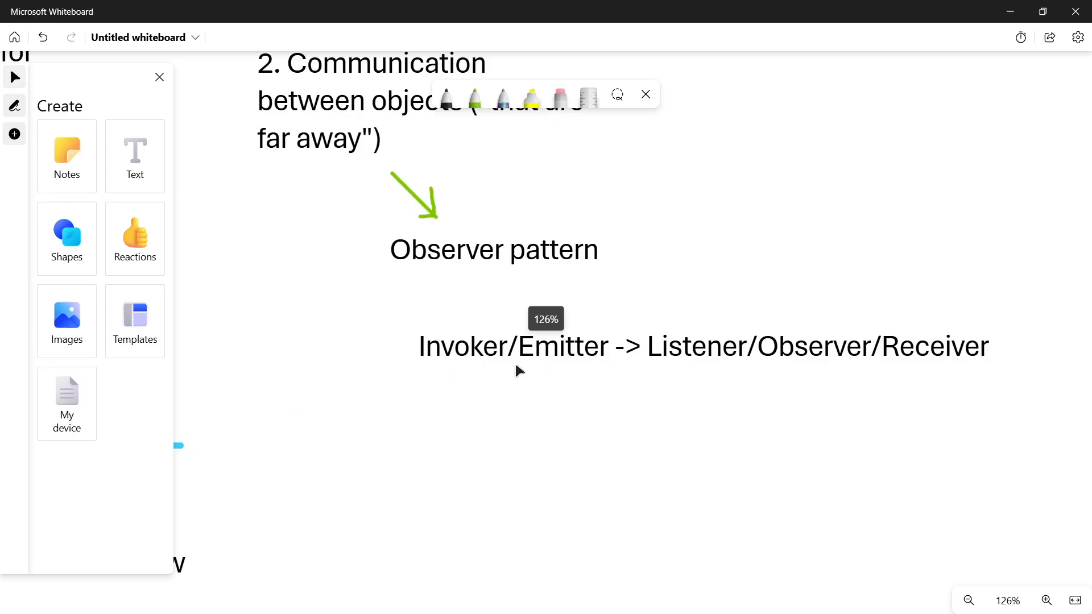
pyautogui.moveTo(477, 403)
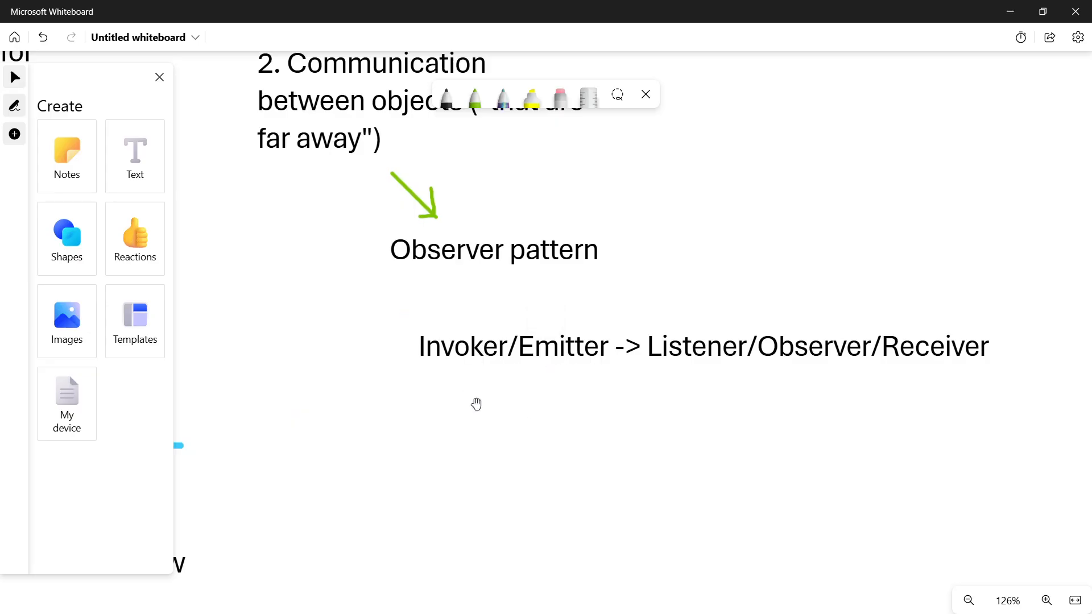
pyautogui.click(699, 346)
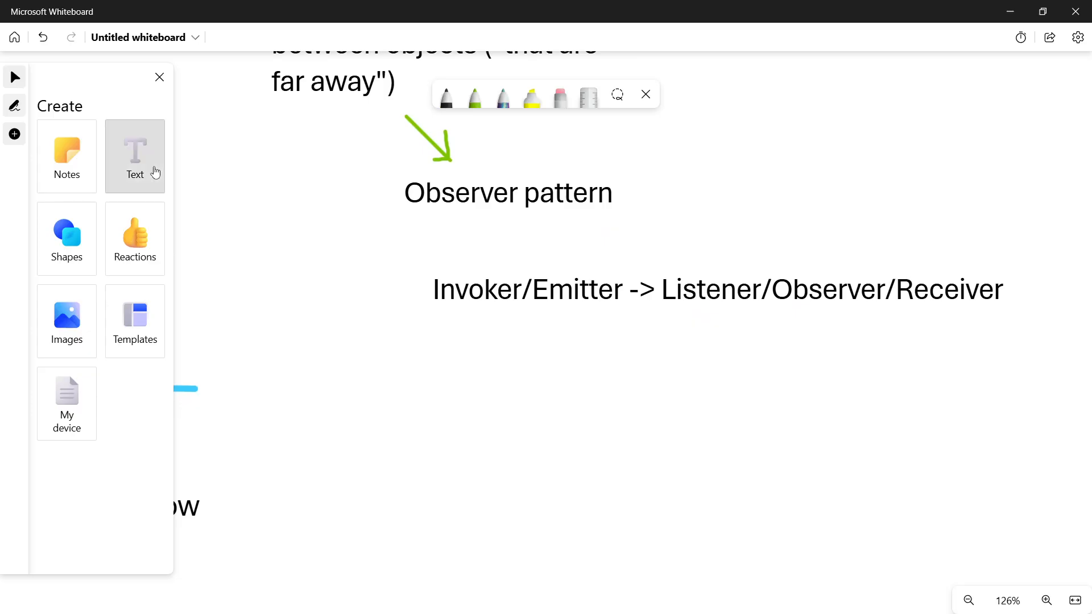
# Add a 'Player (player death)' text label below the invoker/listener line.
pyautogui.click(134, 151)
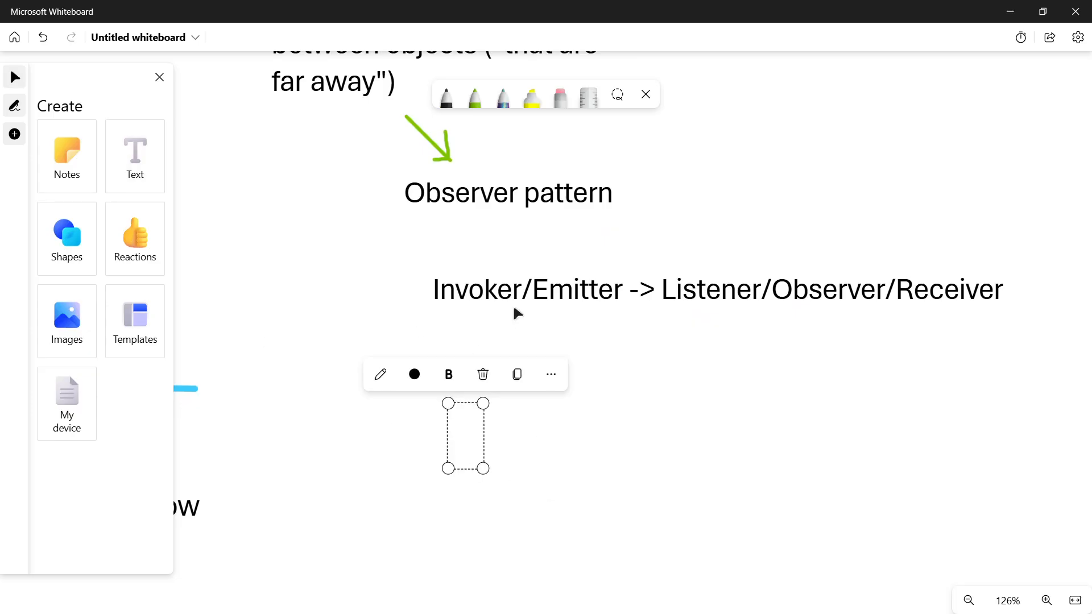
pyautogui.moveTo(527, 350)
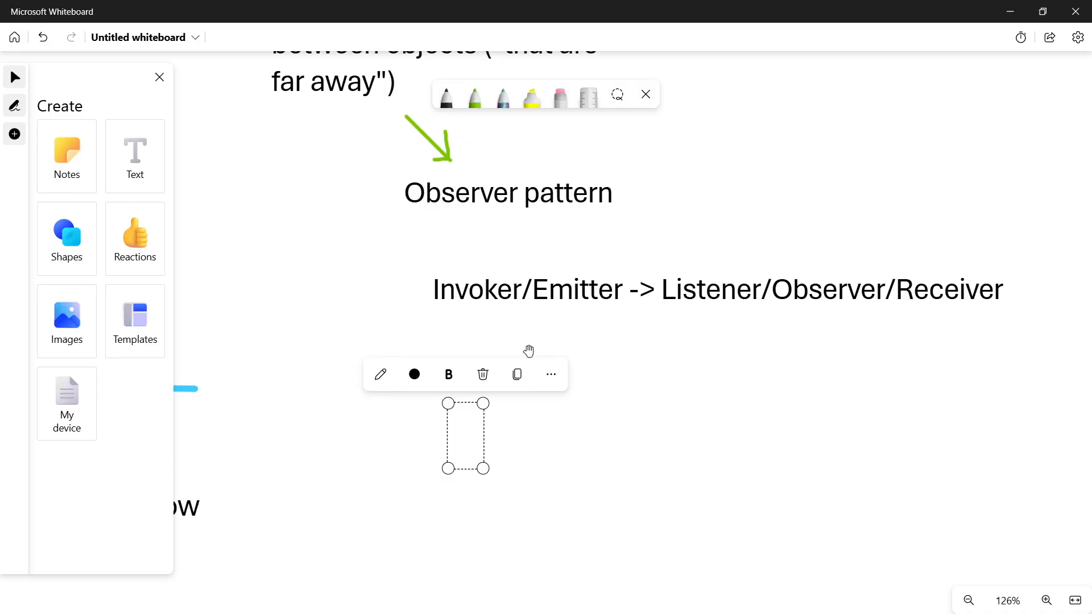
pyautogui.write('Player (')
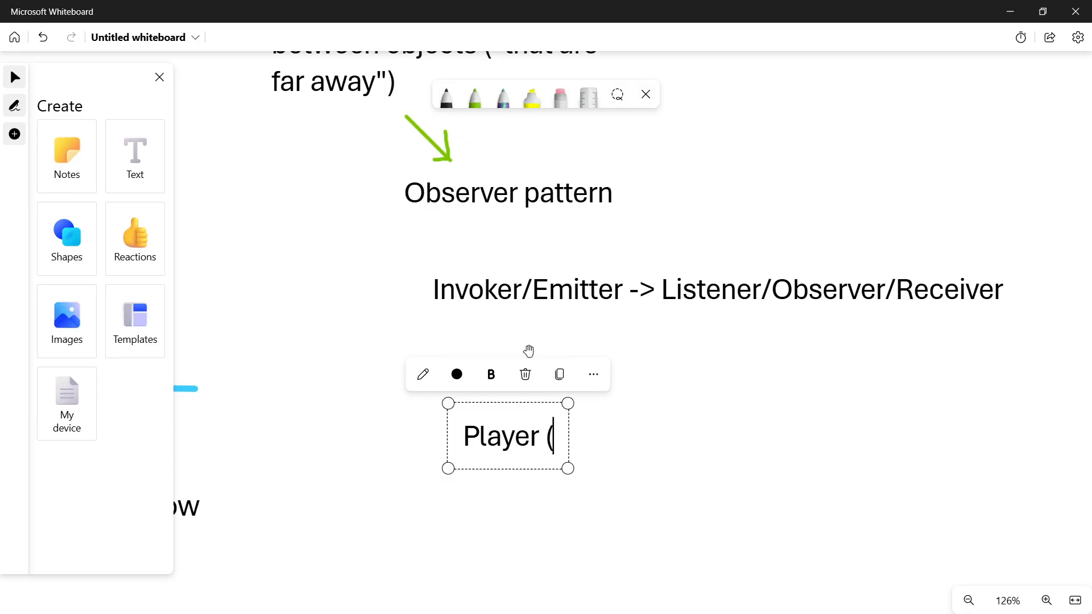
pyautogui.write('player death)')
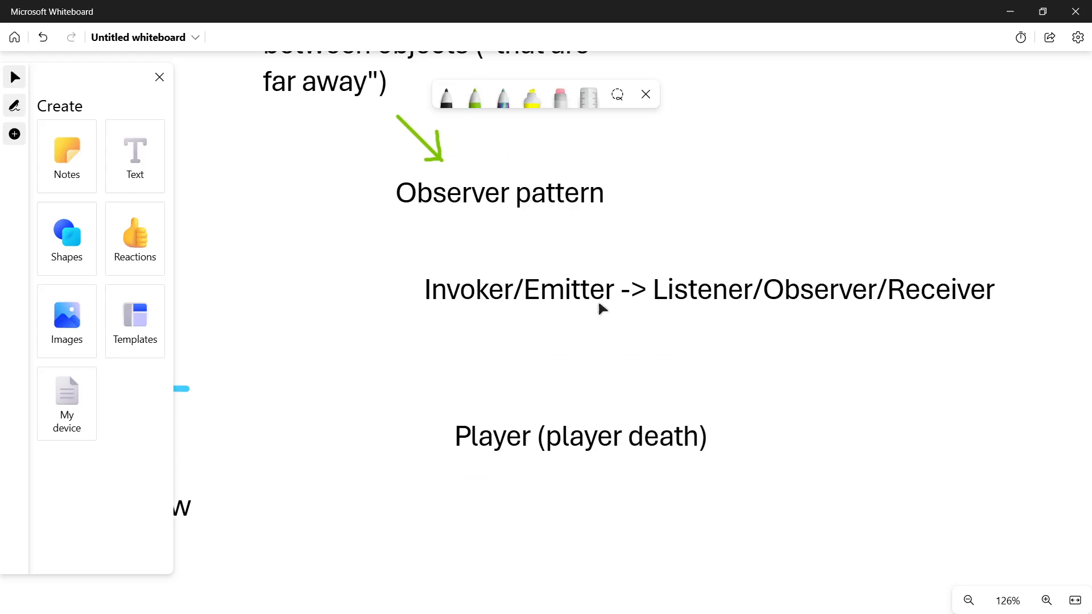
pyautogui.moveTo(488, 117)
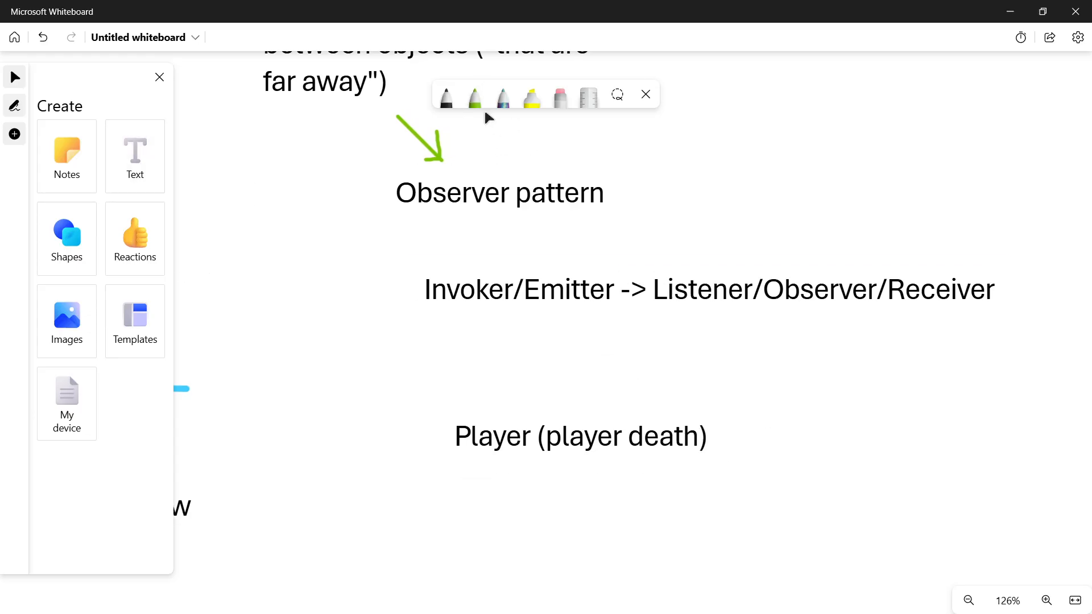
pyautogui.click(473, 96)
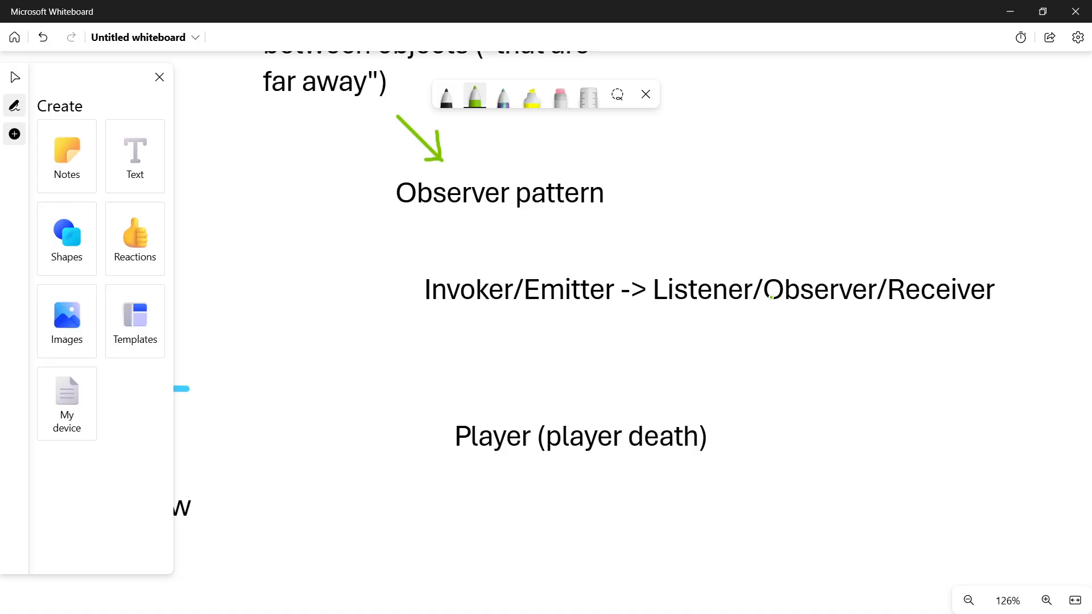
# Draw green arrows from Player and handwrite 'UI' and 'MANAGER' at their ends.
pyautogui.moveTo(715, 430); pyautogui.dragTo(762, 401)
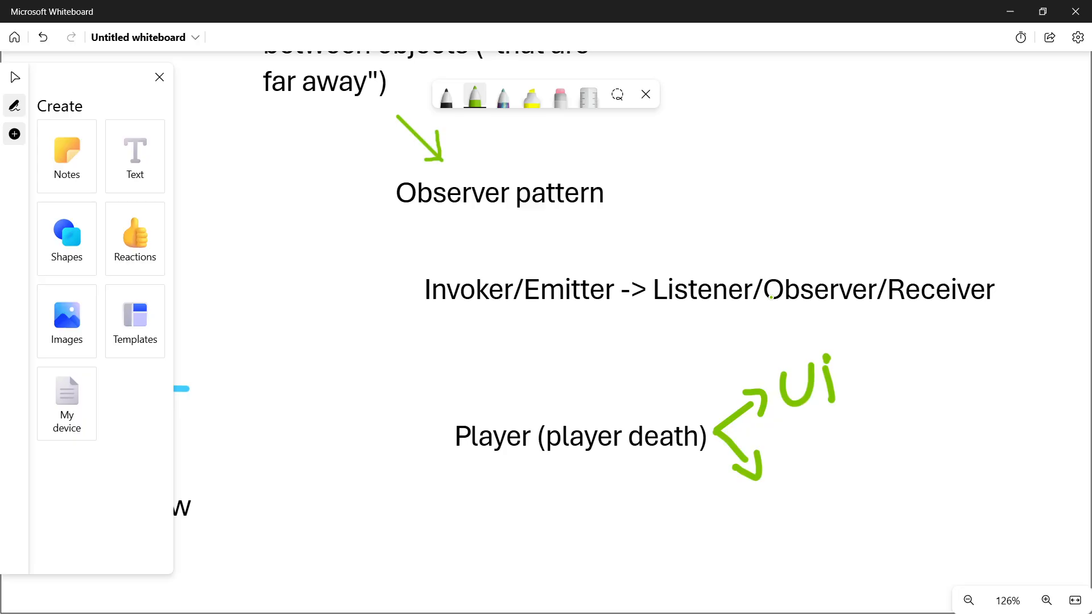
pyautogui.moveTo(780, 432); pyautogui.dragTo(856, 473)
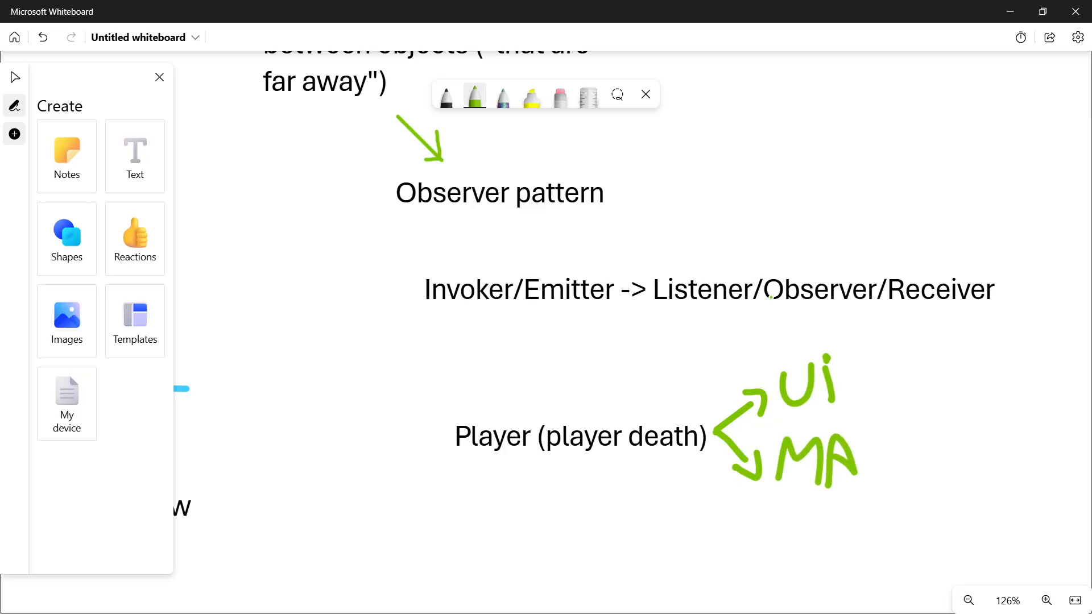
pyautogui.moveTo(863, 453); pyautogui.dragTo(975, 473)
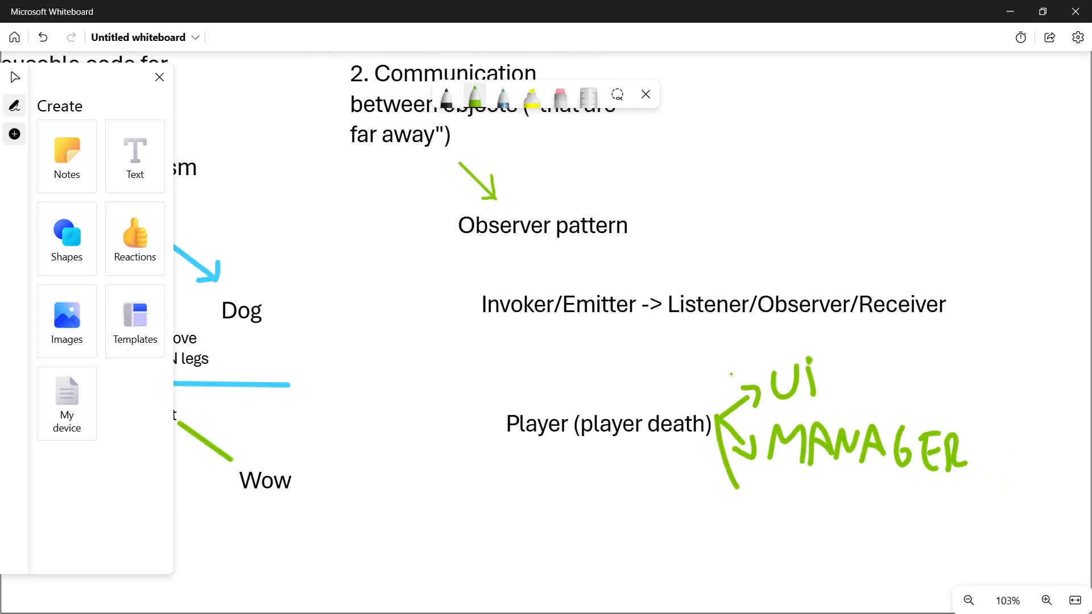
# Draw a third arrow down from Player and label its end with a typed 'Audio' box.
pyautogui.moveTo(731, 446); pyautogui.dragTo(745, 495)
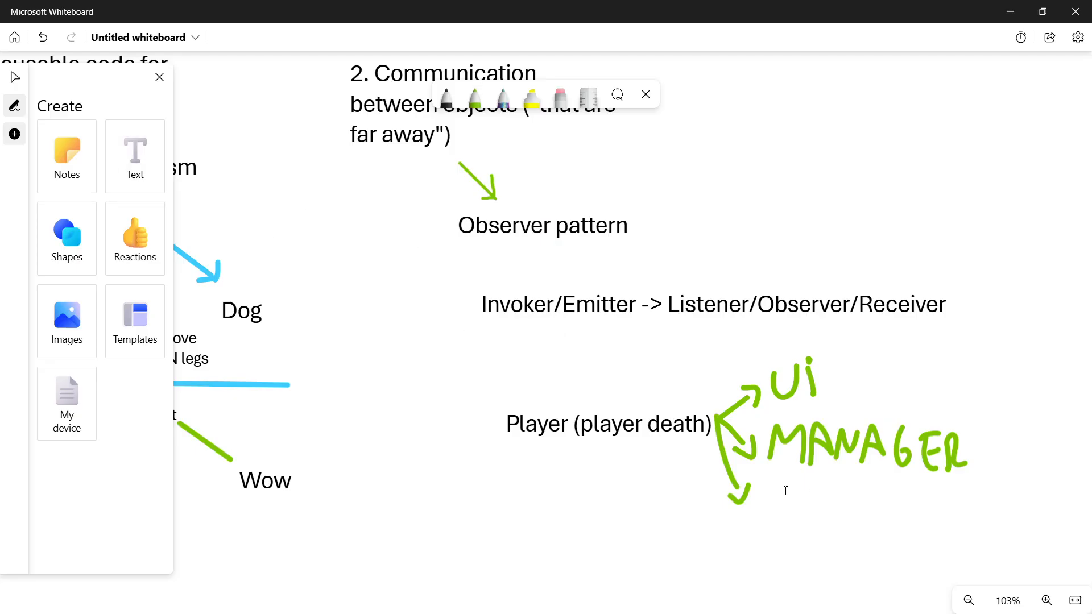
pyautogui.click(825, 489)
pyautogui.write('Audio')
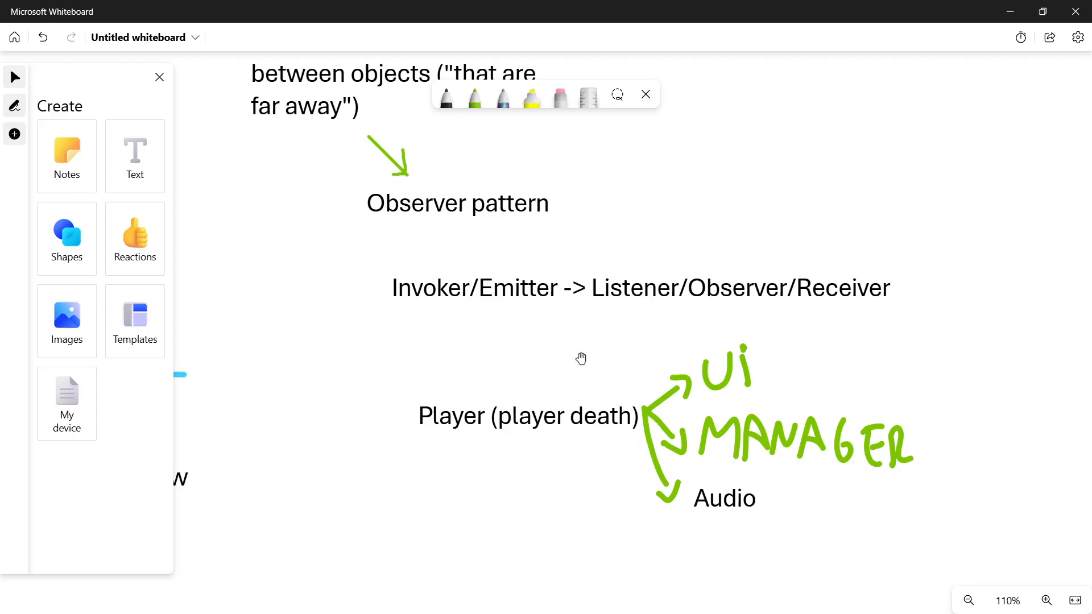
pyautogui.moveTo(575, 367)
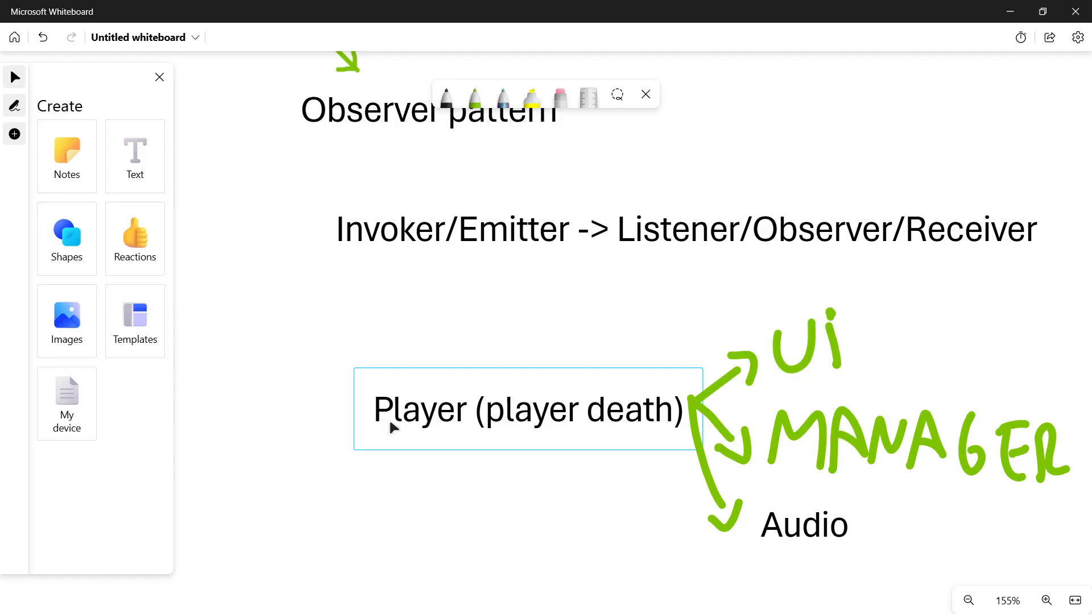
pyautogui.click(169, 597)
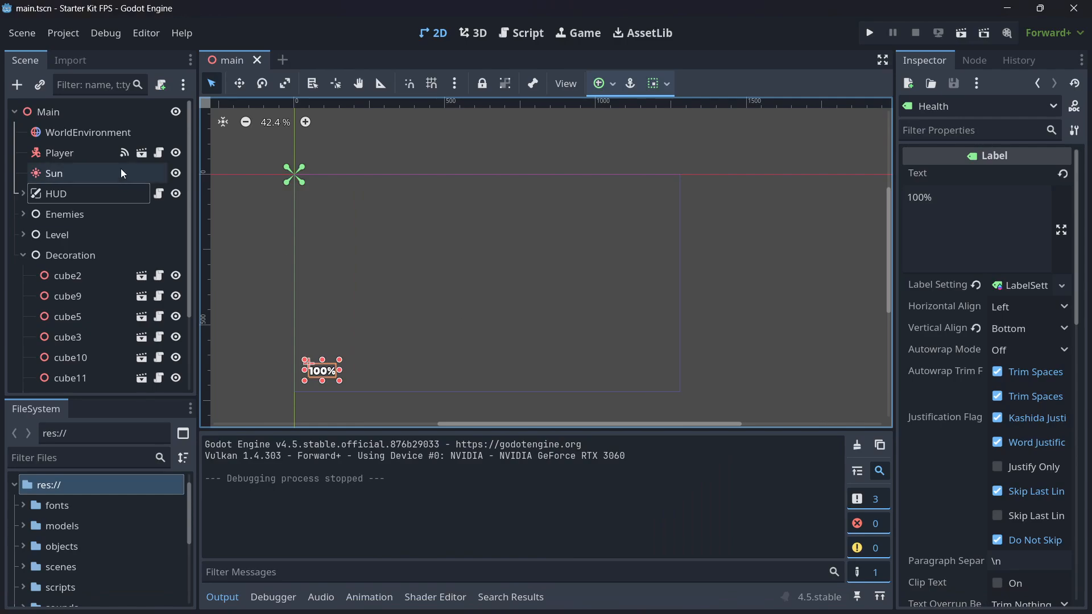
# Locate the health_updated signal in player.gd and highlight its name.
pyautogui.click(520, 33)
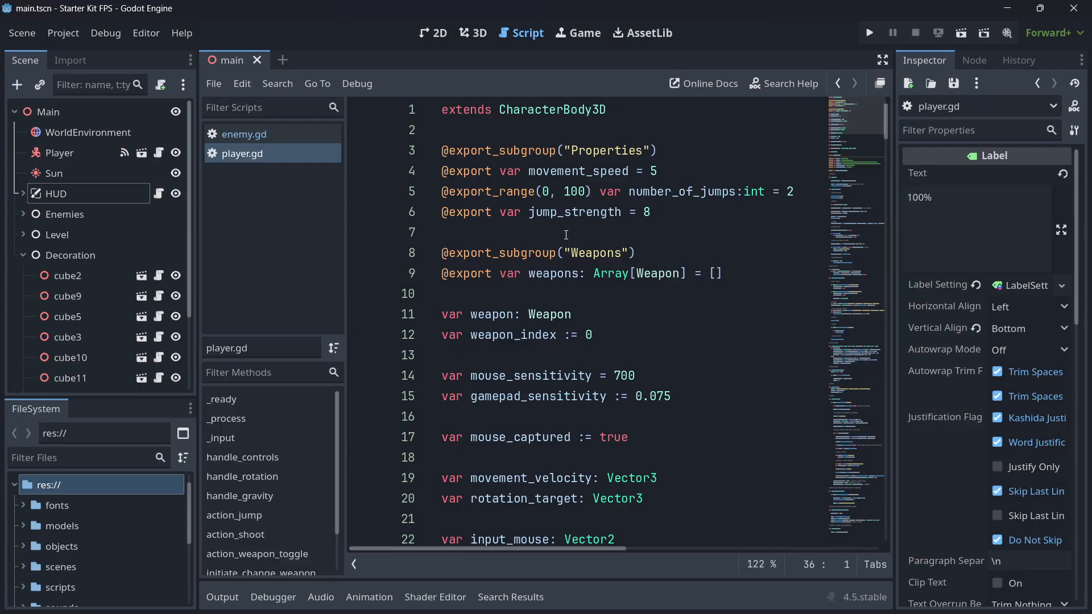
pyautogui.scroll(-3)
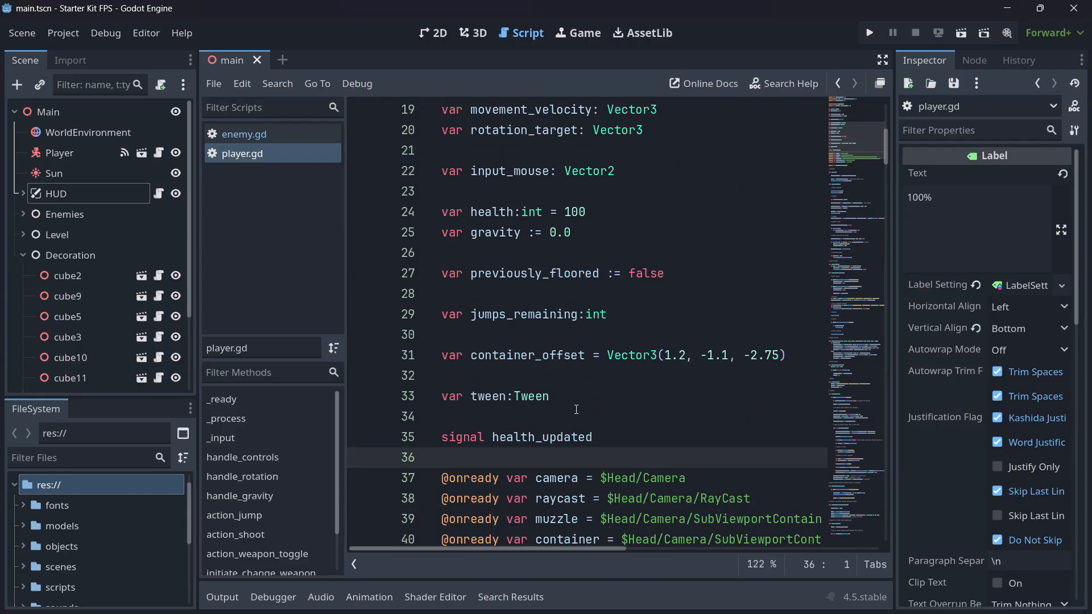
pyautogui.doubleClick(460, 436)
pyautogui.write('health_updated')
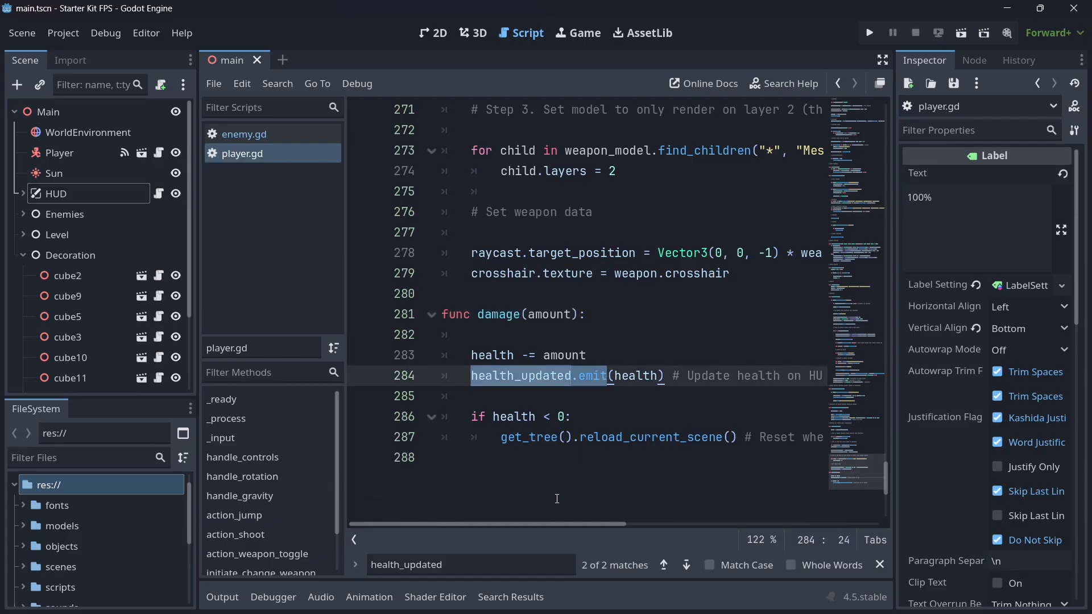
pyautogui.hscroll(3)
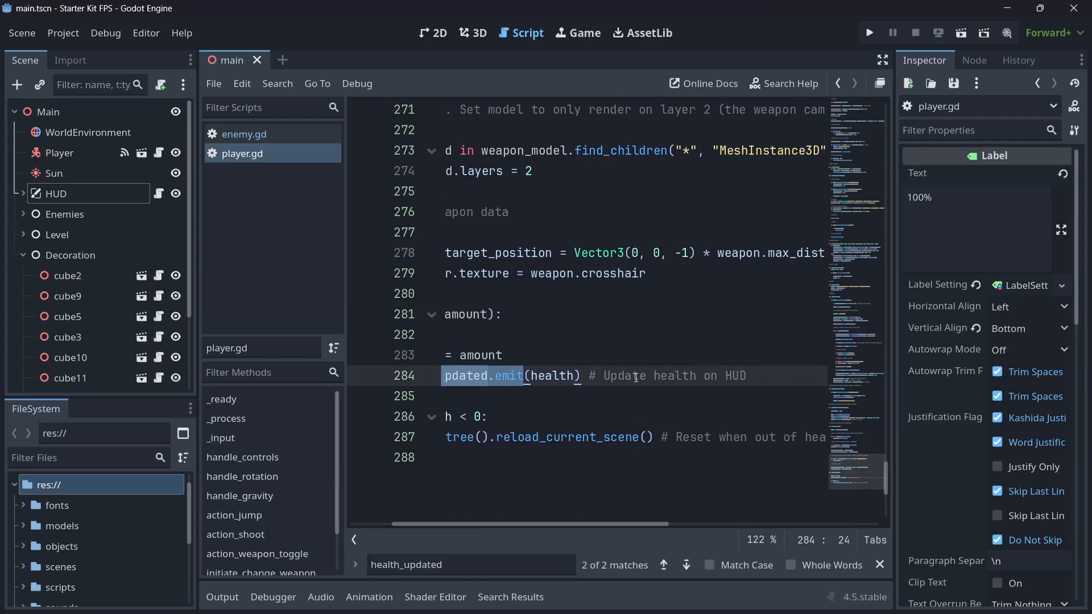
pyautogui.click(745, 376)
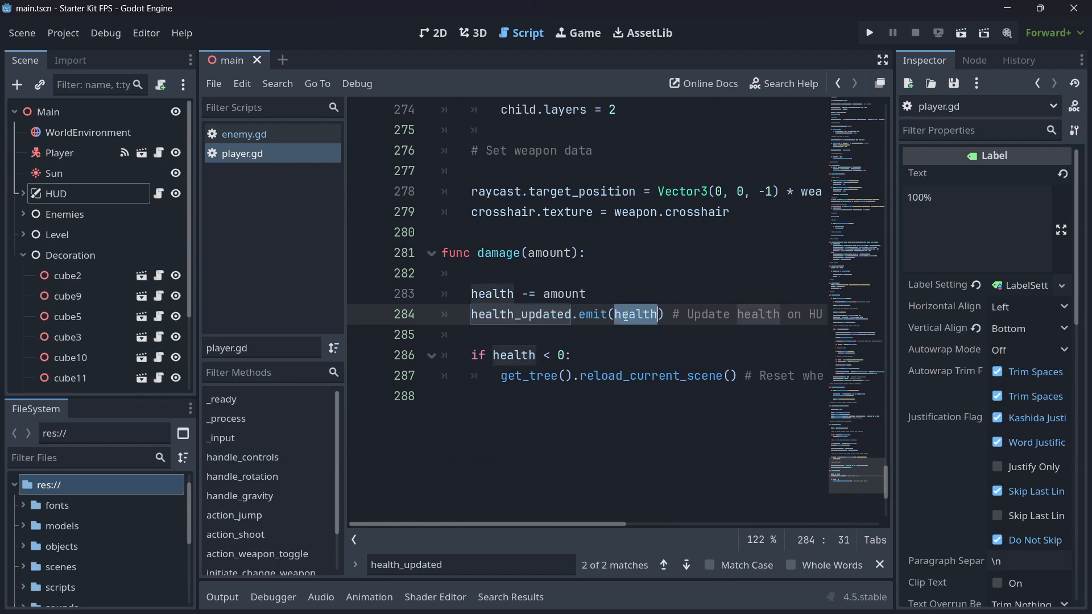
# Step between health_updated's declaration and its emit in damage(), then select the Player node.
pyautogui.click(662, 565)
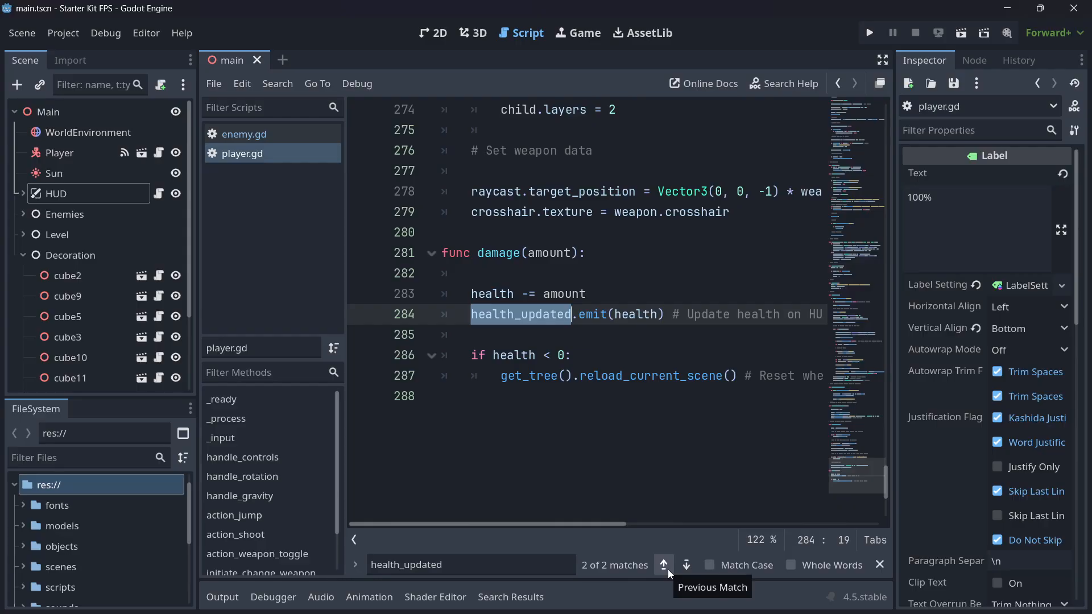
pyautogui.click(661, 565)
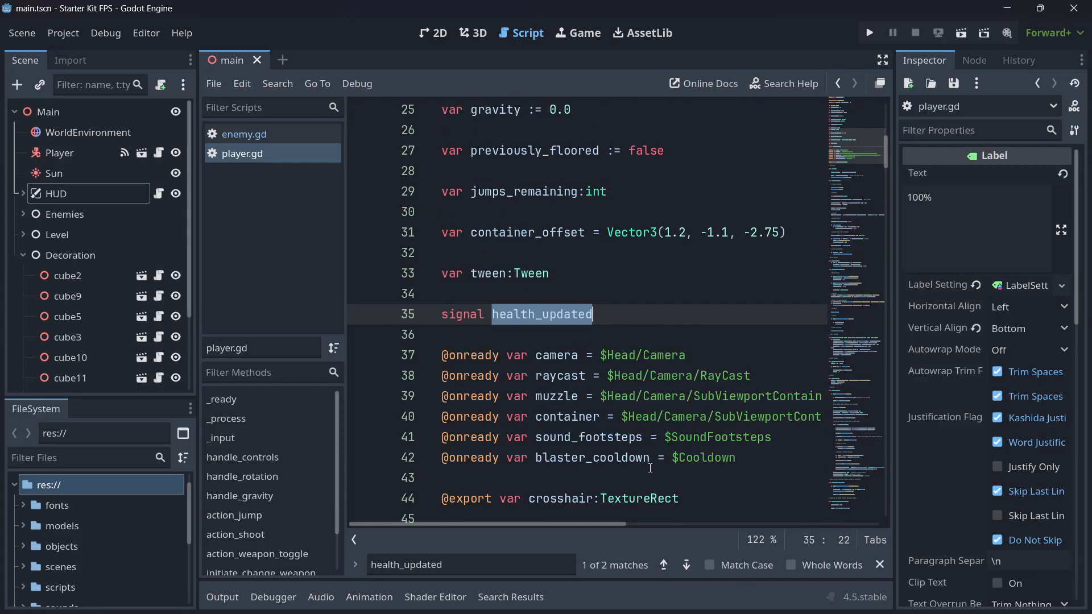
pyautogui.click(685, 565)
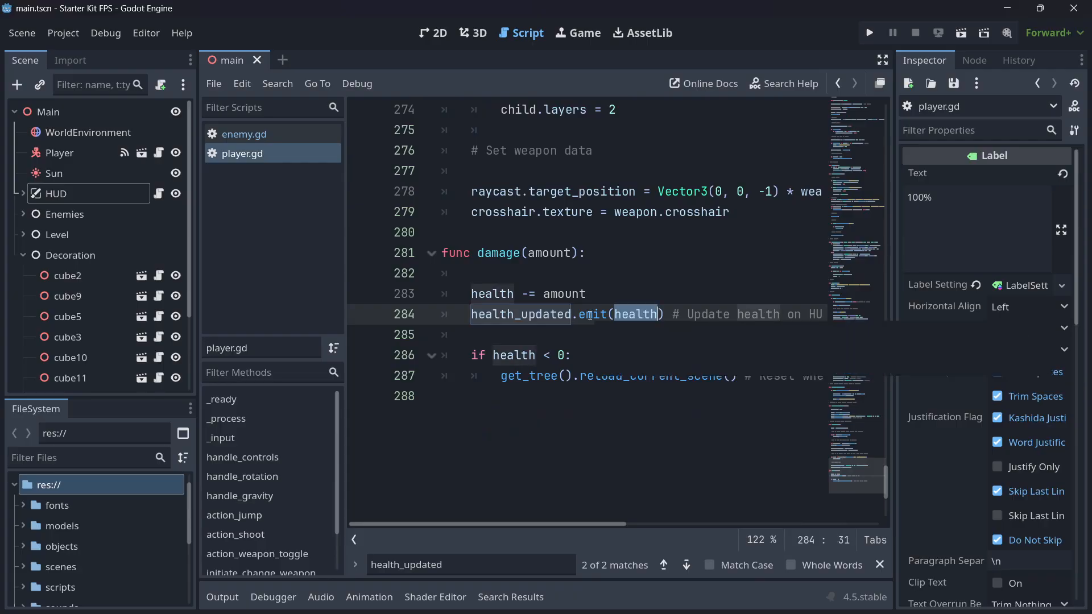
pyautogui.moveTo(592, 314)
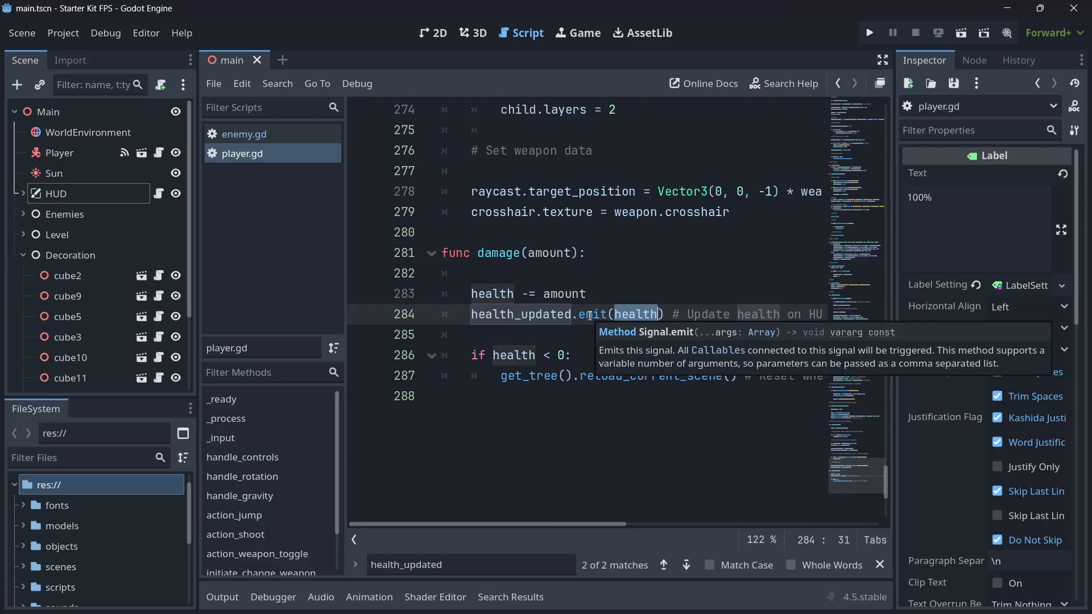
pyautogui.click(62, 152)
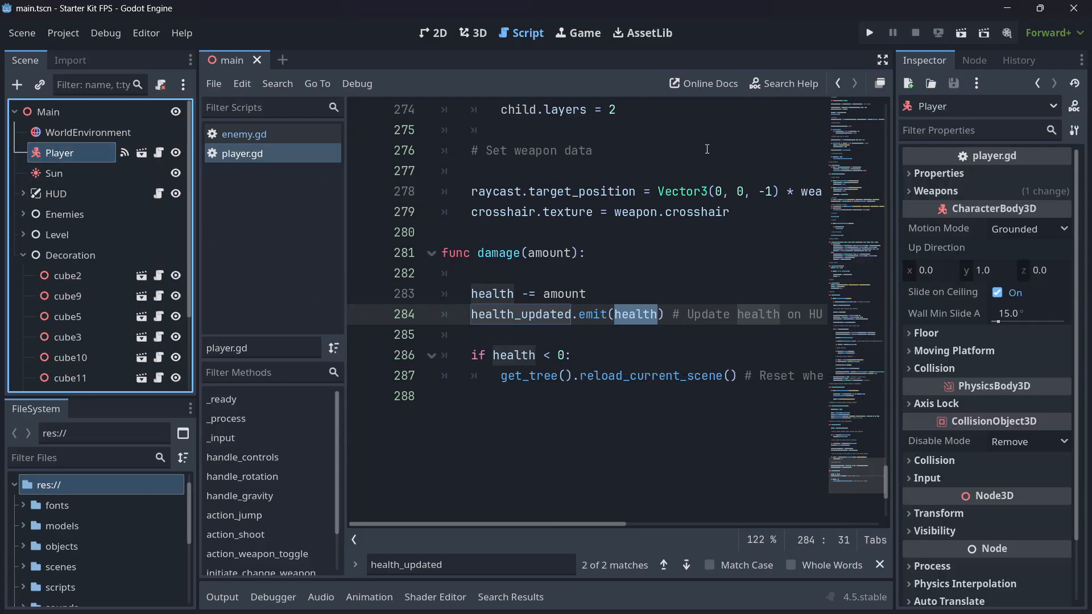
# Show Player's health_updated connection to HUD's _on_health_updated, then view the main scene in 3D.
pyautogui.click(975, 60)
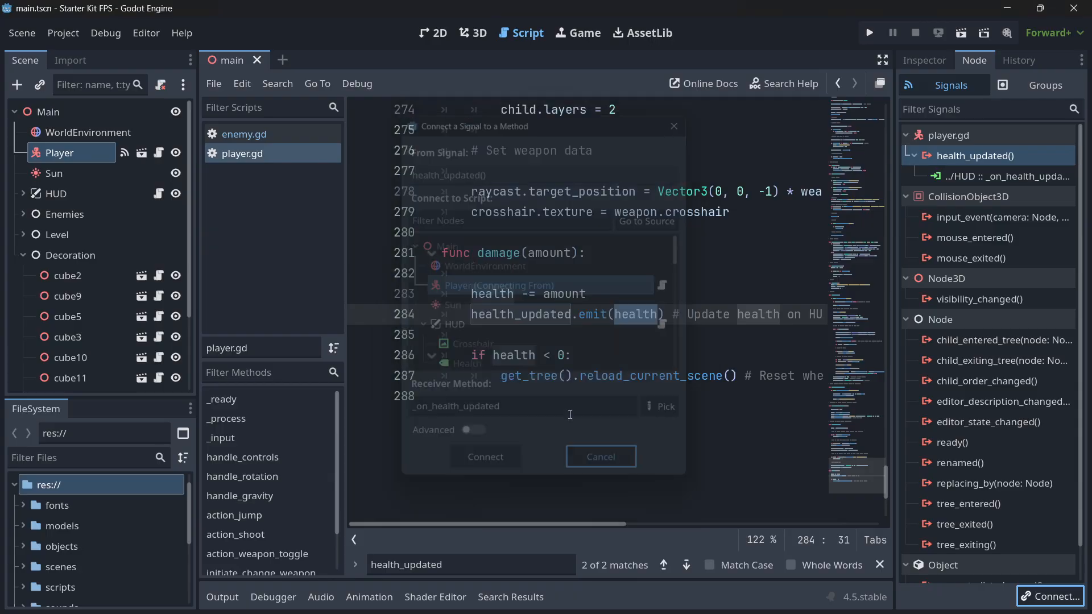
pyautogui.click(485, 456)
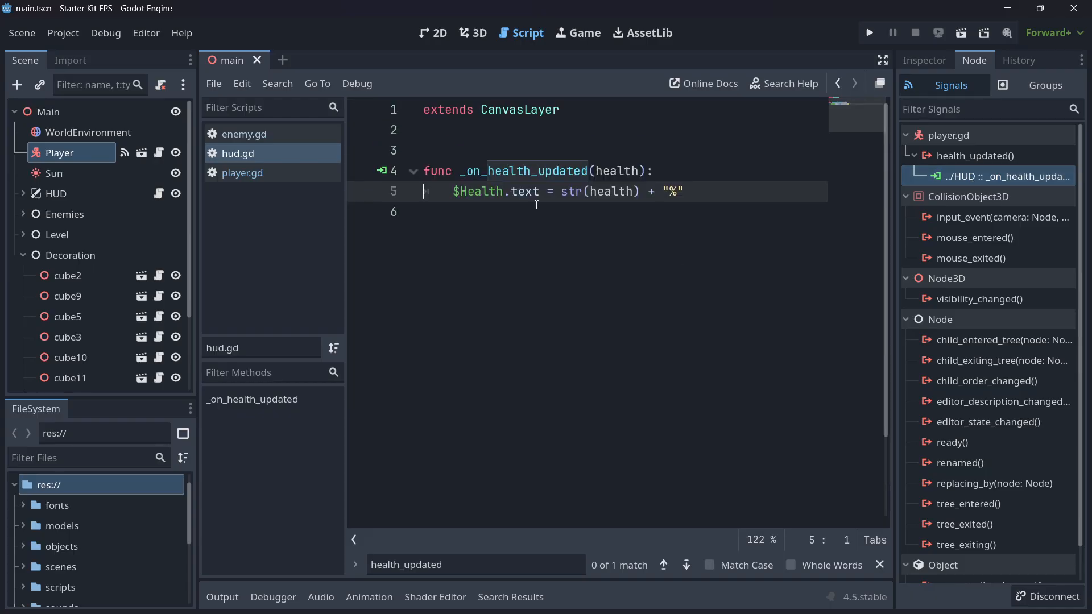
pyautogui.click(656, 170)
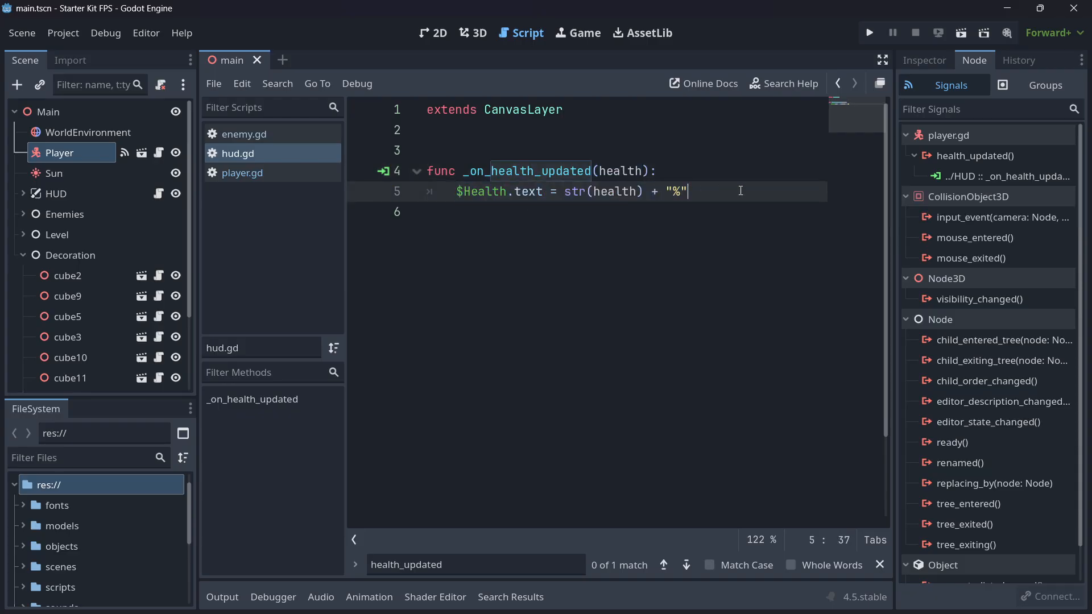
pyautogui.click(22, 193)
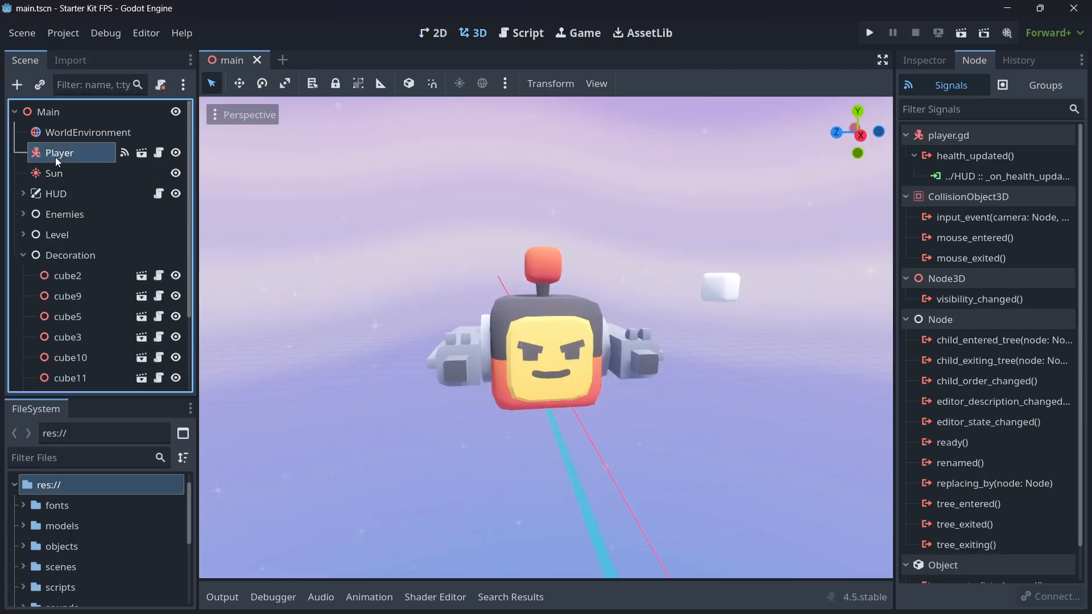
pyautogui.moveTo(86, 131)
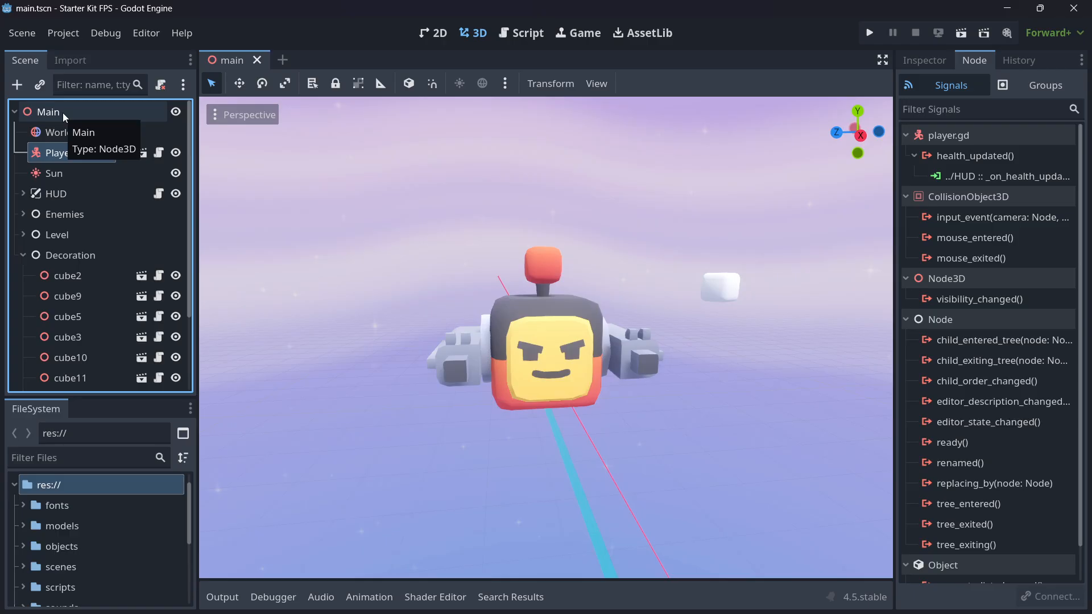
# Select the Main and HUD nodes, then return to player.gd at the damage function.
pyautogui.click(47, 111)
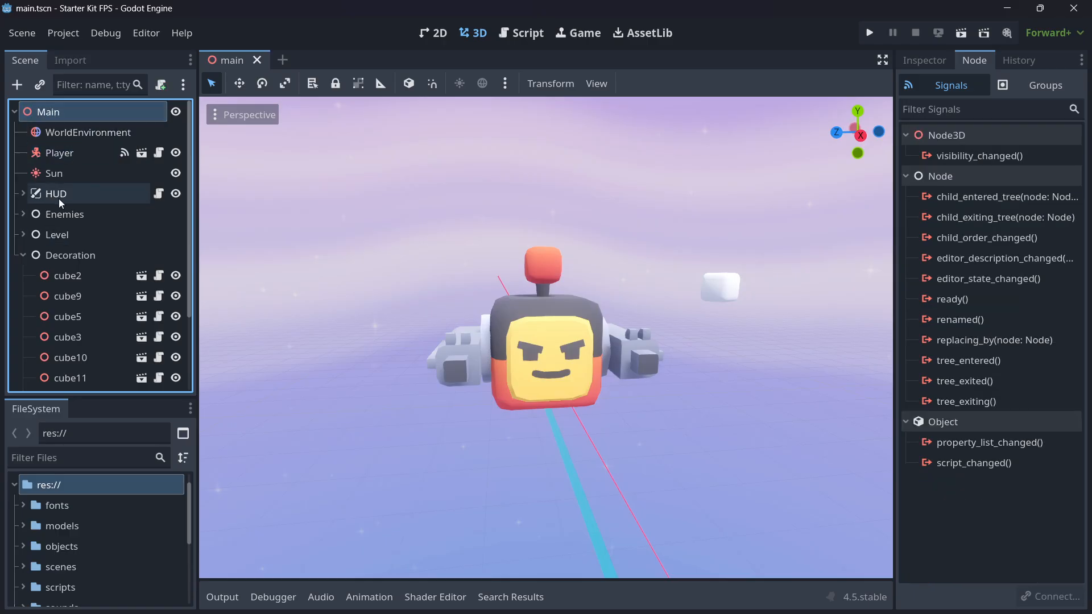
pyautogui.click(54, 193)
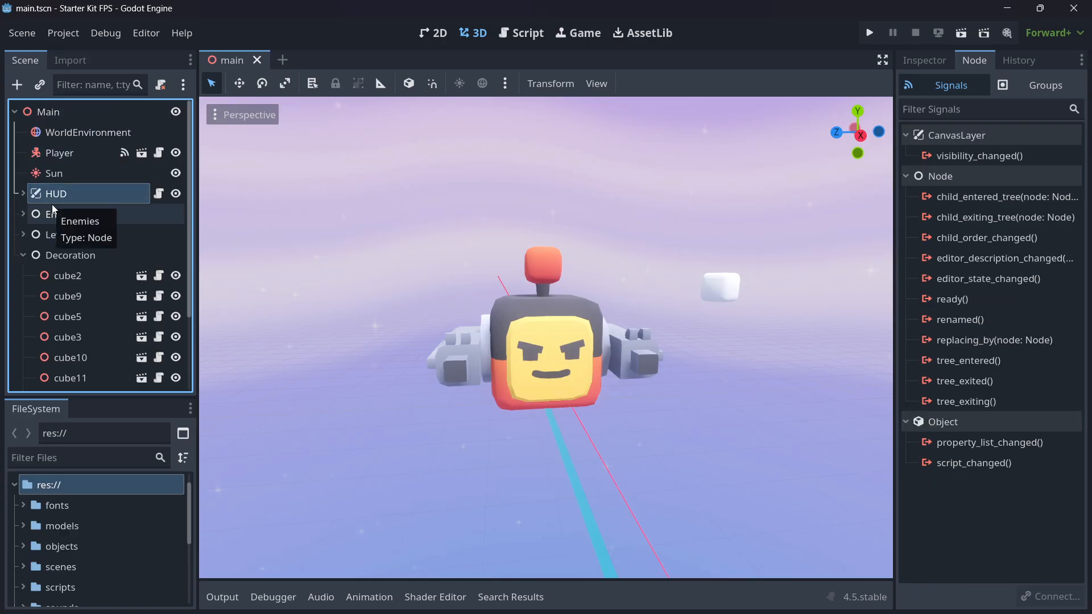
pyautogui.moveTo(80, 194)
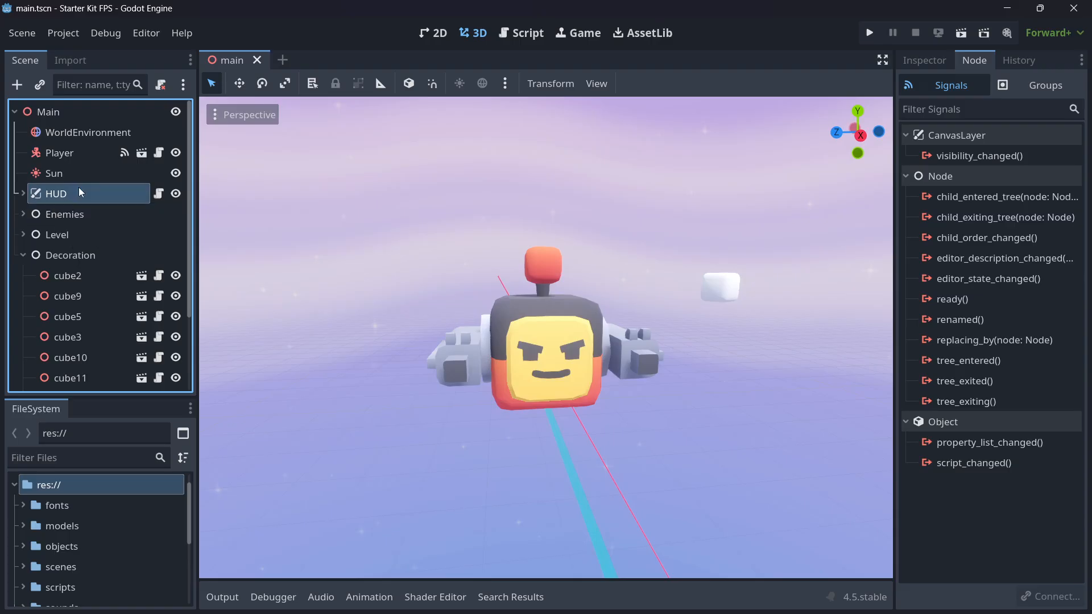
pyautogui.click(521, 33)
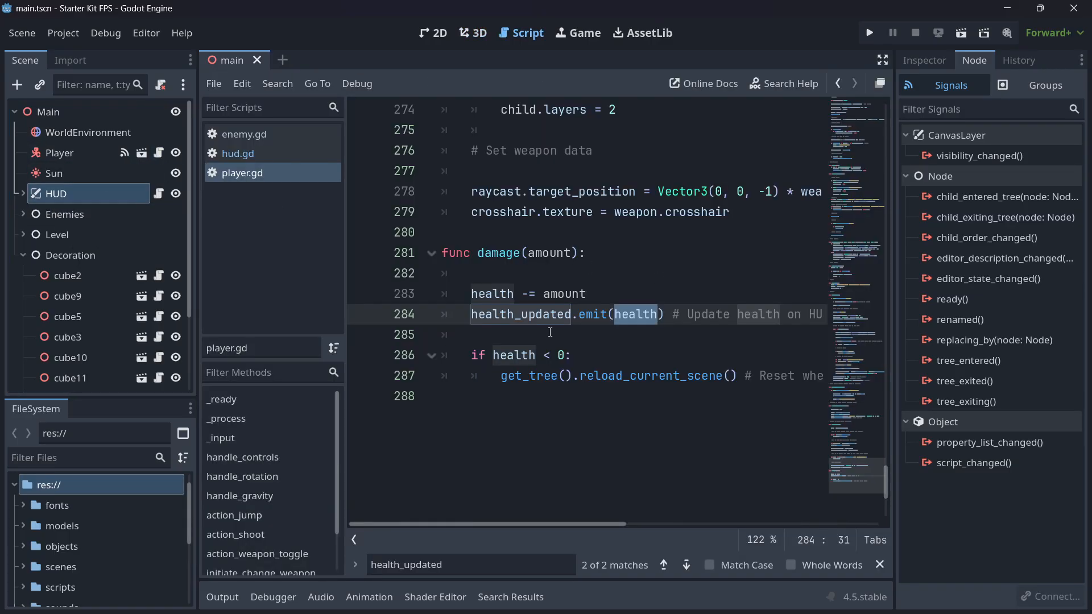
pyautogui.click(549, 334)
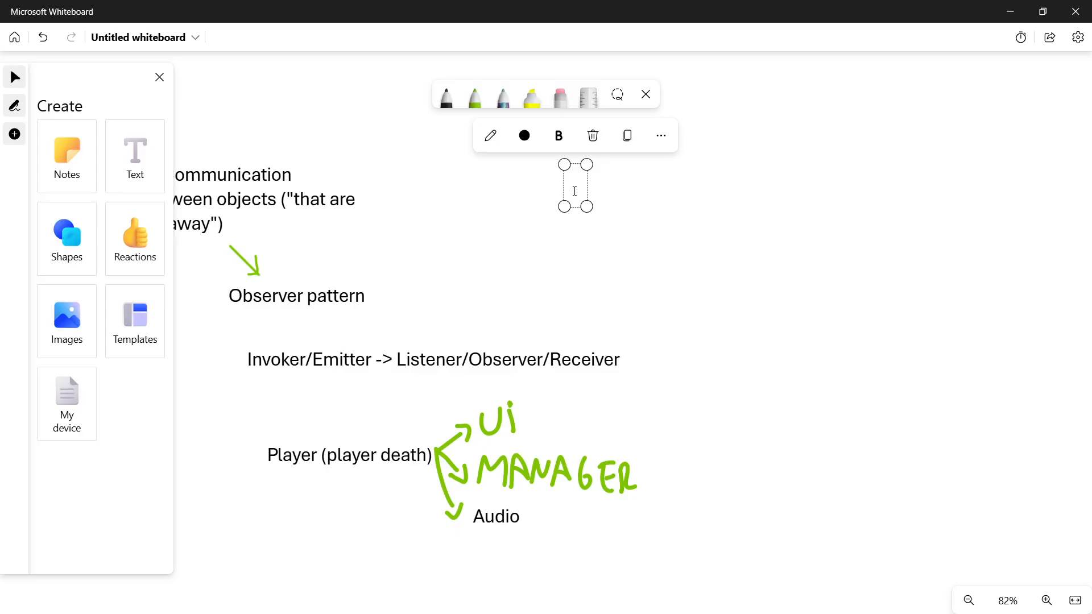
# Write the heading '3. Having global access to variables and objects'.
pyautogui.write('3.')
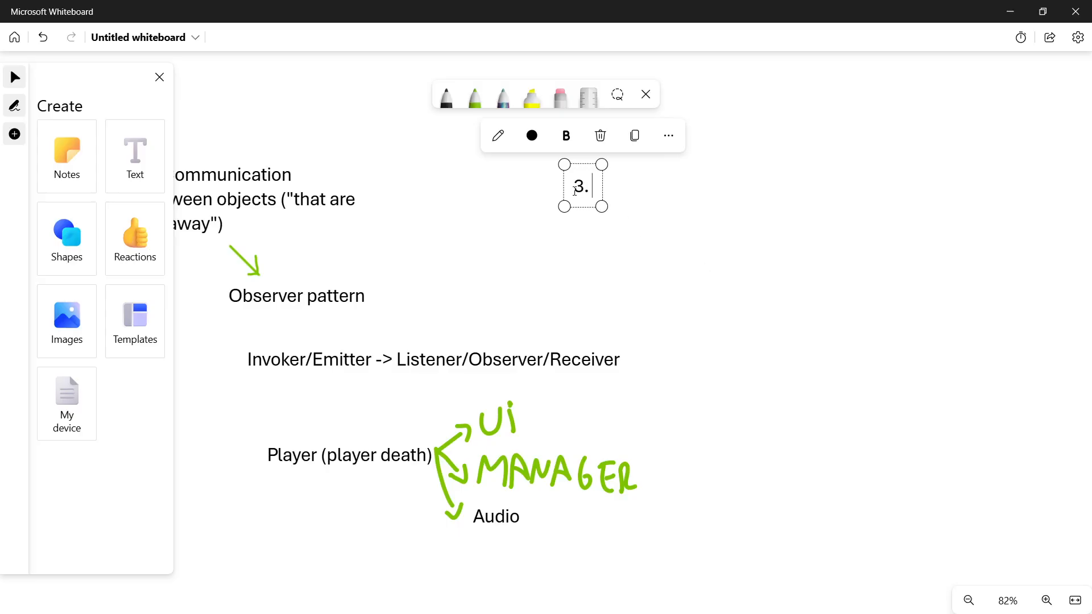
pyautogui.write('Havi')
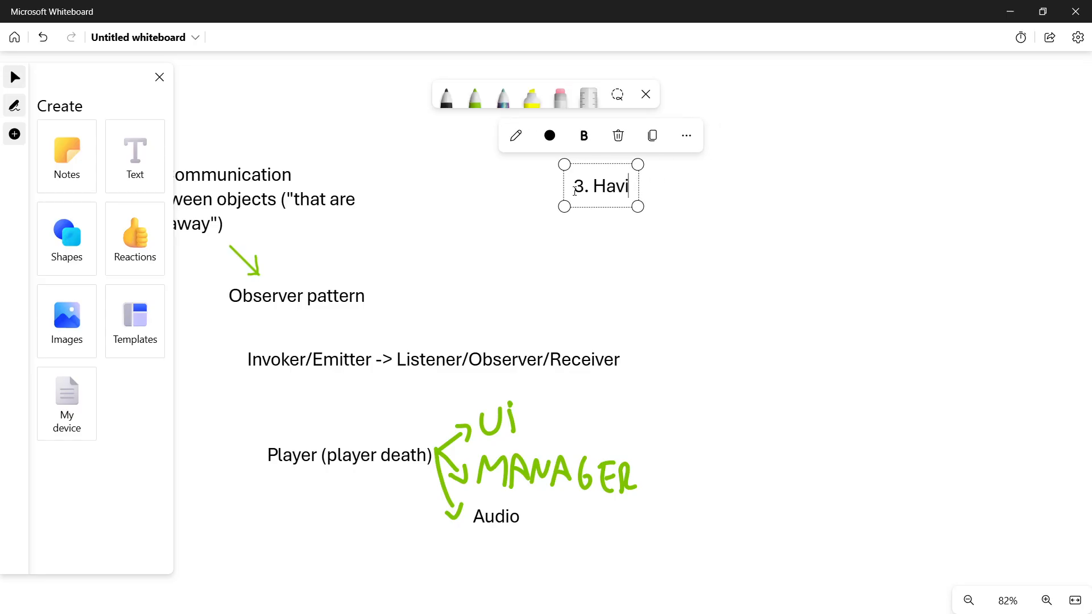
pyautogui.write('ng global a')
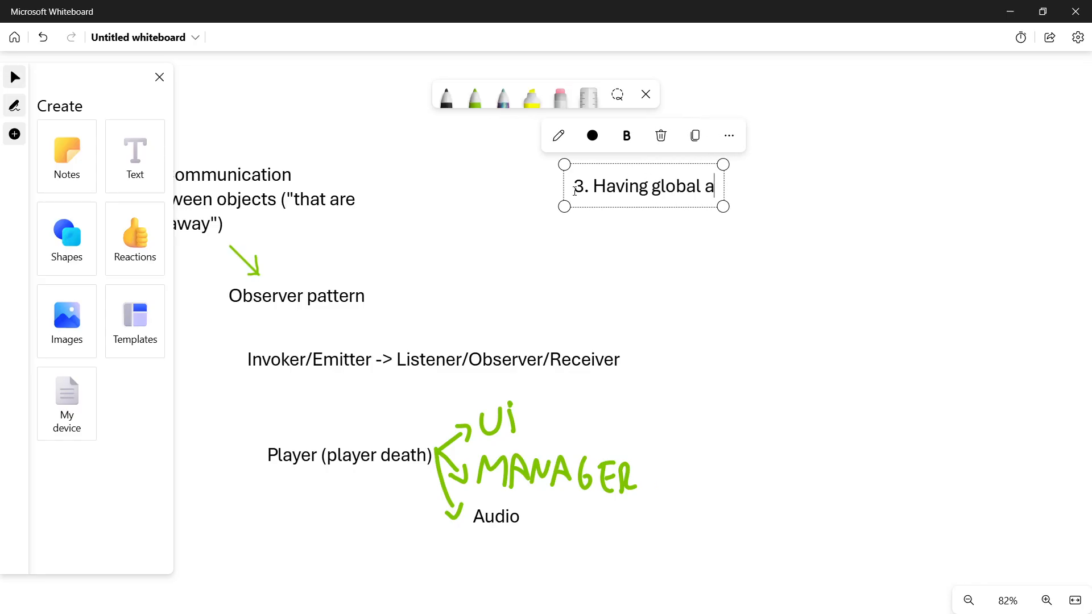
pyautogui.write('ccess to')
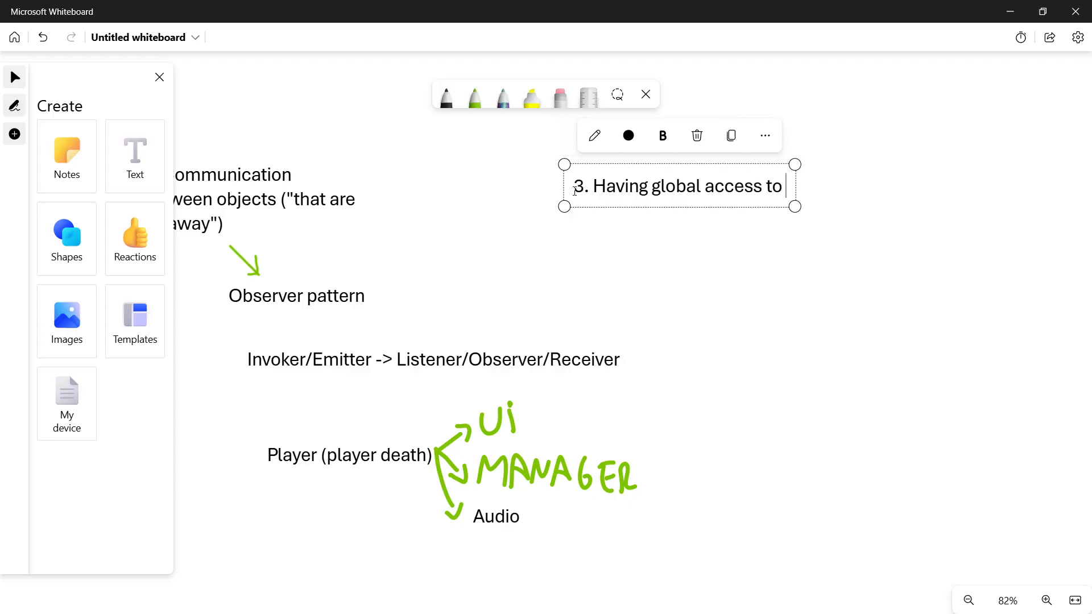
pyautogui.write('variables and ob')
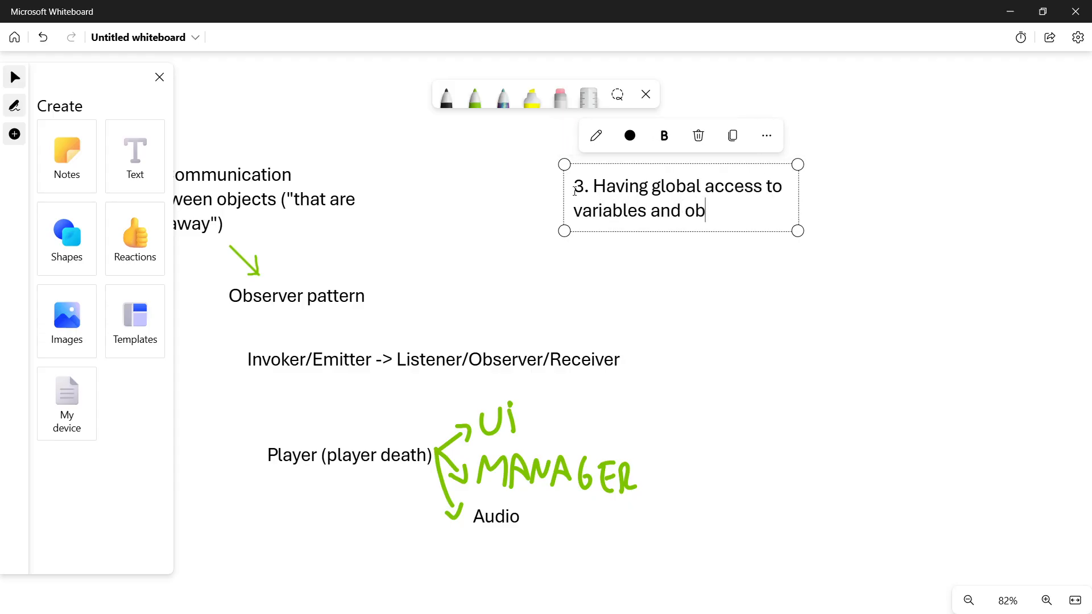
pyautogui.write('jects')
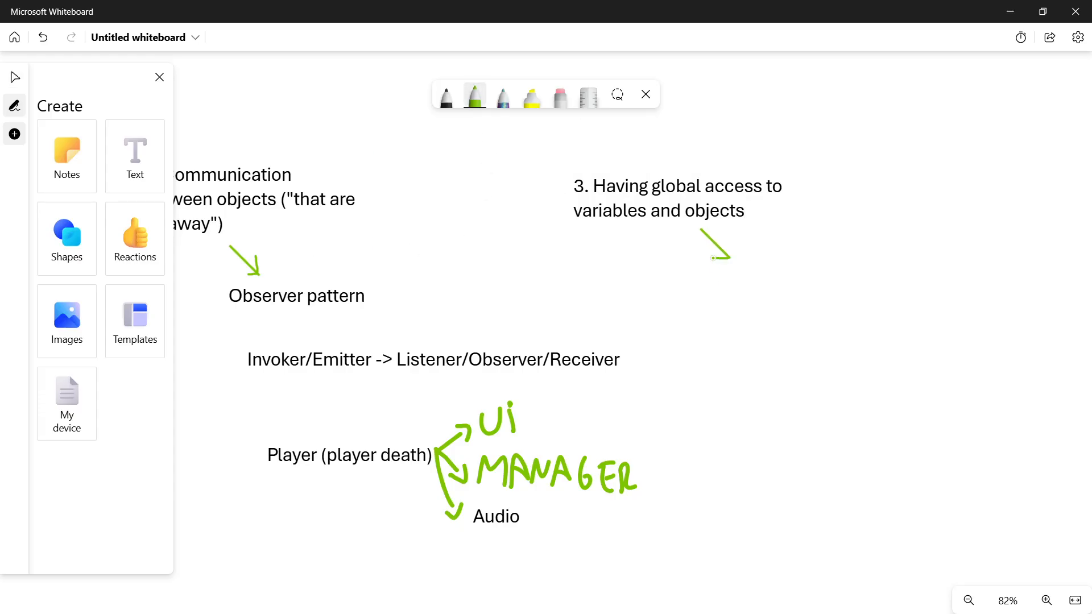
# Add a 'Singleton (Autoload)' note at the end of the green arrow.
pyautogui.click(444, 95)
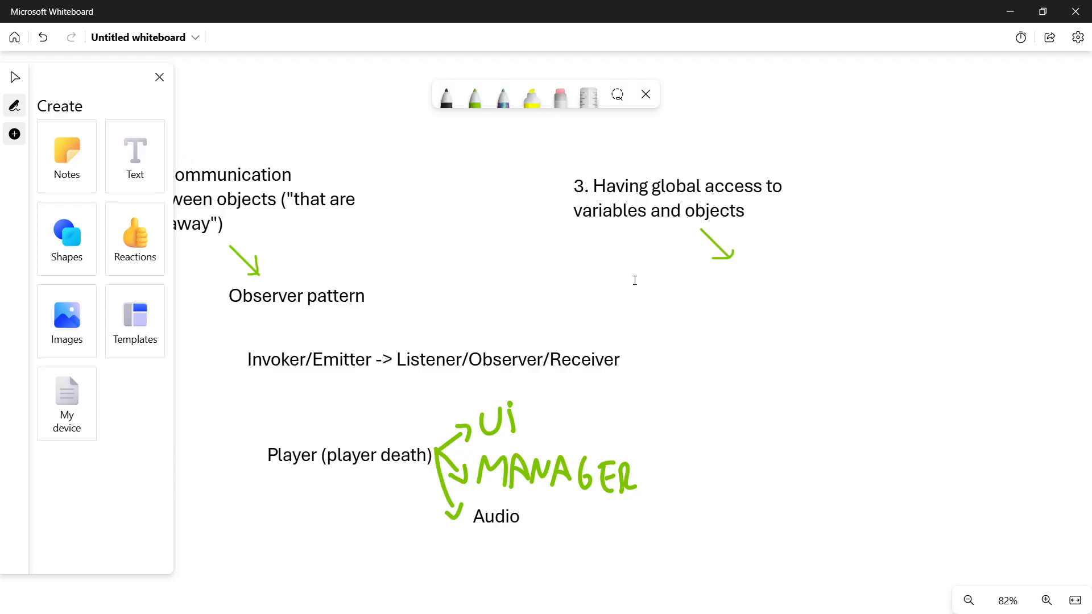
pyautogui.write('Singleton')
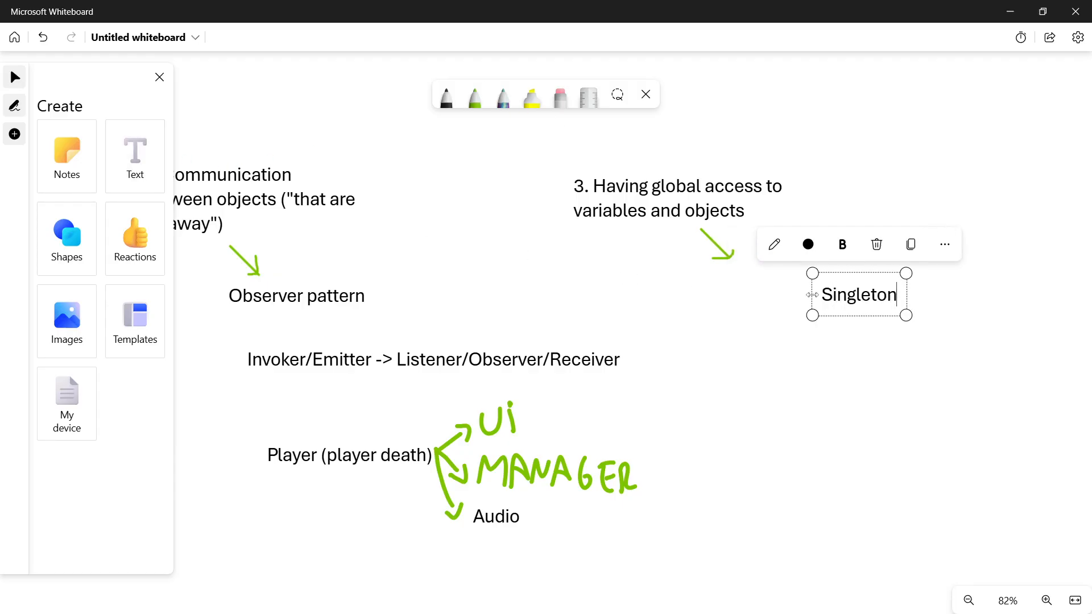
pyautogui.write('(Autolo')
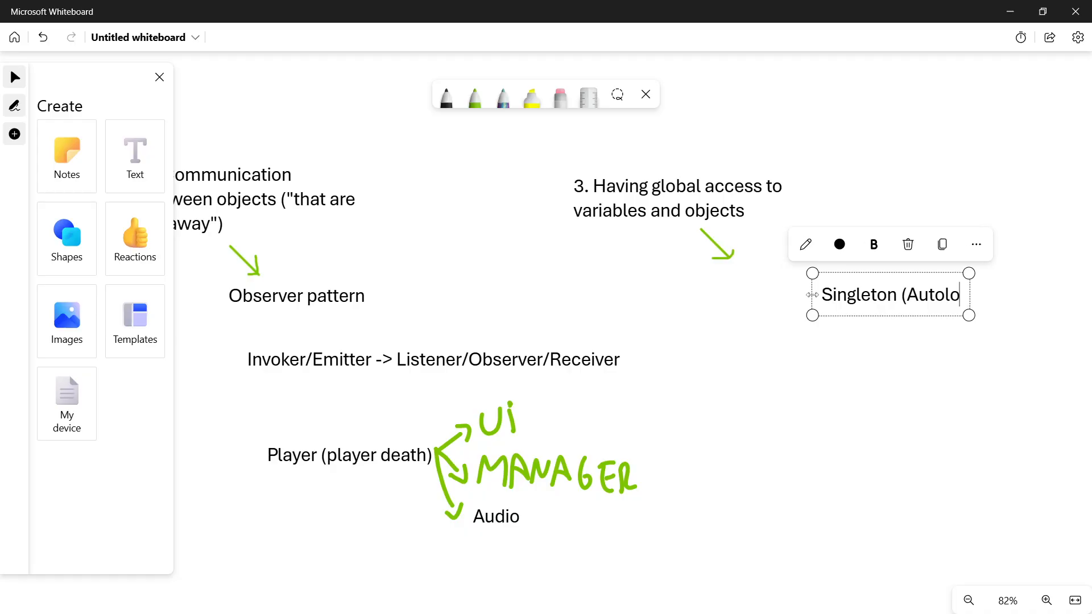
pyautogui.write('ad)')
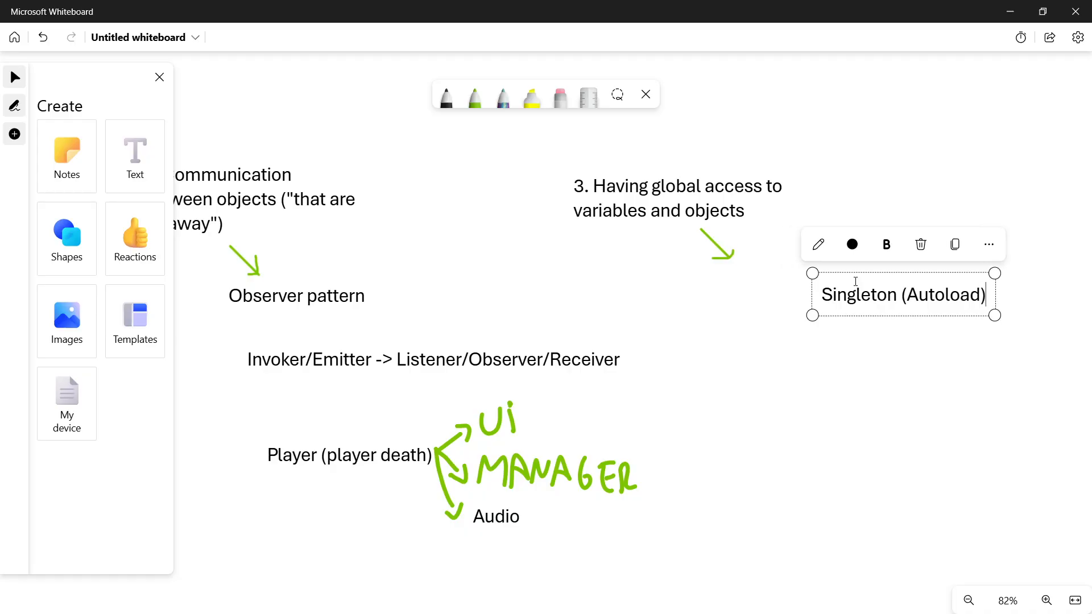
pyautogui.click(769, 270)
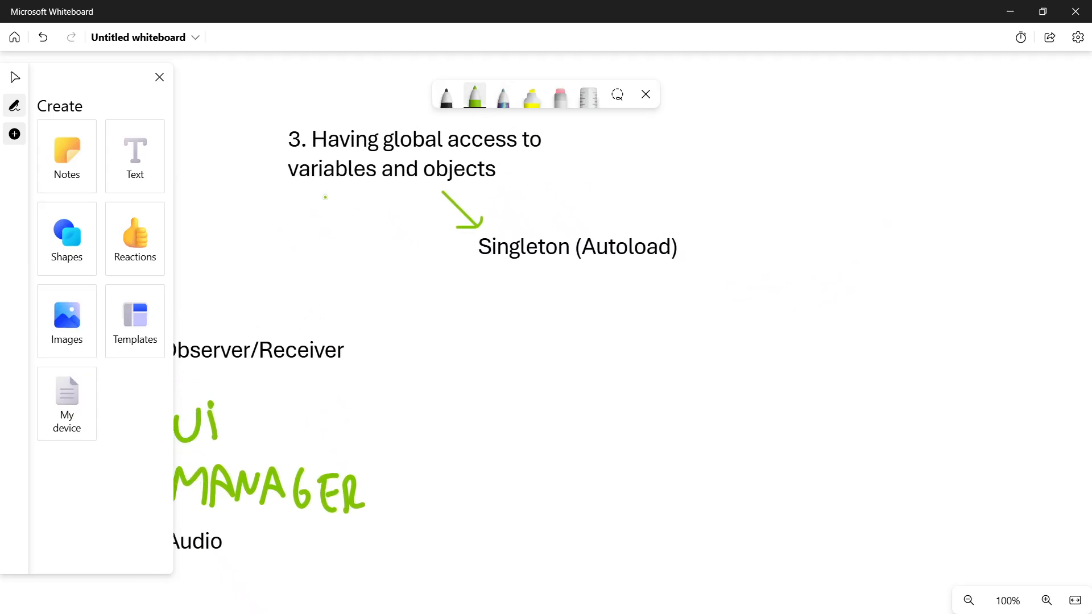
# Draw an orange arrow down from 'variables' toward a new note.
pyautogui.click(474, 96)
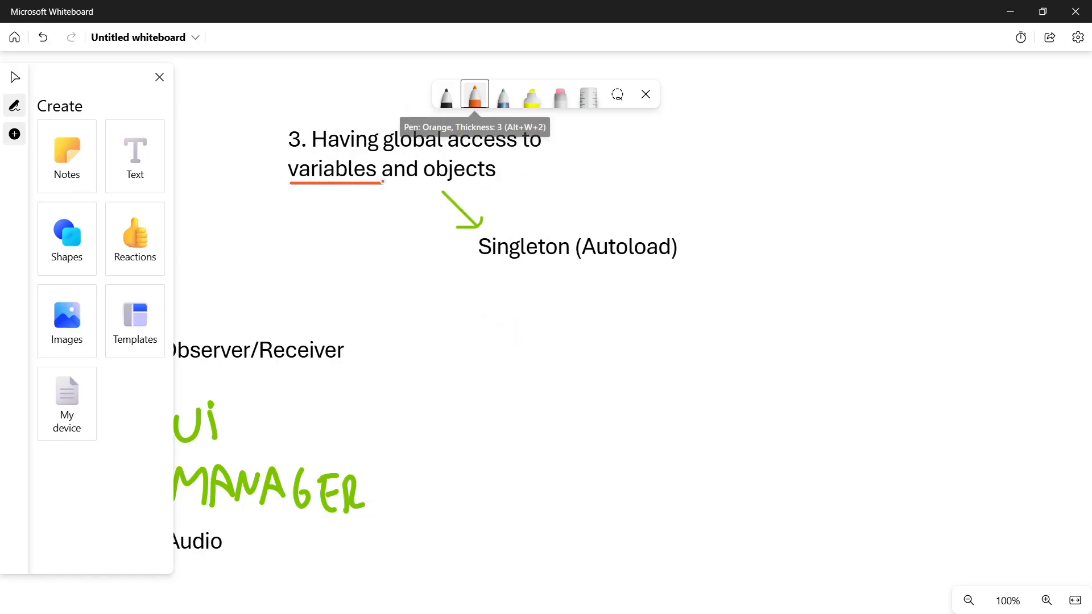
pyautogui.moveTo(339, 198); pyautogui.dragTo(432, 380)
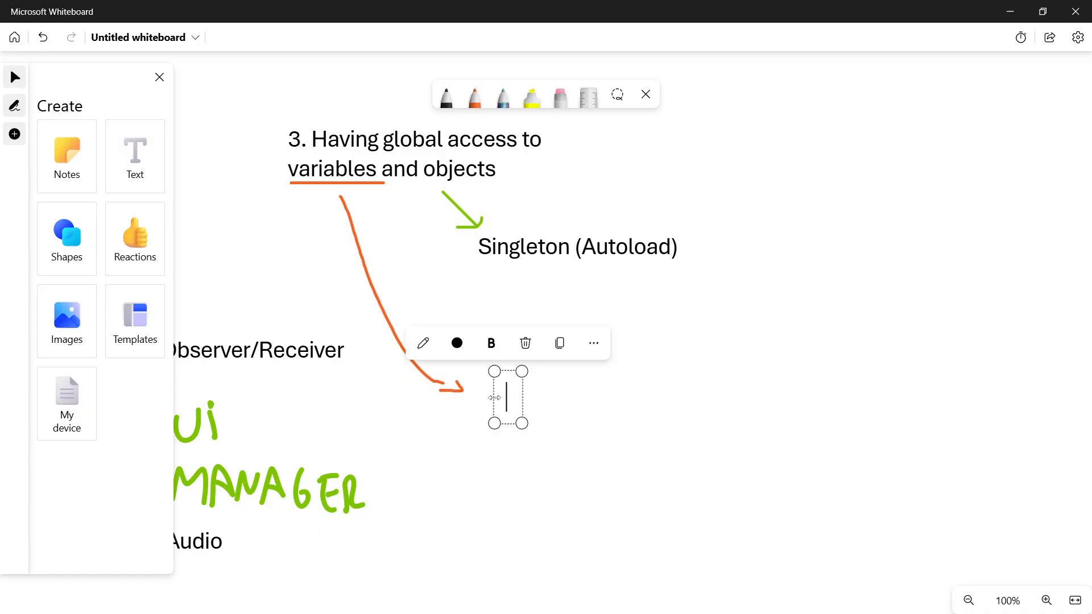
pyautogui.moveTo(566, 448)
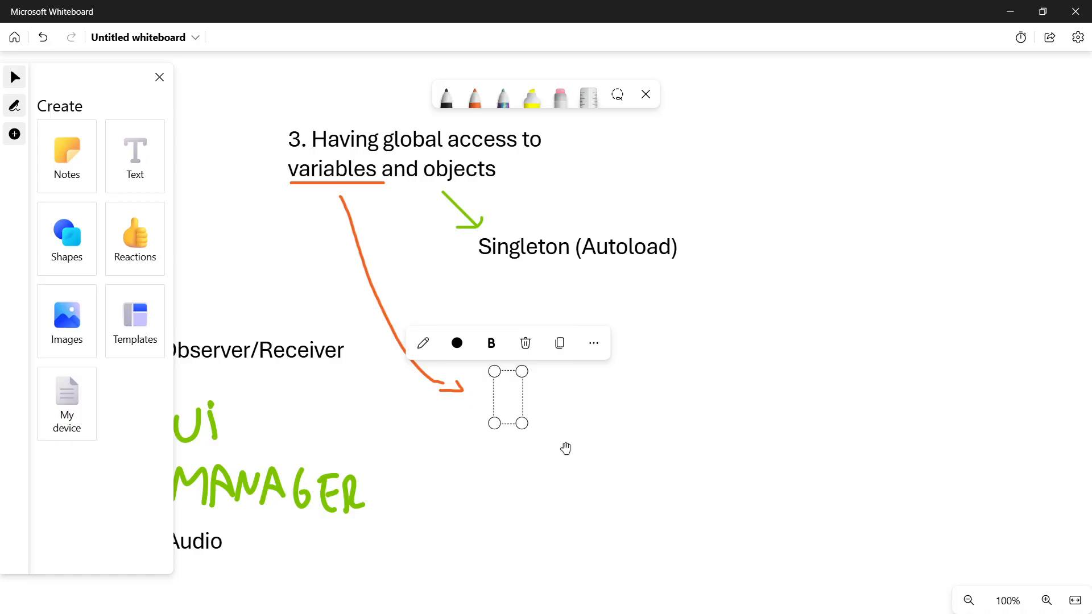
# List 'Global: Score, Enemies killed, Global functions (Die, Revive)' in the new note.
pyautogui.write('Global')
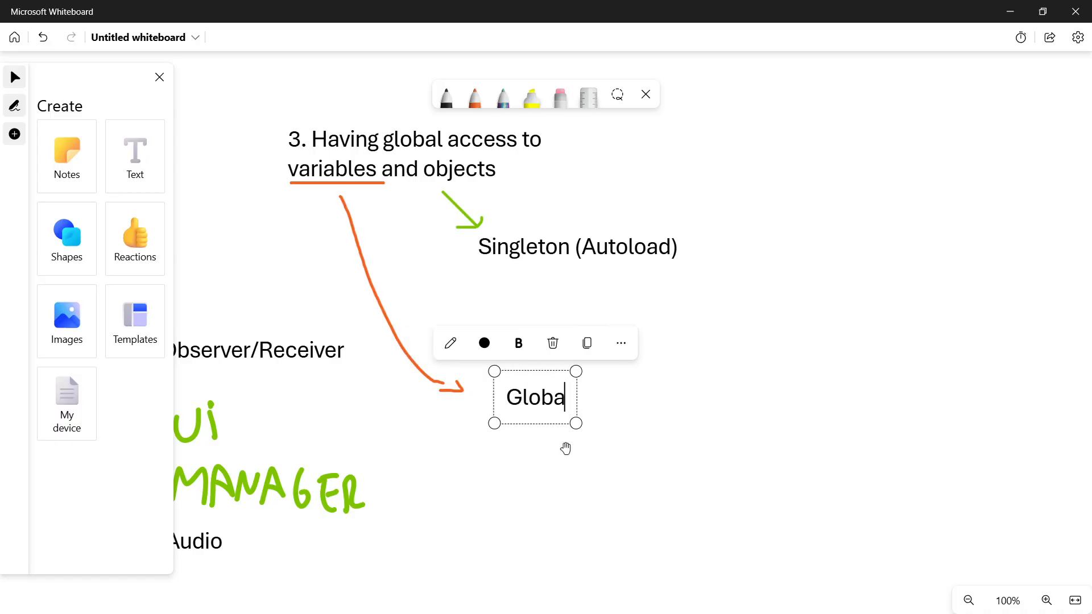
pyautogui.write(':')
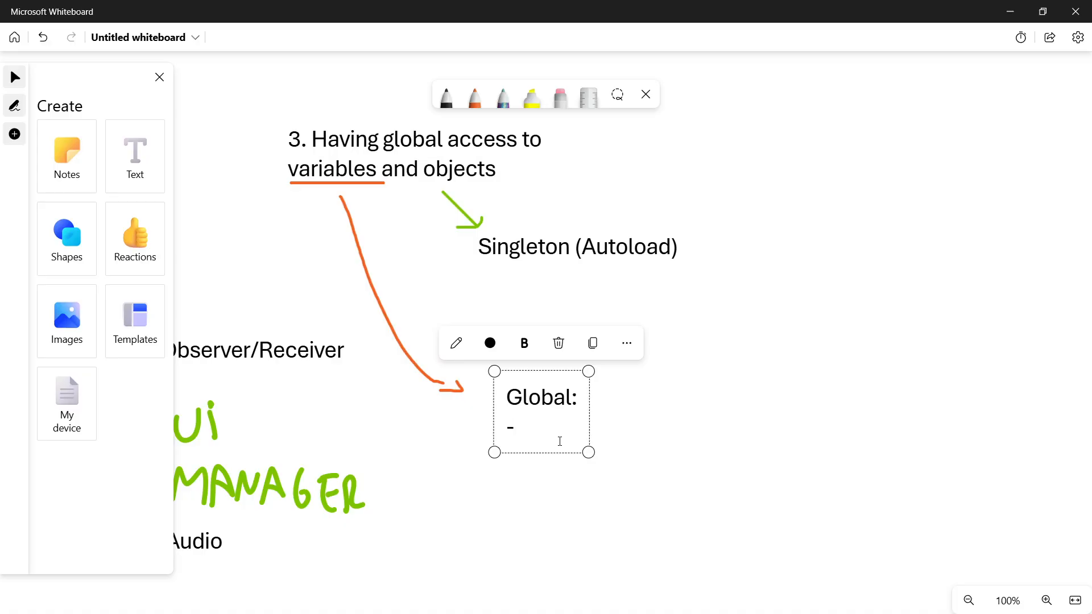
pyautogui.write('Score')
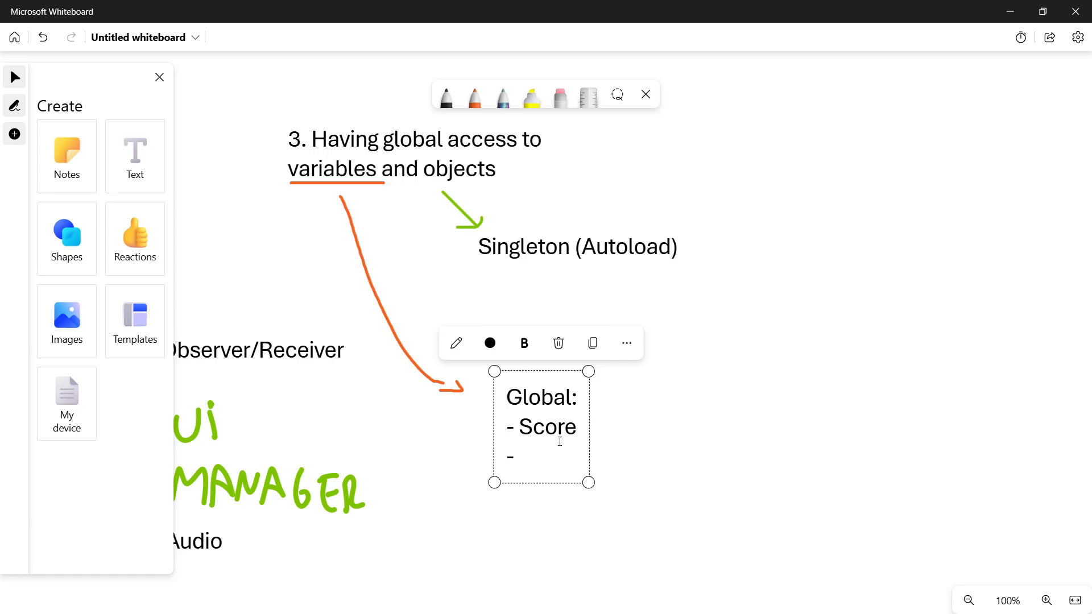
pyautogui.write('Enemies')
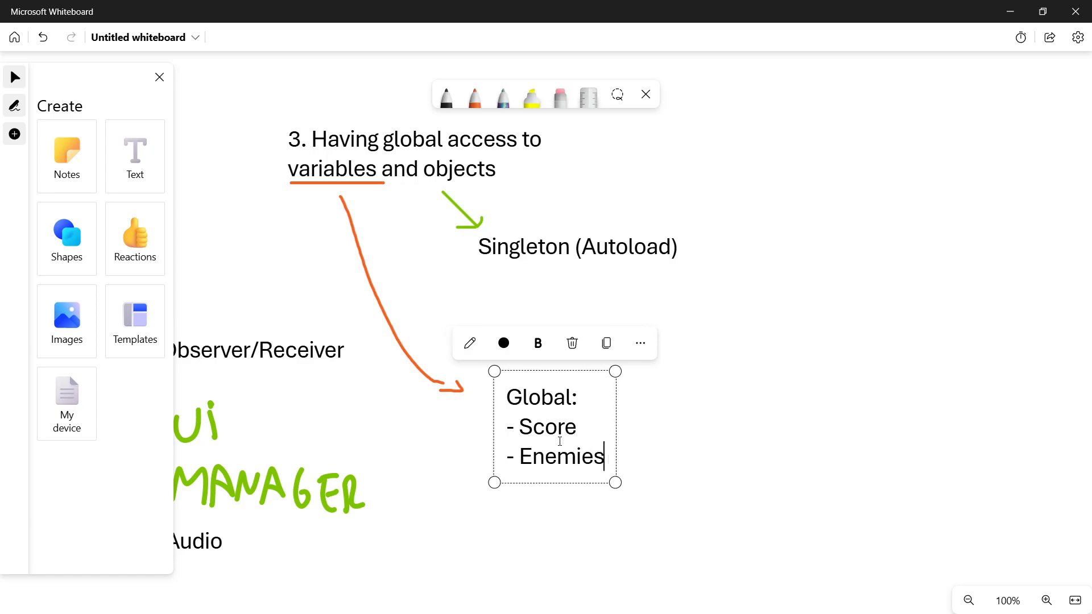
pyautogui.write('killed')
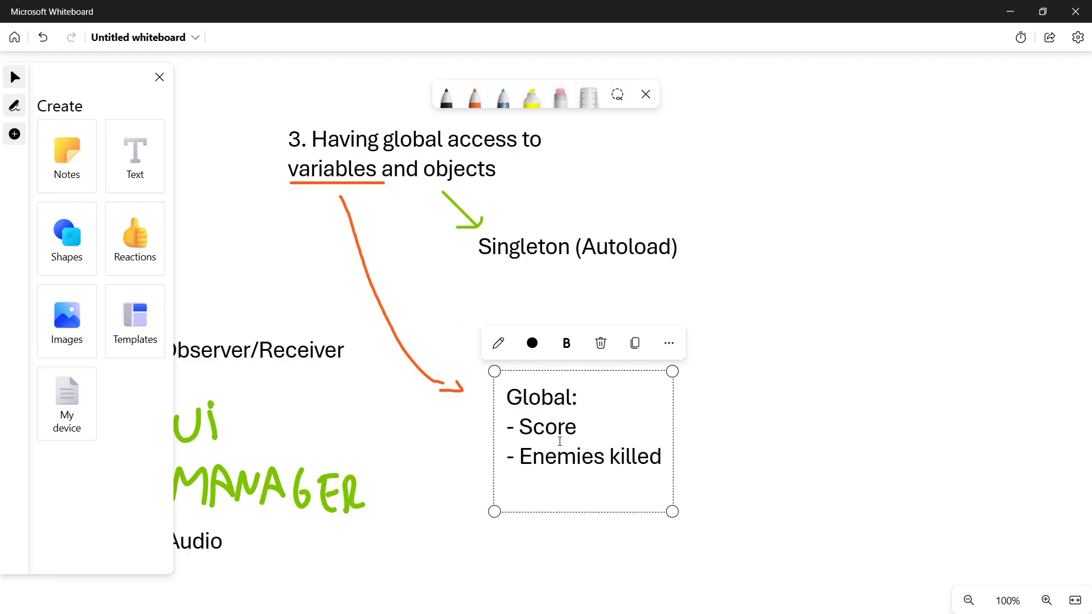
pyautogui.write('- Global funcio')
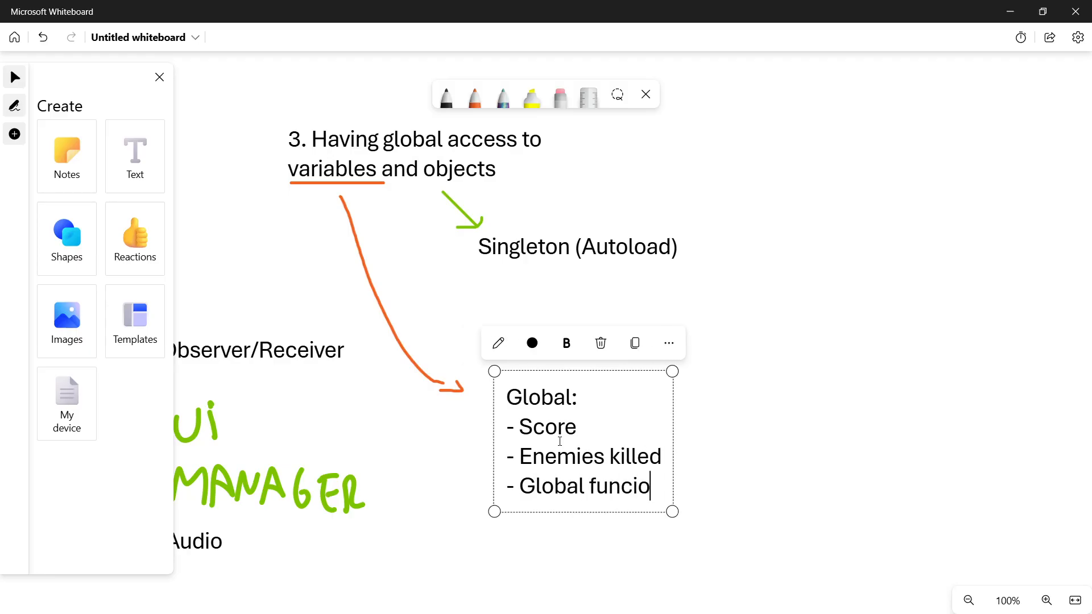
pyautogui.press('Backspace')
pyautogui.write('tions')
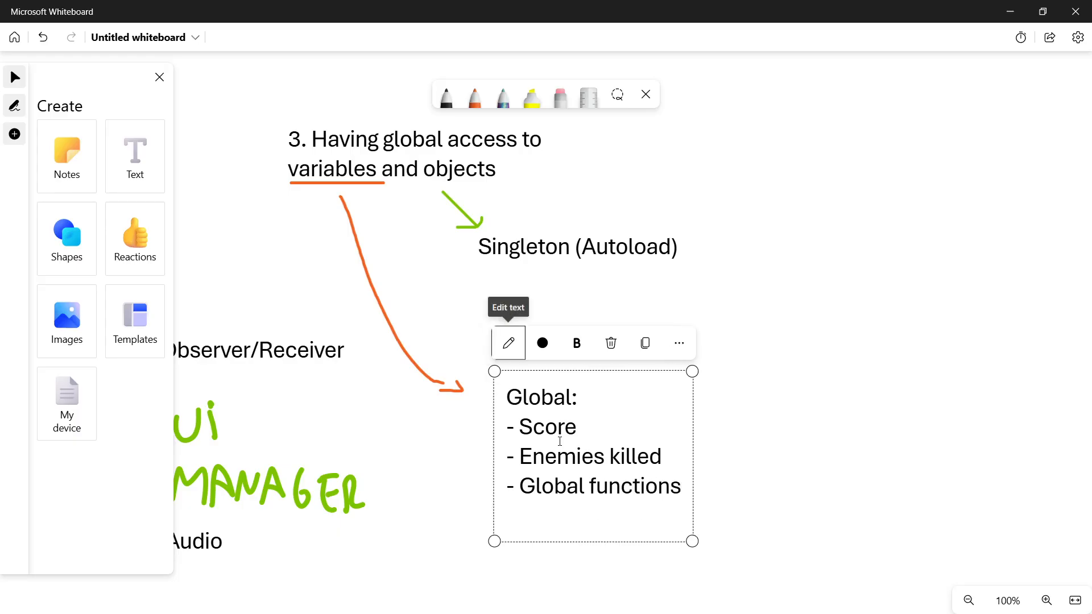
pyautogui.write('- Die')
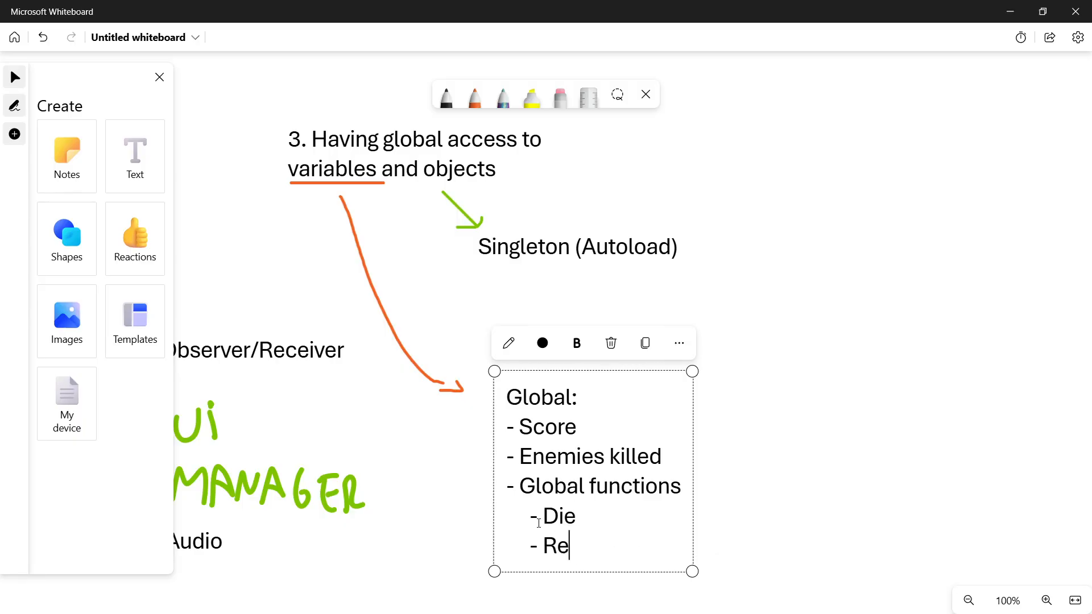
pyautogui.write('vive')
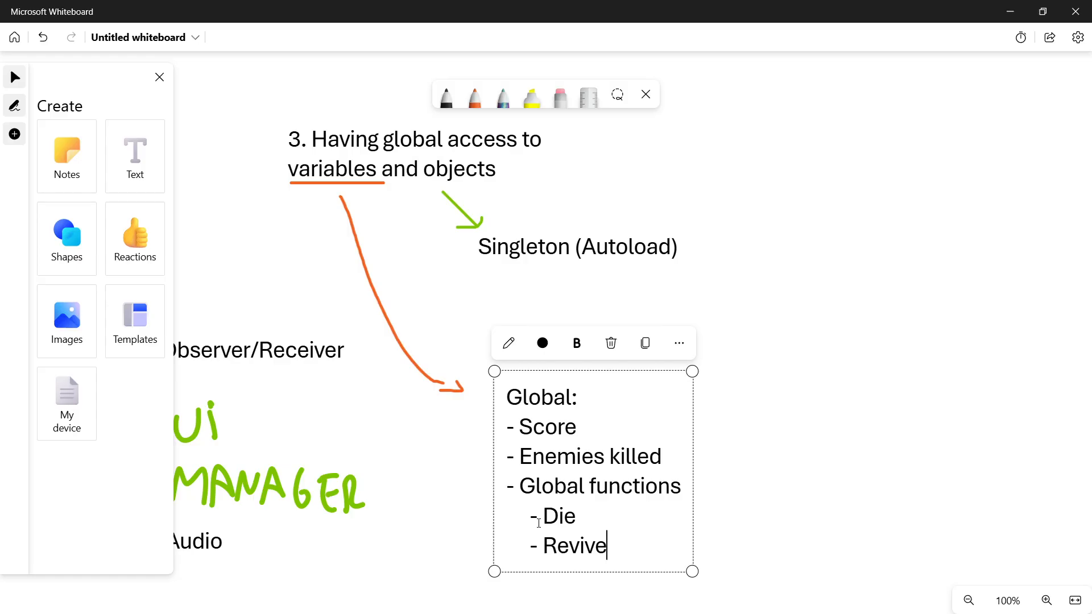
pyautogui.moveTo(610, 342)
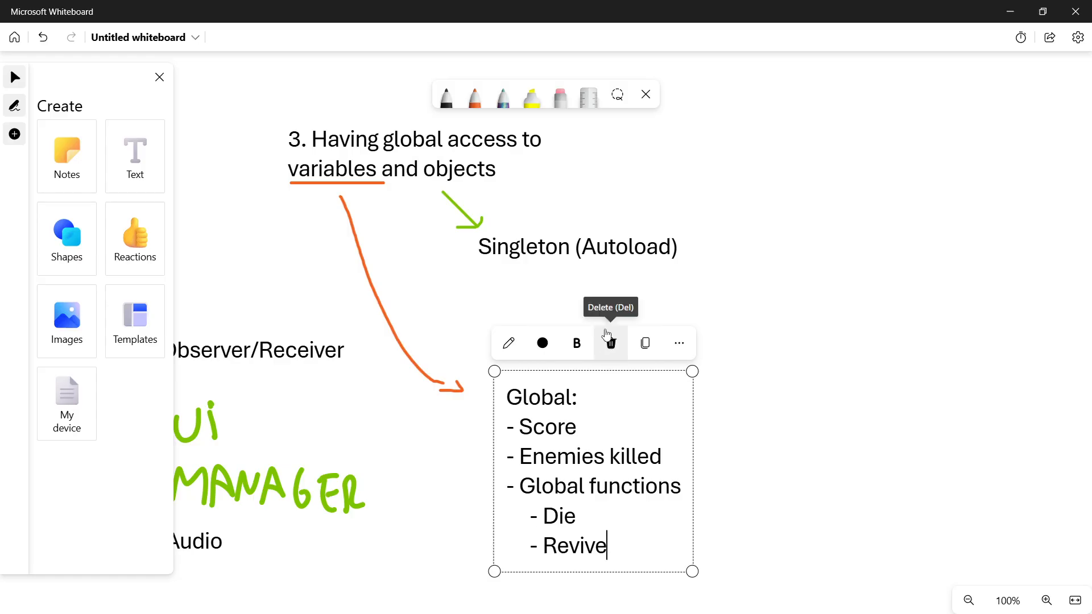
pyautogui.doubleClick(547, 426)
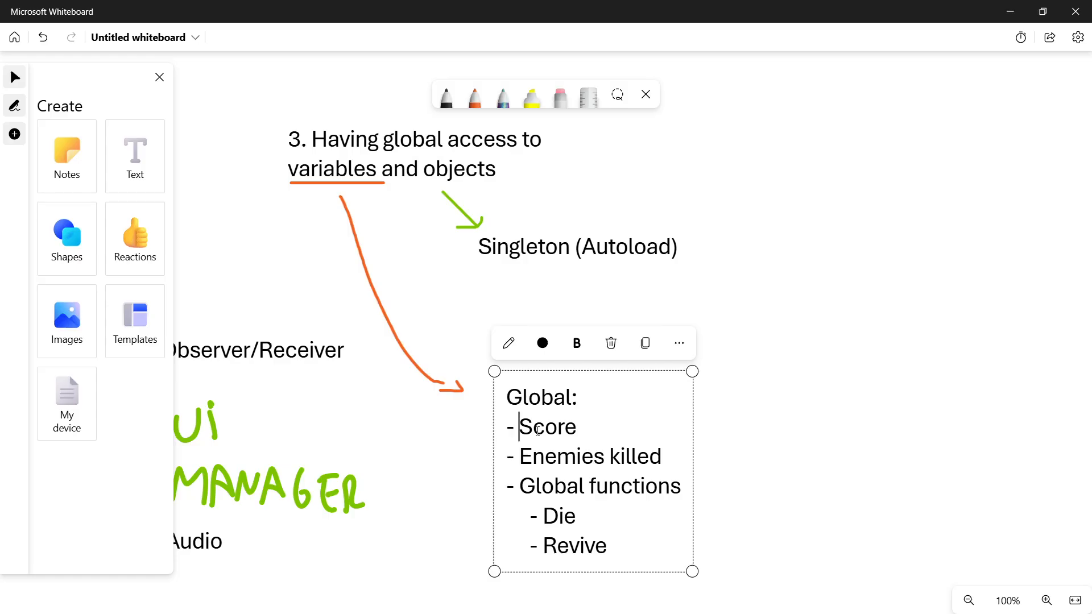
# Finish editing the Global list and switch back to the orange pen.
pyautogui.doubleClick(547, 426)
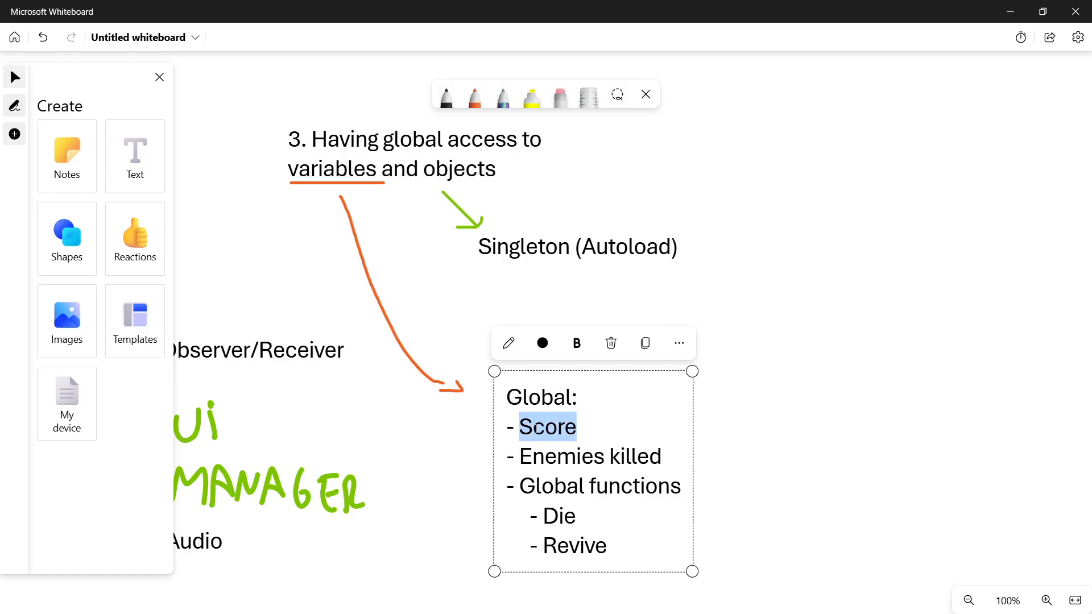
pyautogui.click(522, 427)
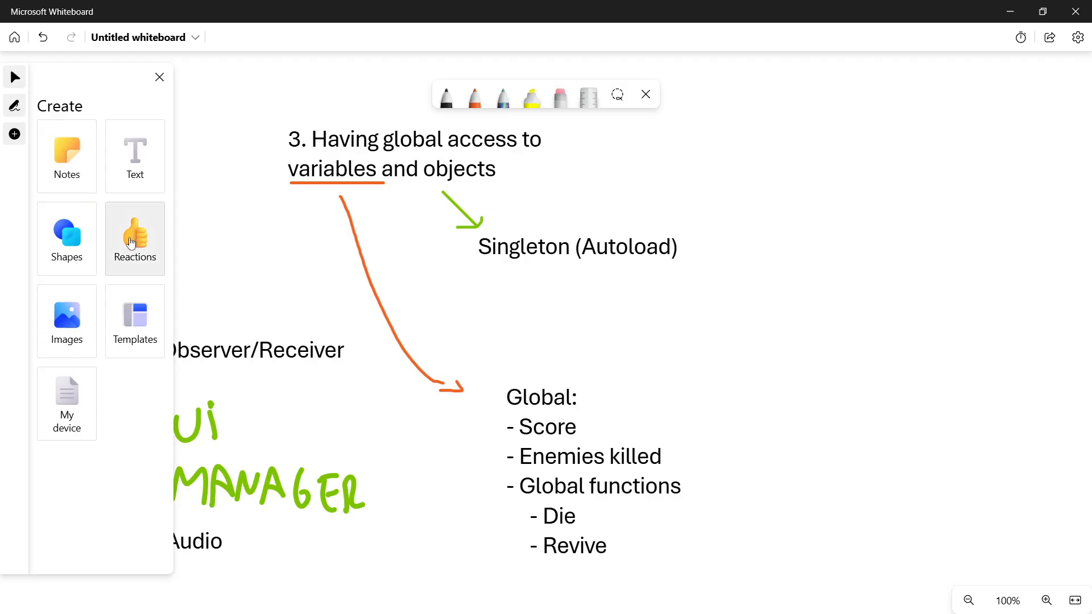
pyautogui.click(473, 94)
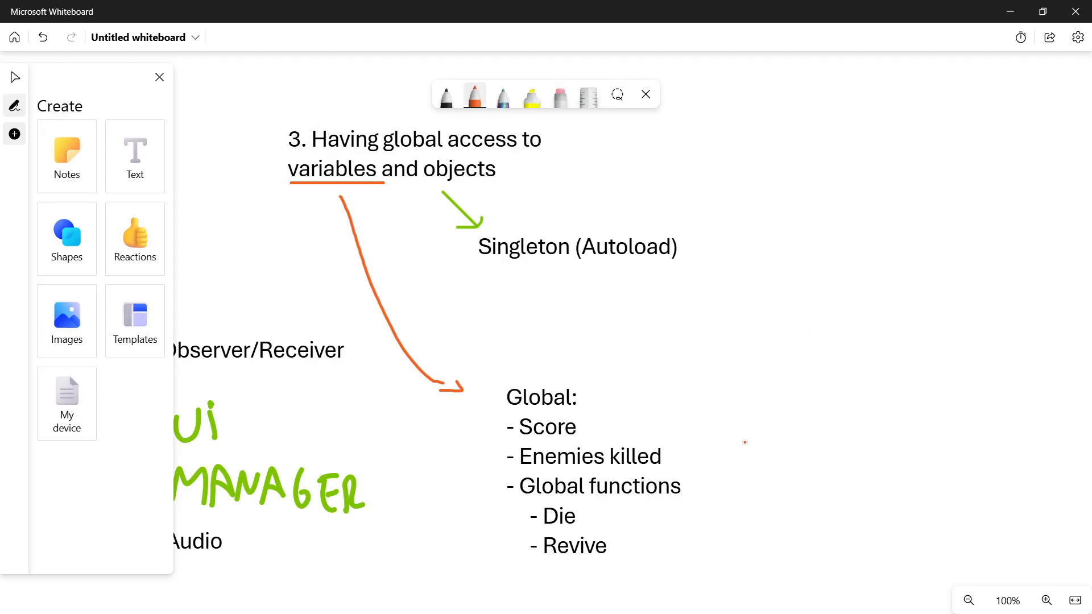
# Sketch orange scene boxes A and B beside the list with an arrow down from A.
pyautogui.moveTo(721, 377); pyautogui.dragTo(885, 488)
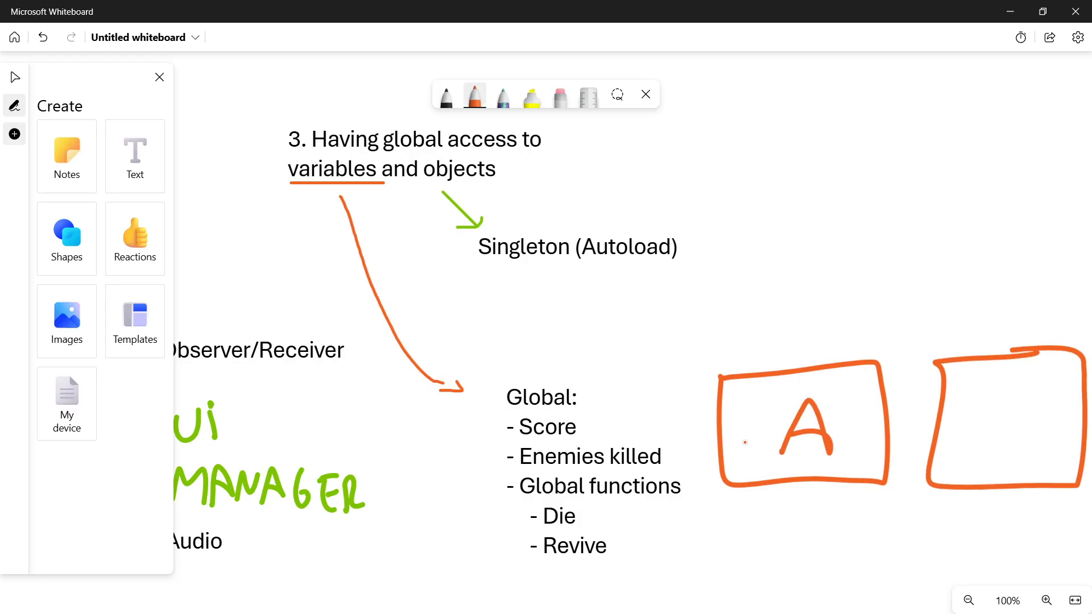
pyautogui.moveTo(981, 390); pyautogui.dragTo(1009, 460)
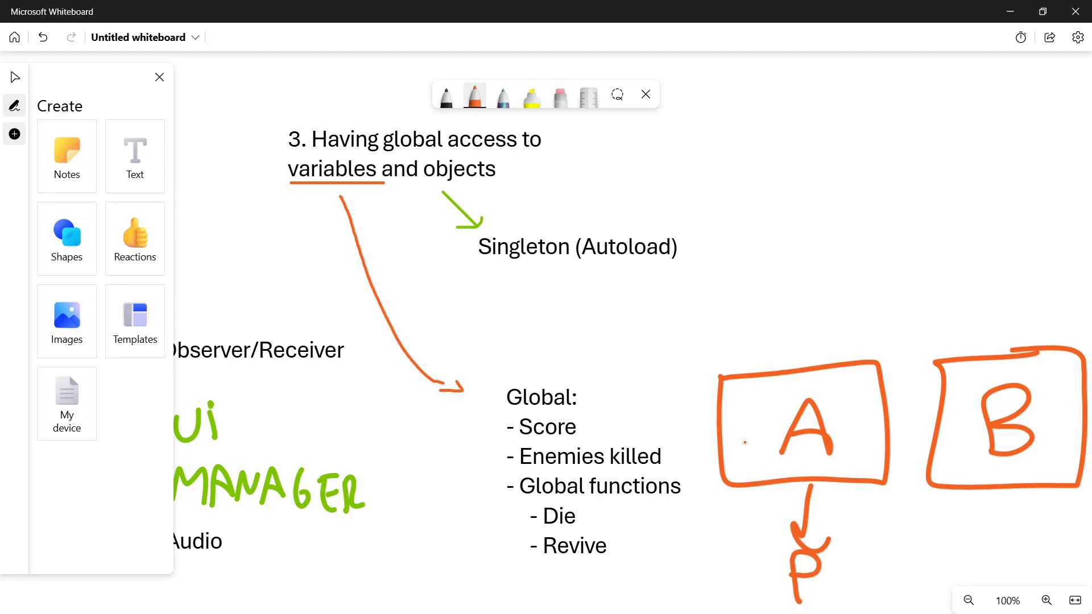
pyautogui.moveTo(601, 424); pyautogui.dragTo(787, 556)
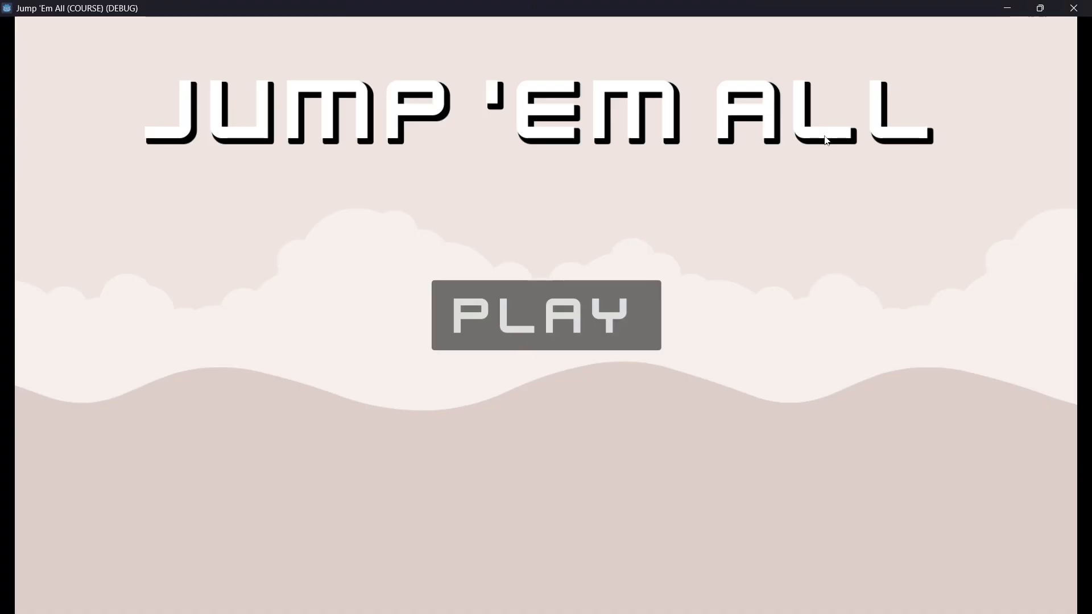
# Close the running game and review the project's global autoloads in Project Settings.
pyautogui.click(545, 315)
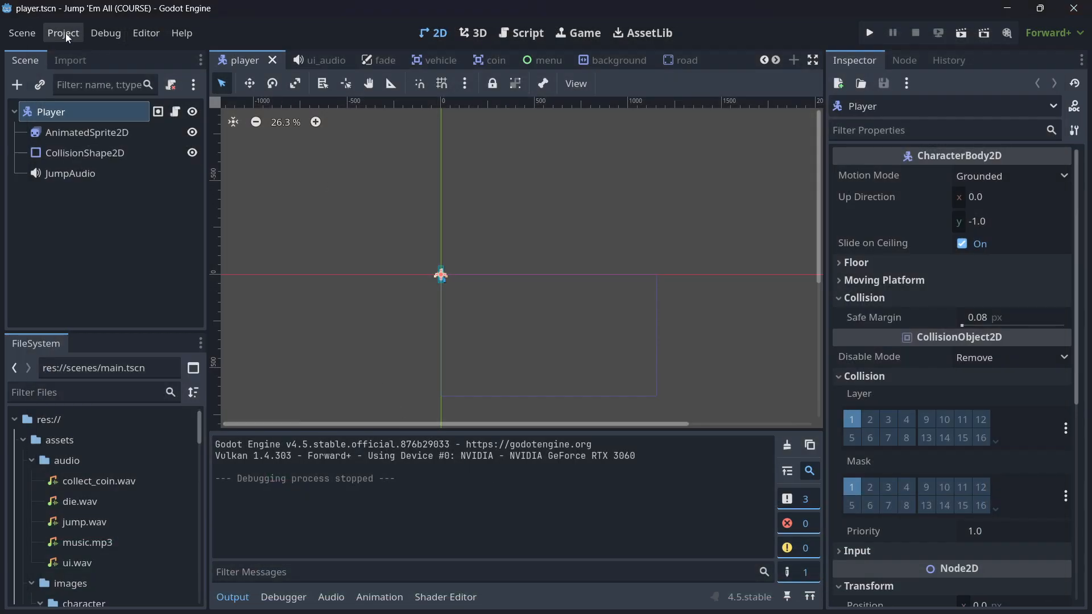
pyautogui.click(62, 33)
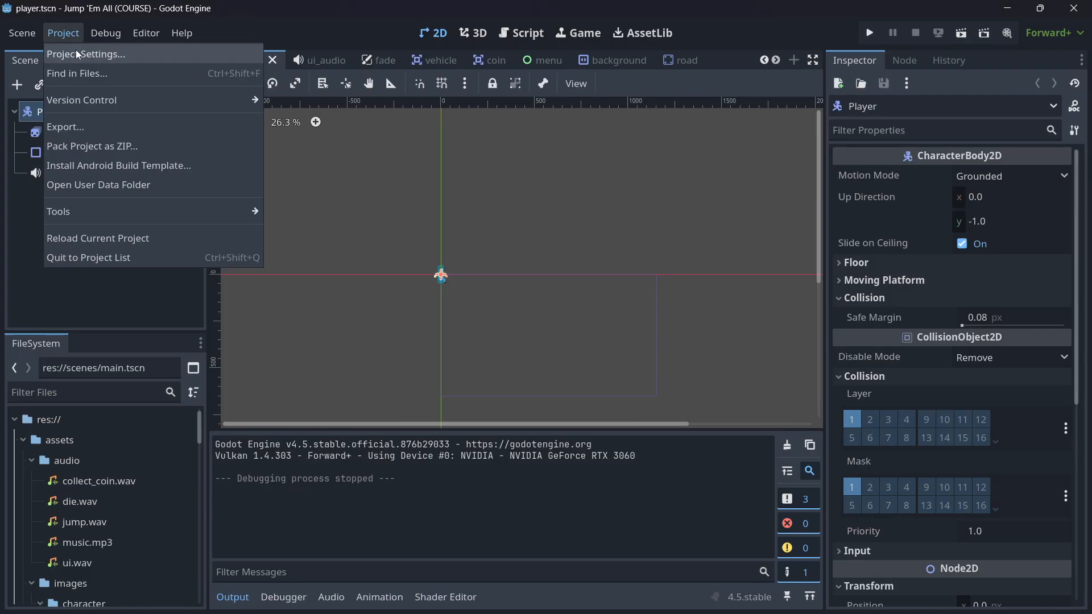
pyautogui.click(86, 54)
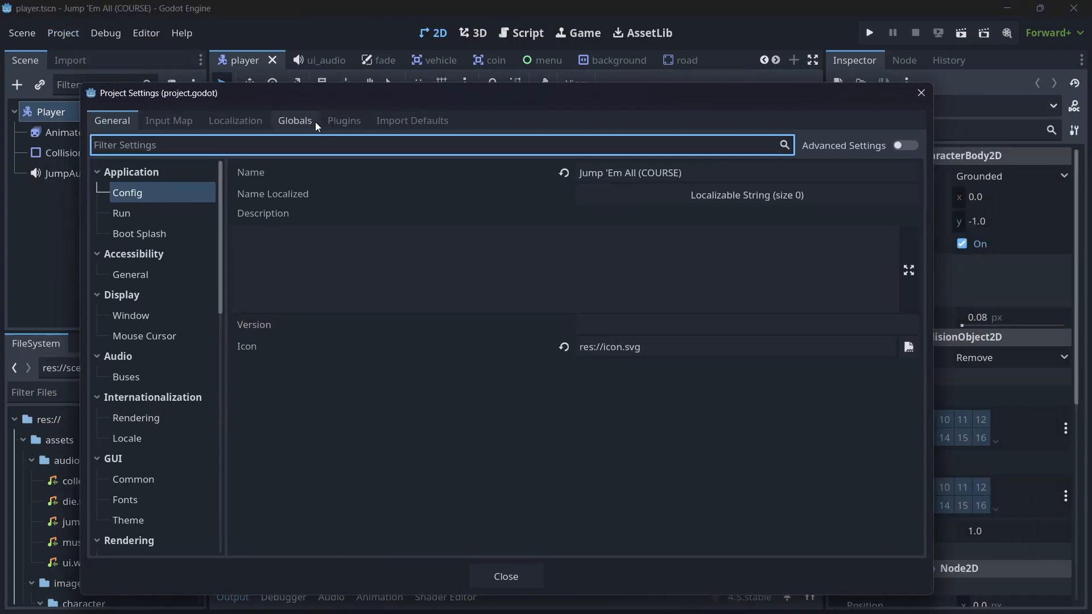
pyautogui.click(295, 120)
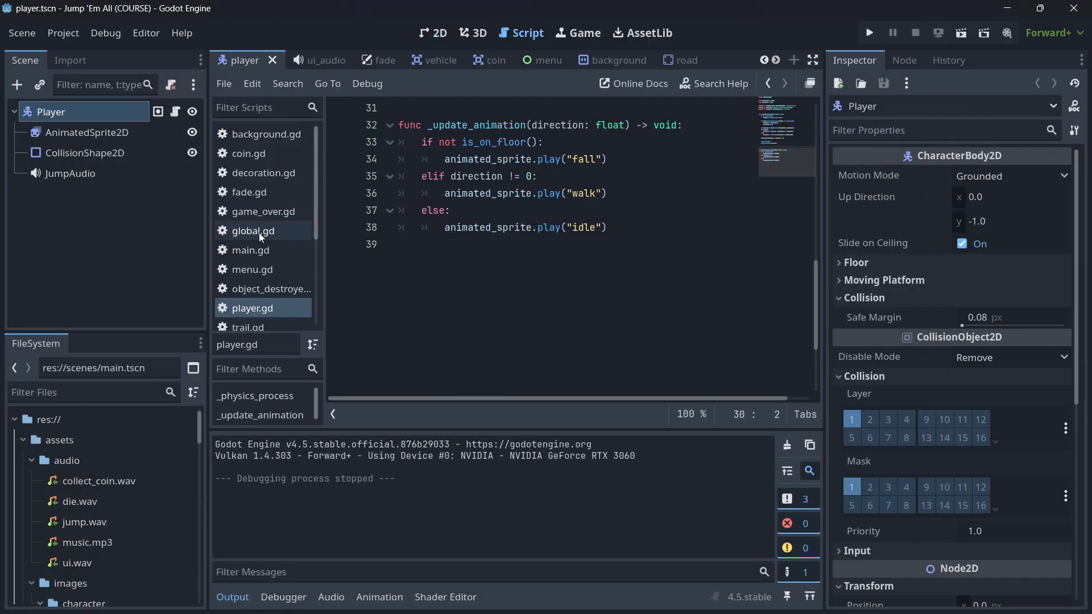
# From global.gd, search all project scripts for 'speed' and jump to the Global.speed use in vehicle.gd.
pyautogui.click(253, 231)
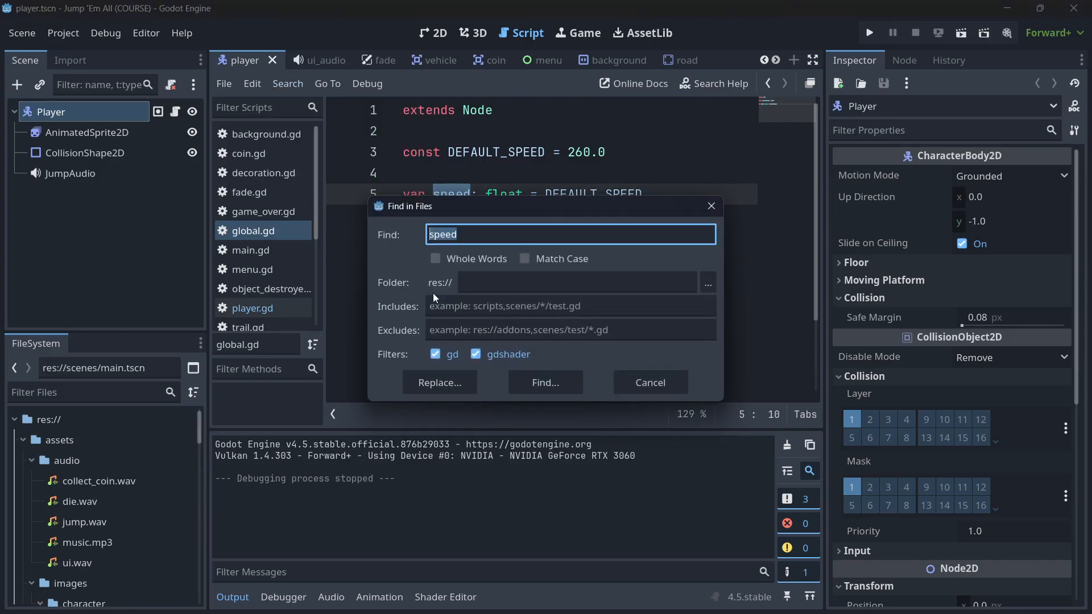
pyautogui.click(545, 382)
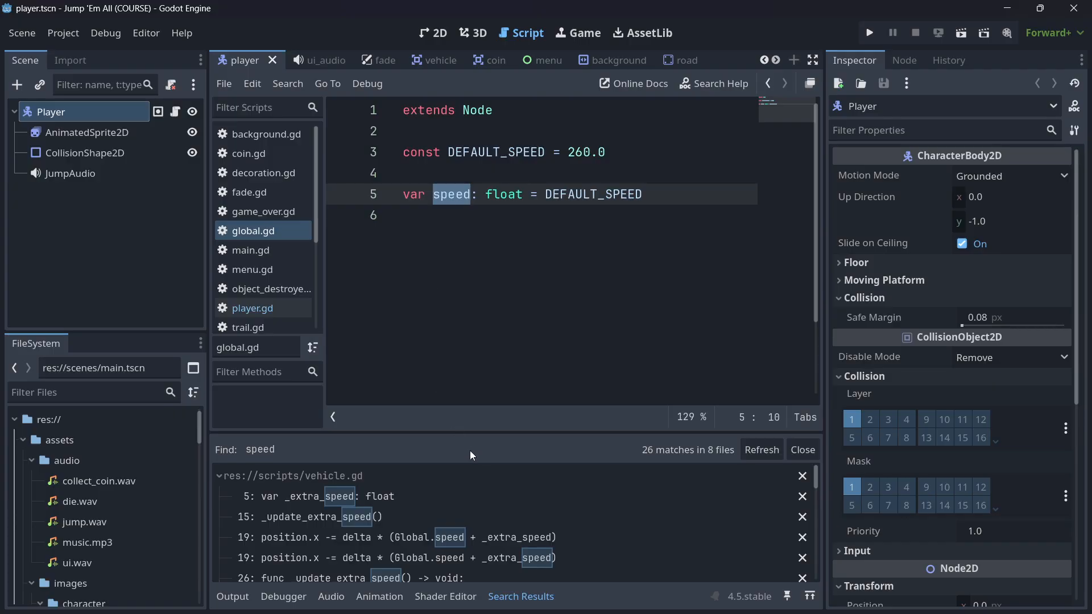
pyautogui.moveTo(521, 432)
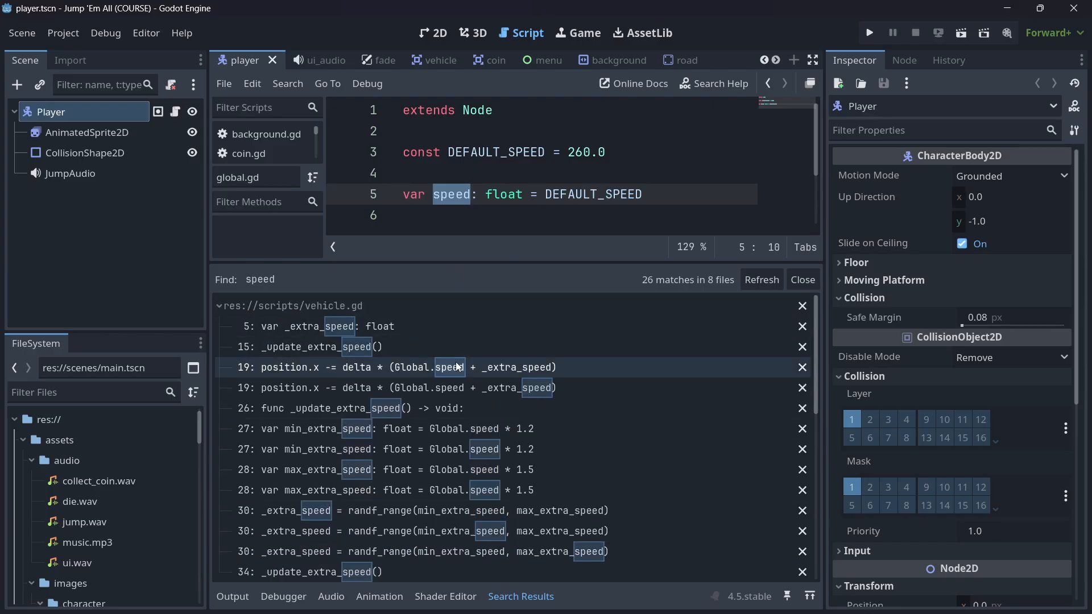
pyautogui.click(399, 367)
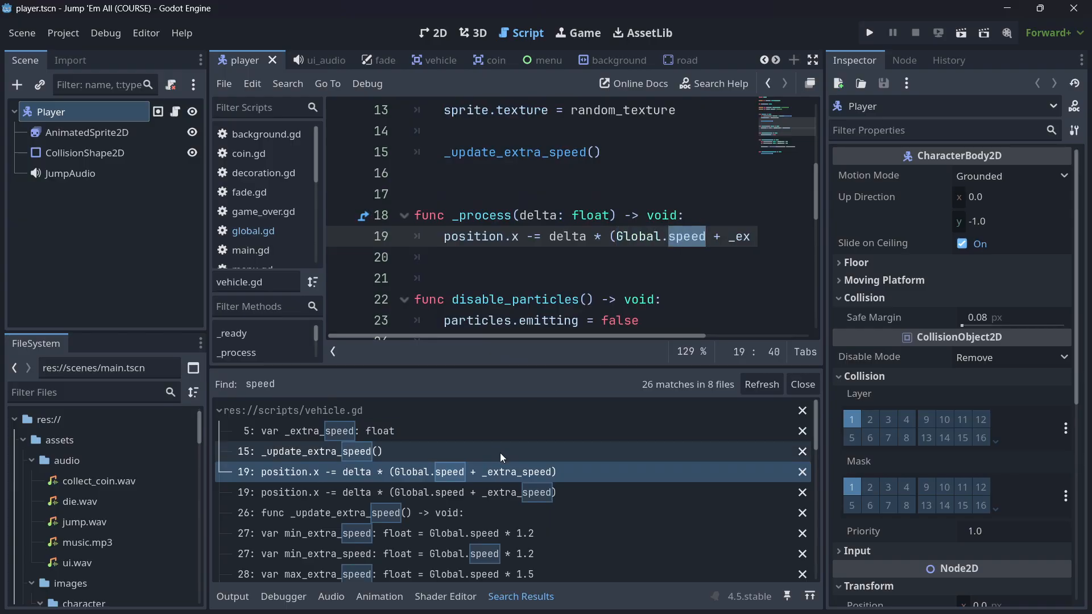
# Scroll through the 26 search results to the Global.speed uses in game_over.gd and background.gd.
pyautogui.scroll(-3)
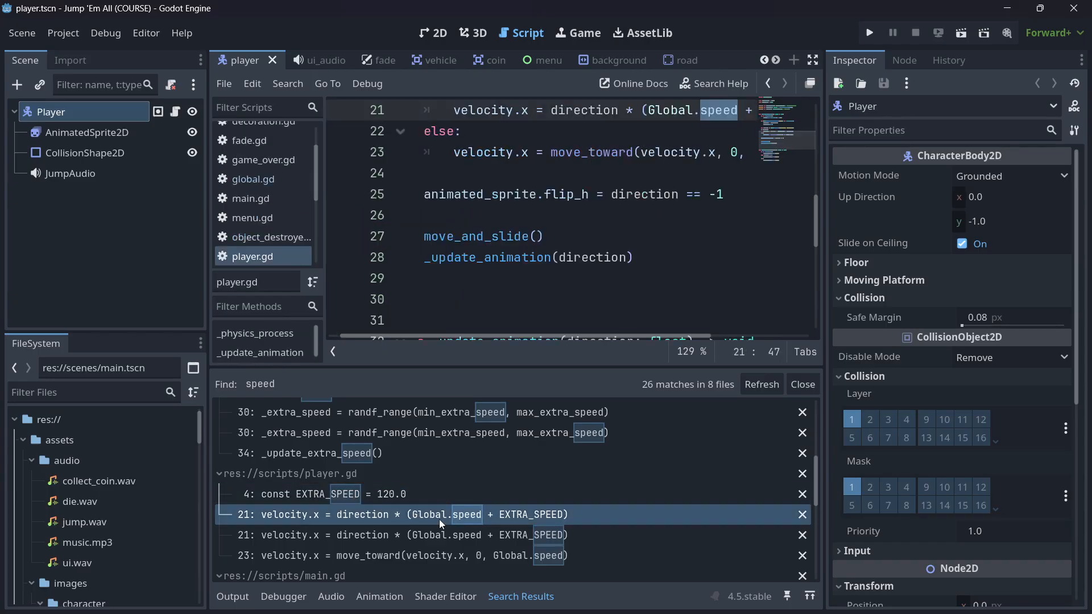
pyautogui.scroll(-3)
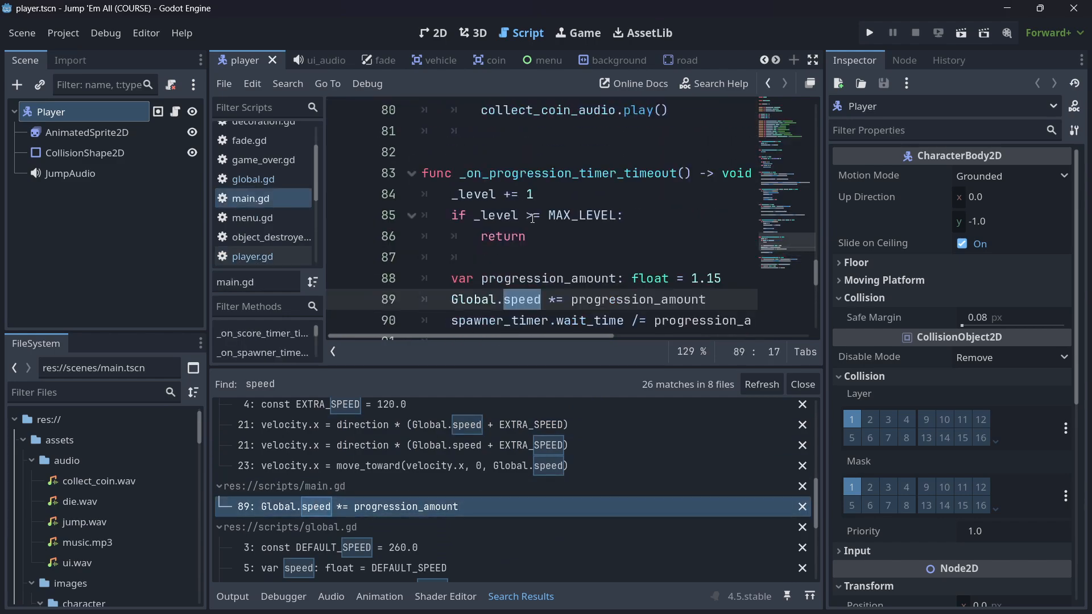
pyautogui.scroll(-3)
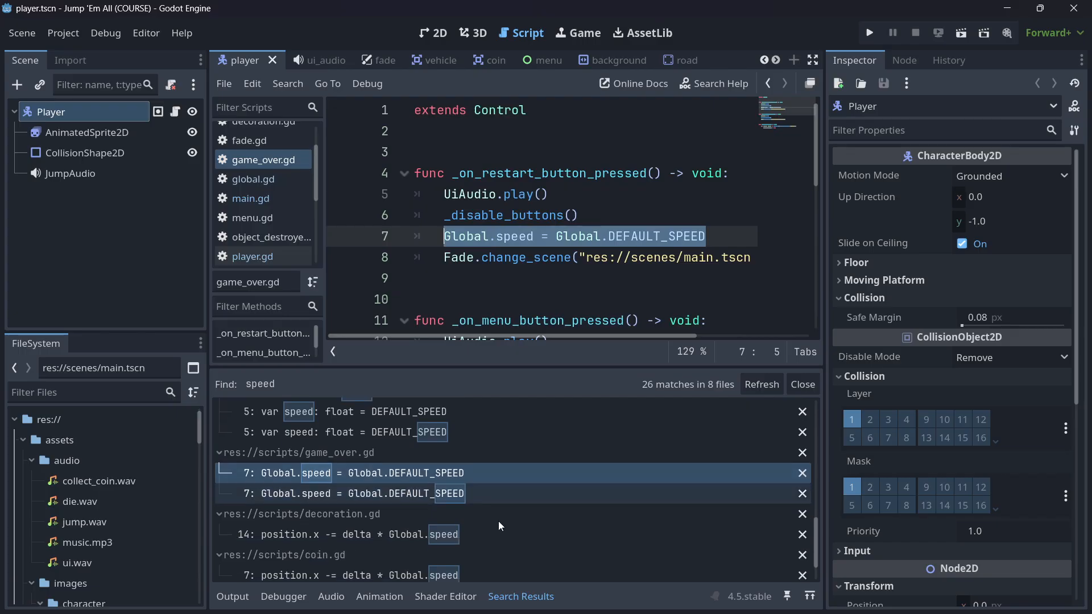
pyautogui.scroll(-3)
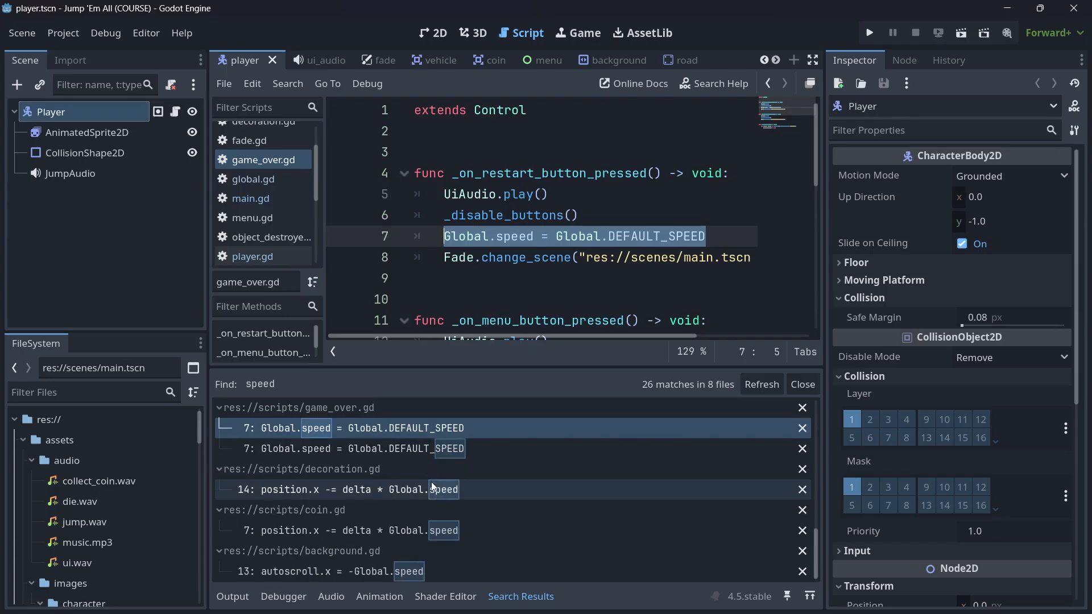
pyautogui.moveTo(432, 489)
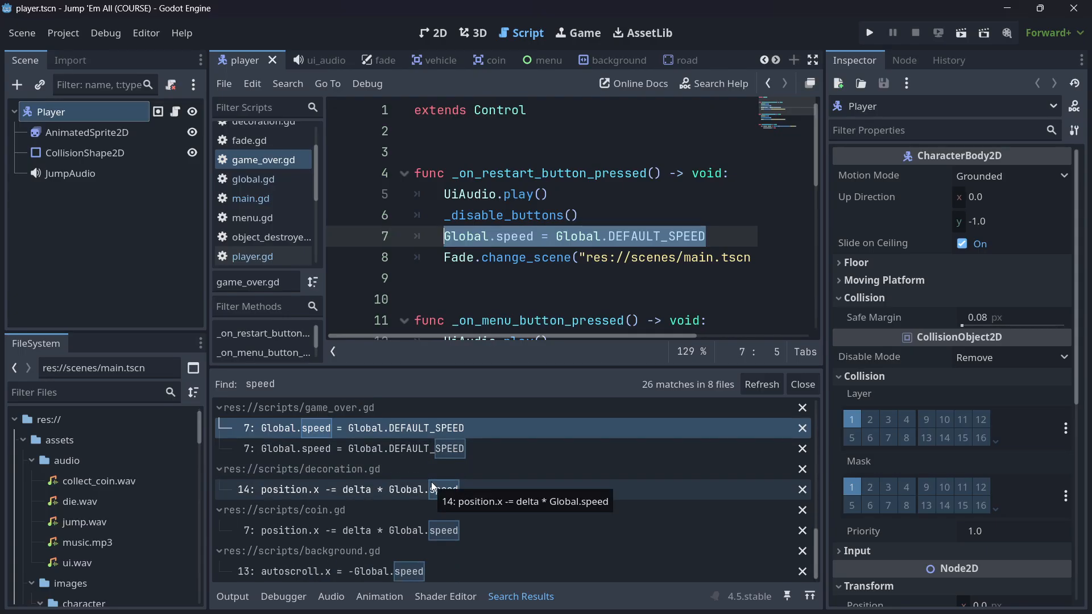
pyautogui.moveTo(473, 356)
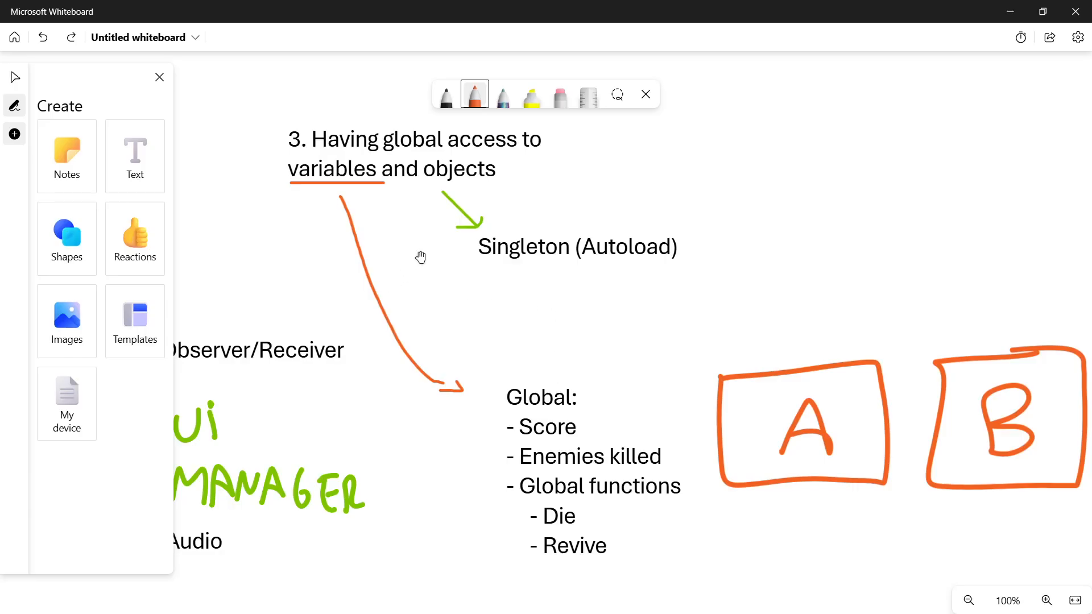
pyautogui.moveTo(824, 352)
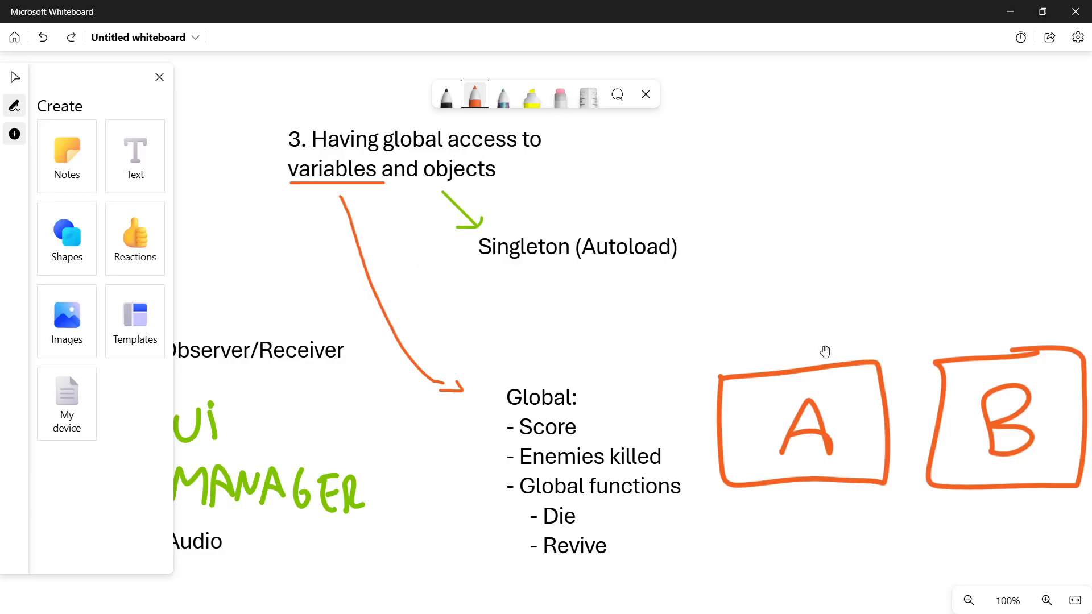
pyautogui.moveTo(732, 366)
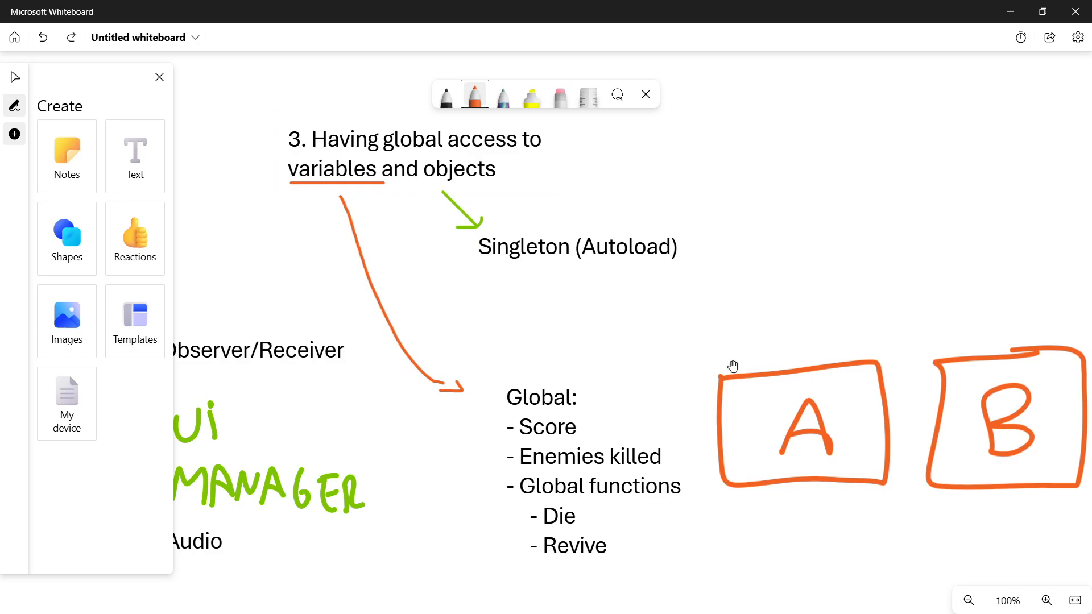
pyautogui.moveTo(519, 265)
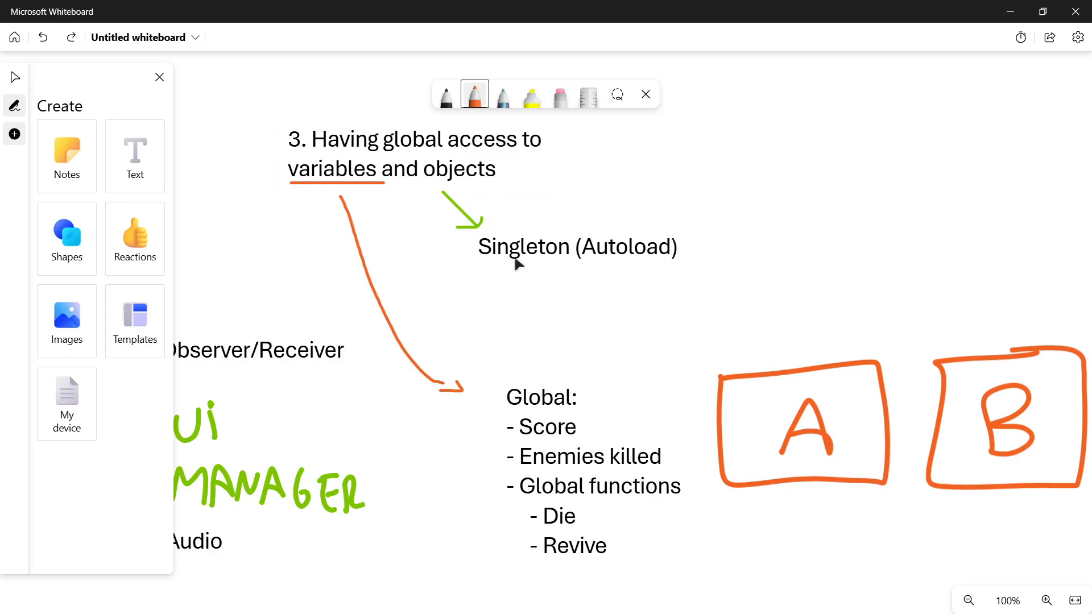
pyautogui.click(554, 426)
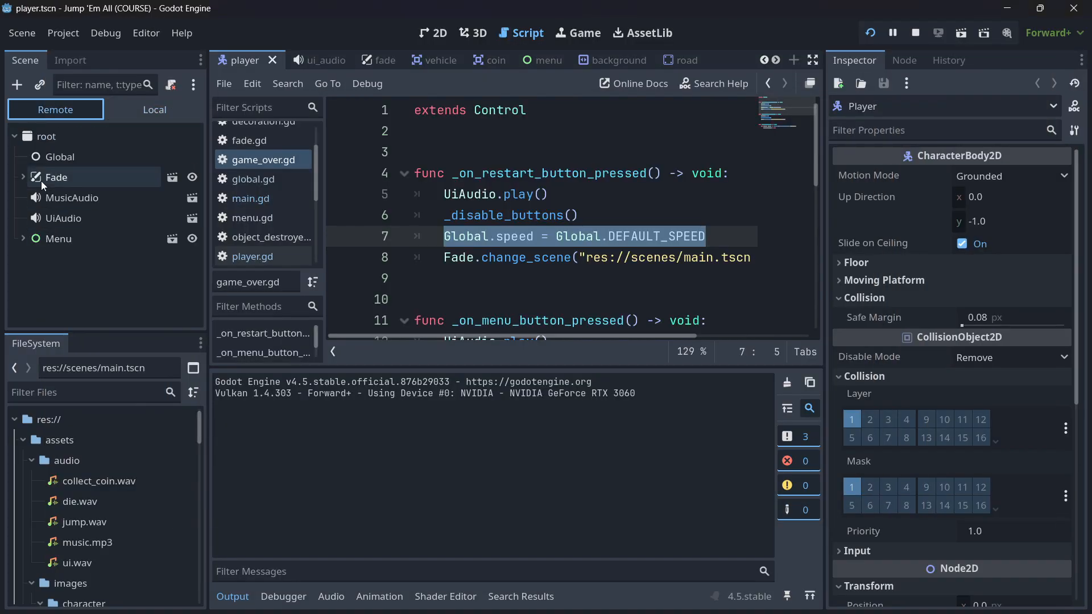
# Inspect the Global autoload in the Remote scene tree and Project Settings while the game runs.
pyautogui.click(63, 157)
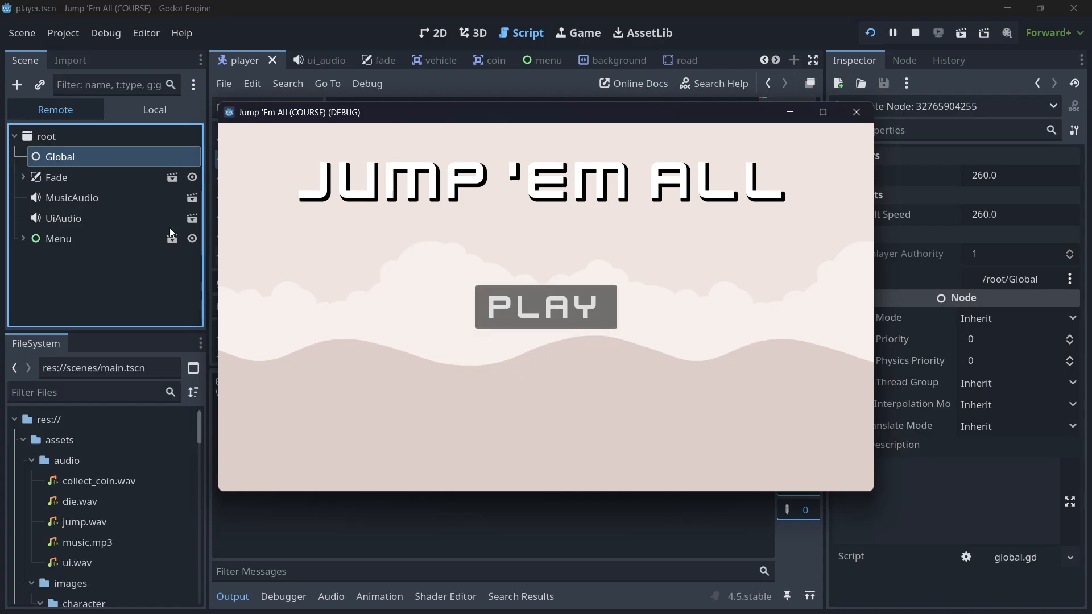
pyautogui.moveTo(622, 296)
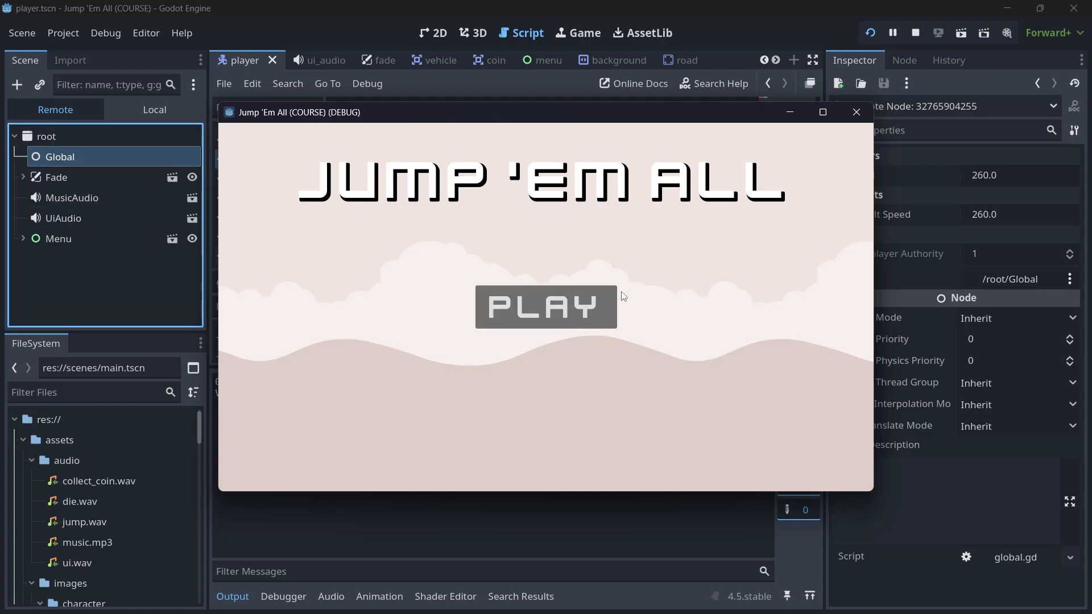
pyautogui.click(546, 306)
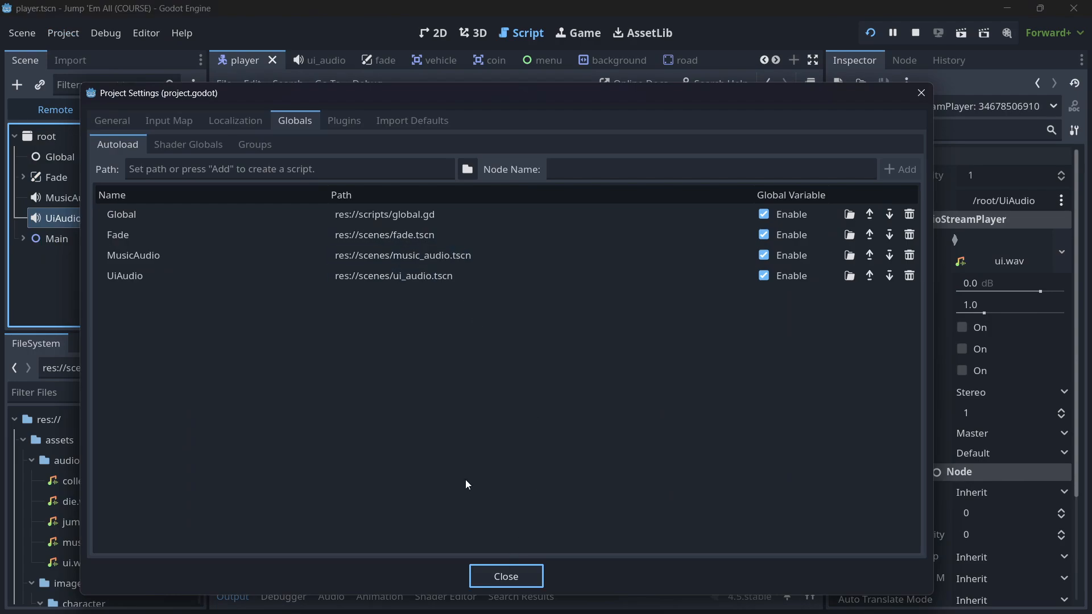
pyautogui.click(383, 215)
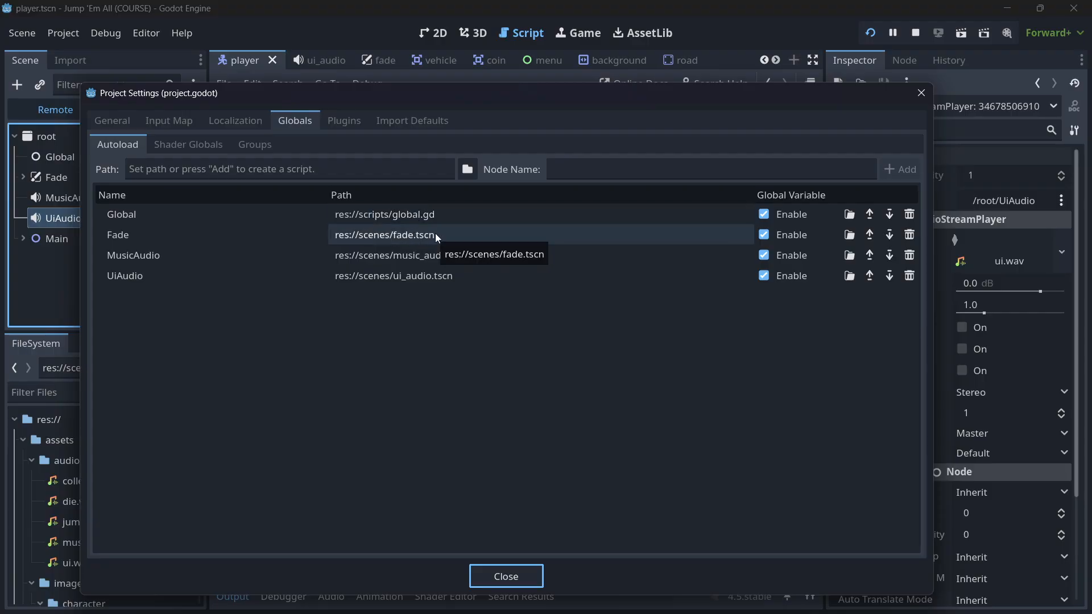
pyautogui.click(505, 575)
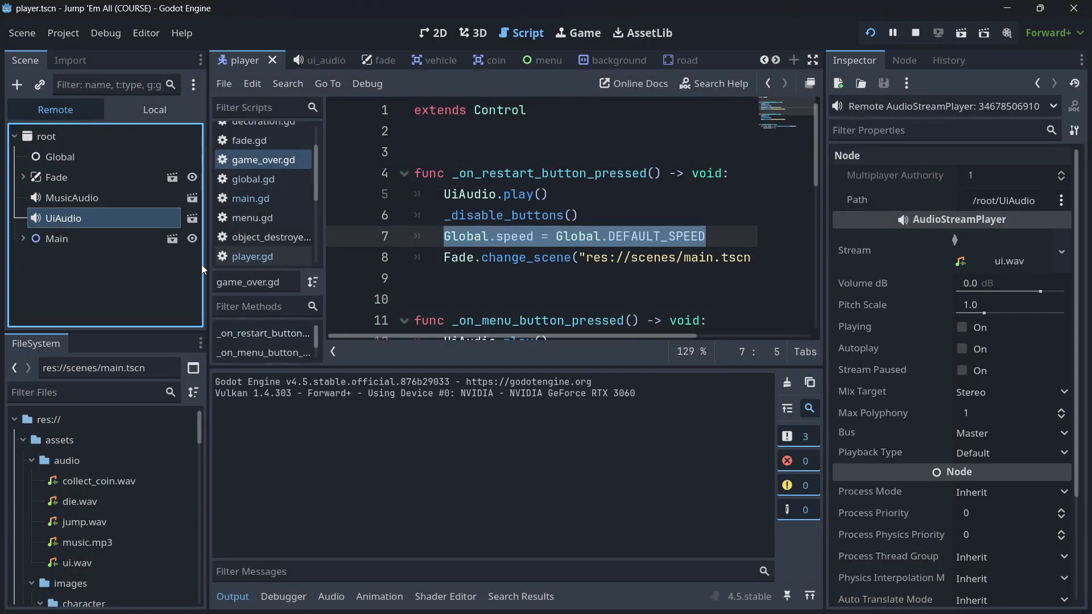
# Bring the running game to the front, then stop it and close the project settings.
pyautogui.click(56, 178)
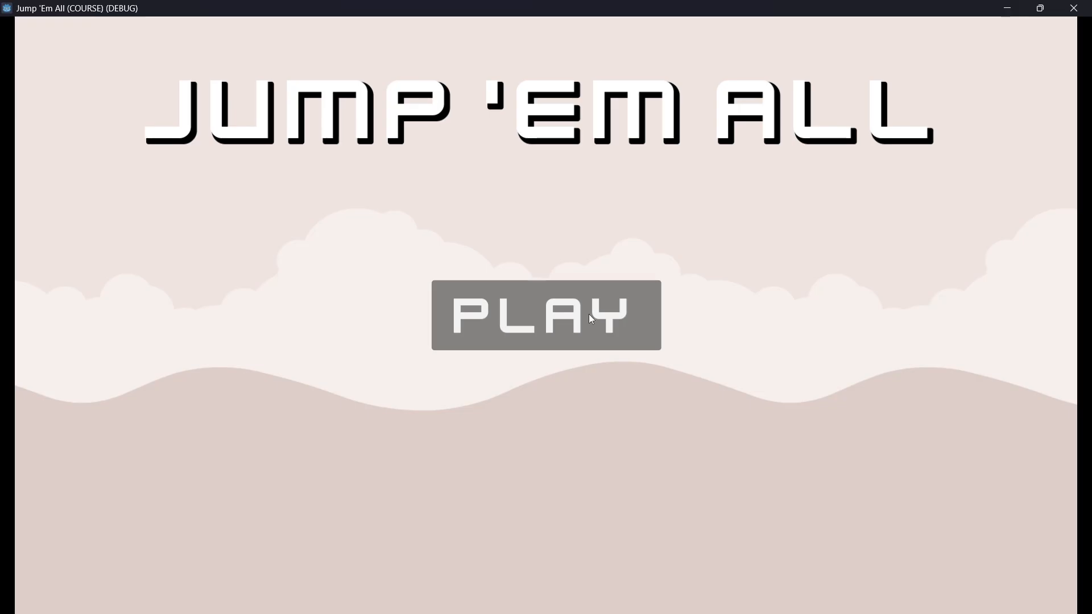
pyautogui.click(546, 315)
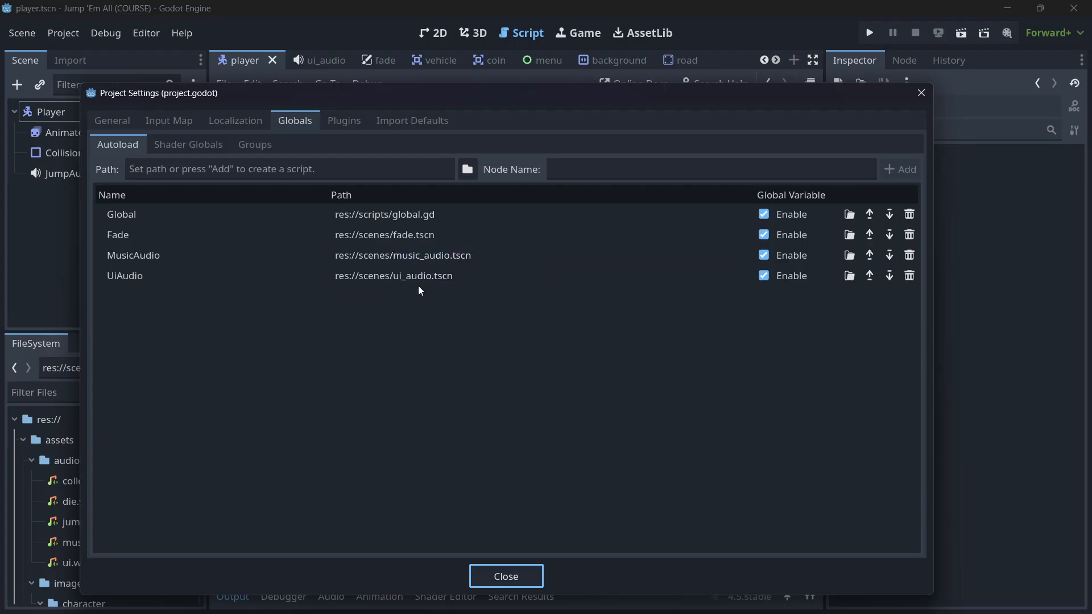
pyautogui.click(505, 575)
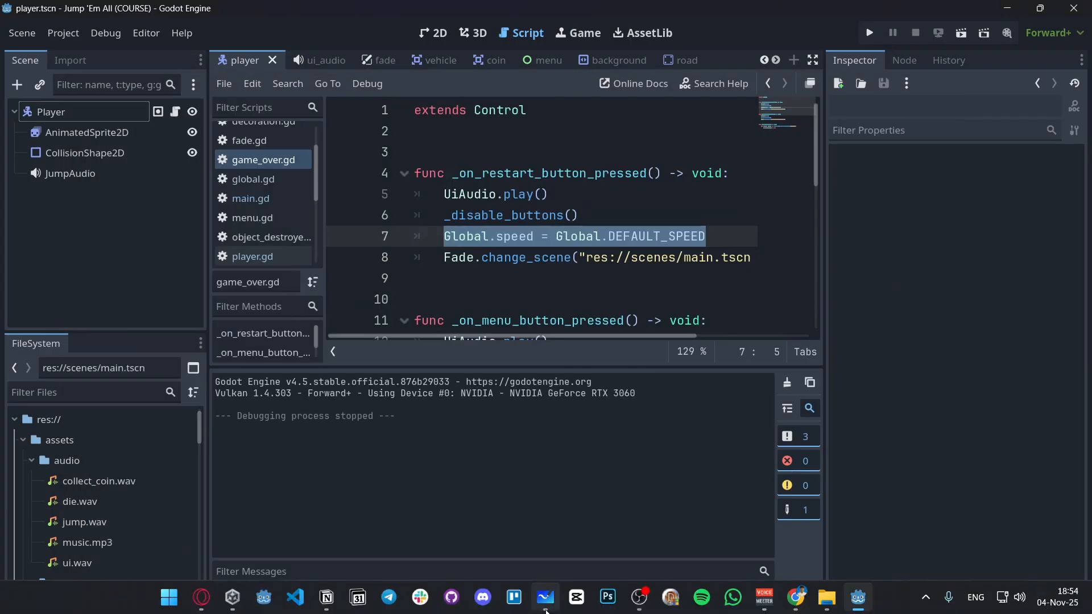
pyautogui.click(545, 597)
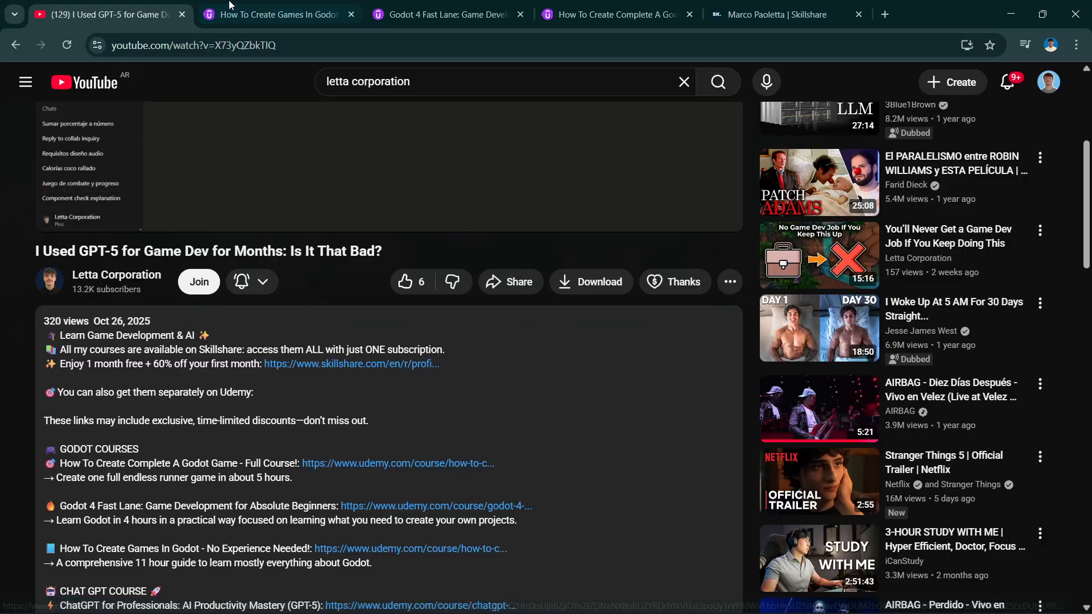
# Review the Skillshare free-month offer page, highlighting the offer wording, then return to the video.
pyautogui.click(778, 14)
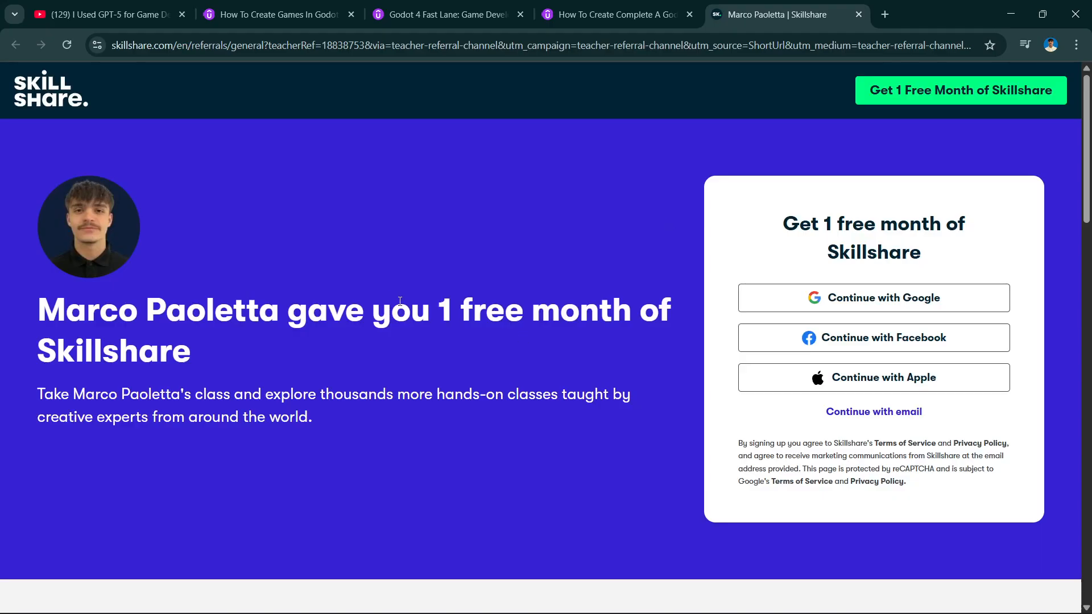
pyautogui.moveTo(453, 310); pyautogui.dragTo(669, 310)
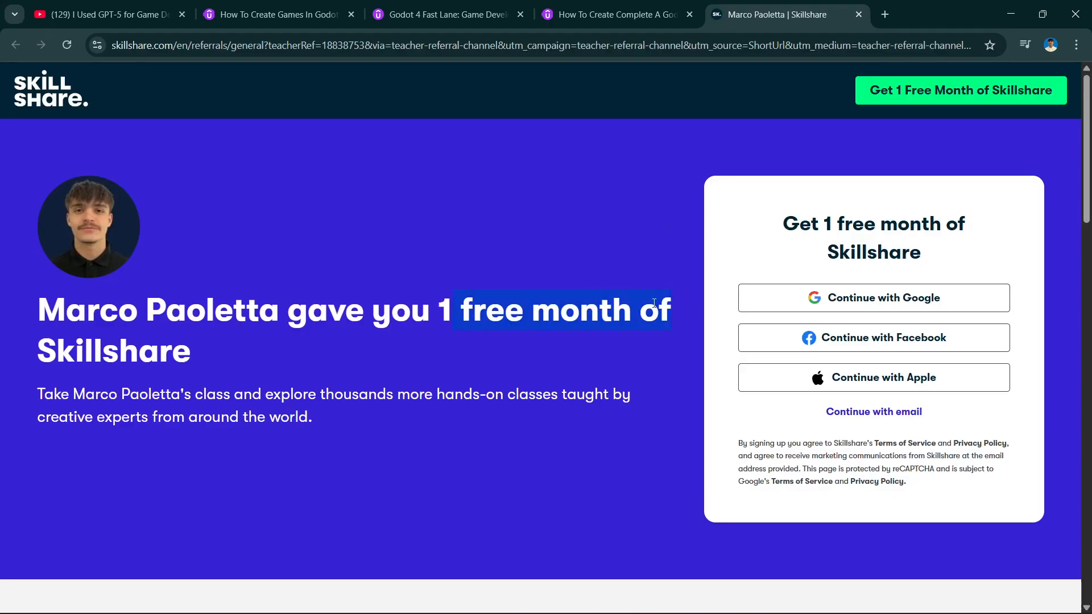
pyautogui.scroll(-3)
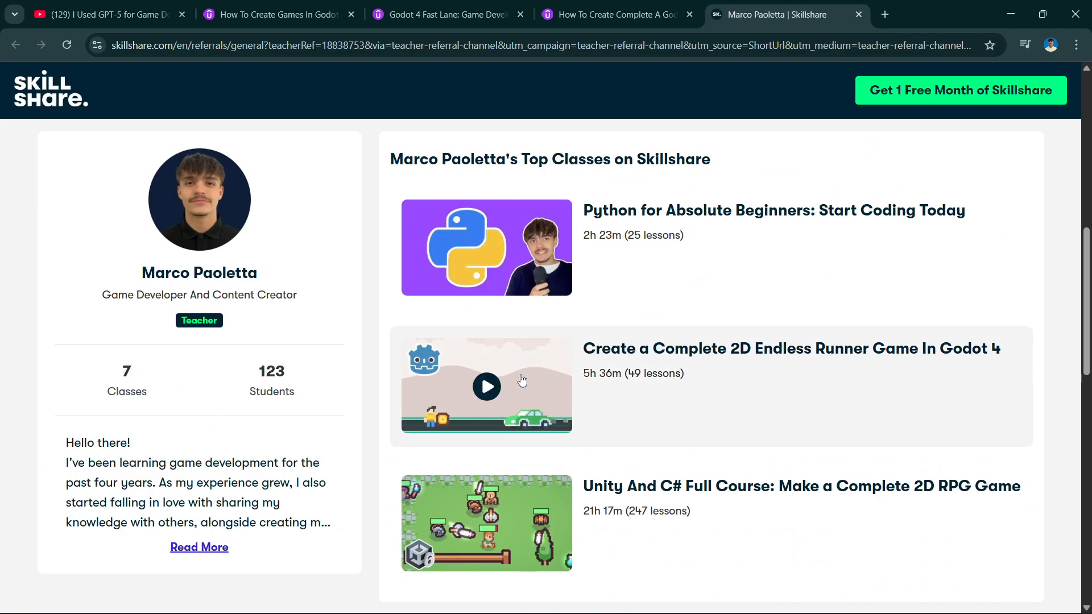
pyautogui.scroll(-3)
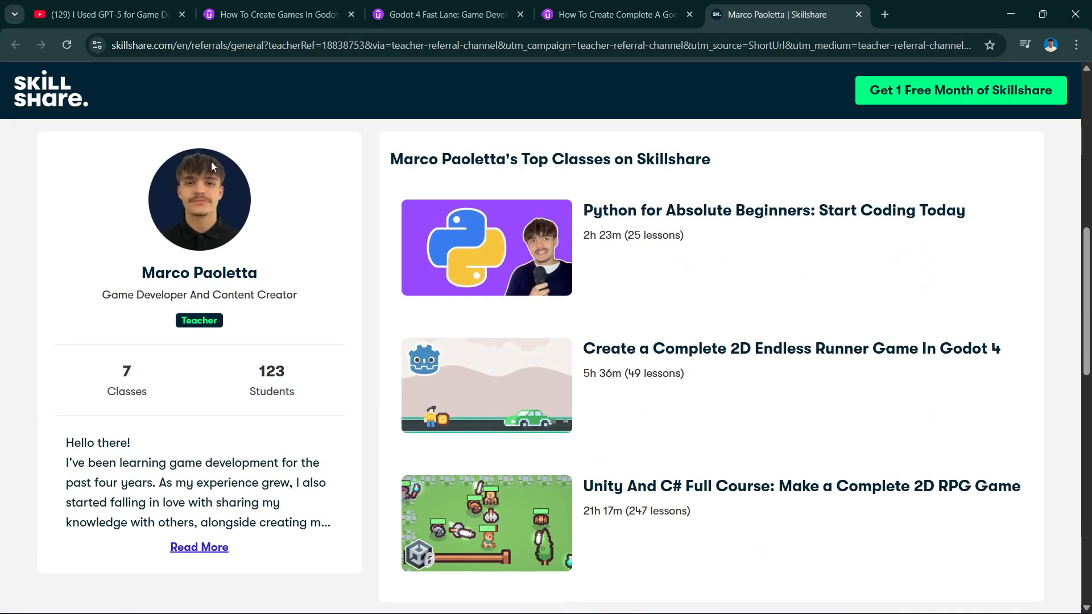
pyautogui.click(101, 13)
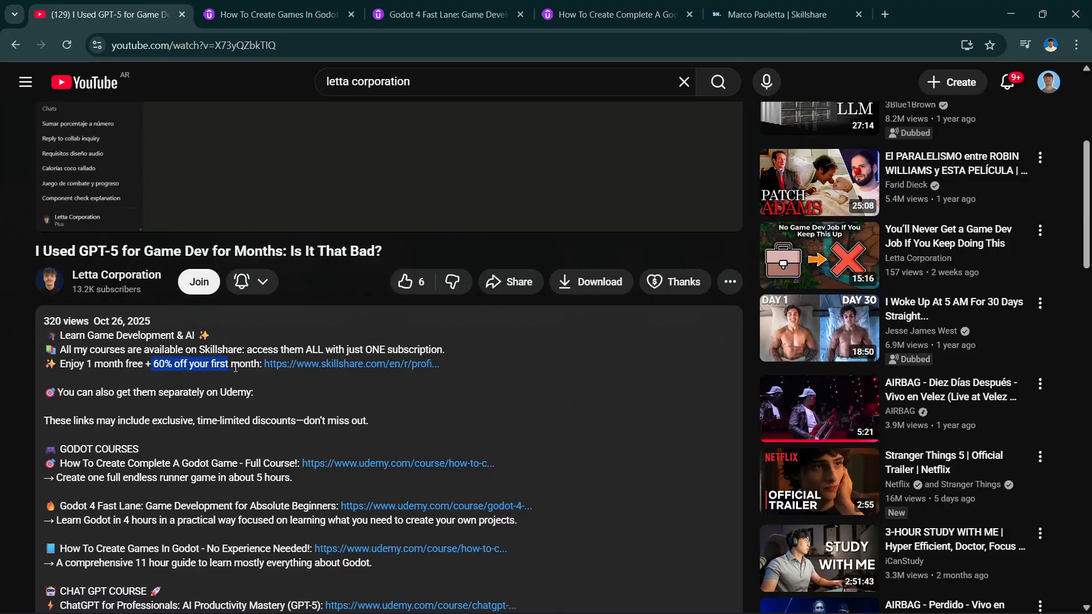
# View the three Udemy Godot course tabs, including Godot 4 Fast Lane, and return to the YouTube video.
pyautogui.click(244, 364)
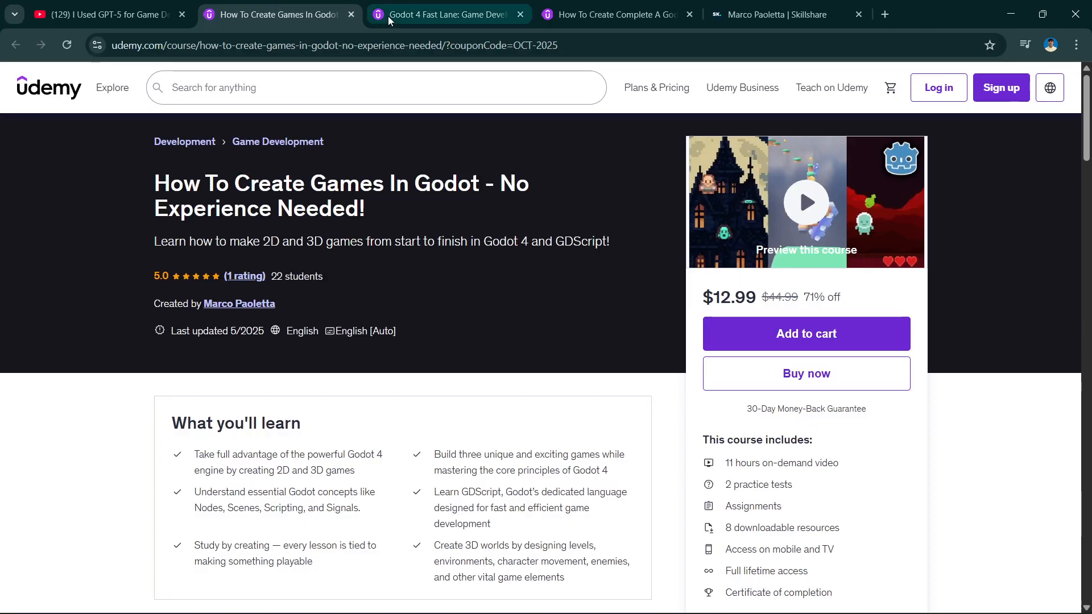
pyautogui.click(615, 14)
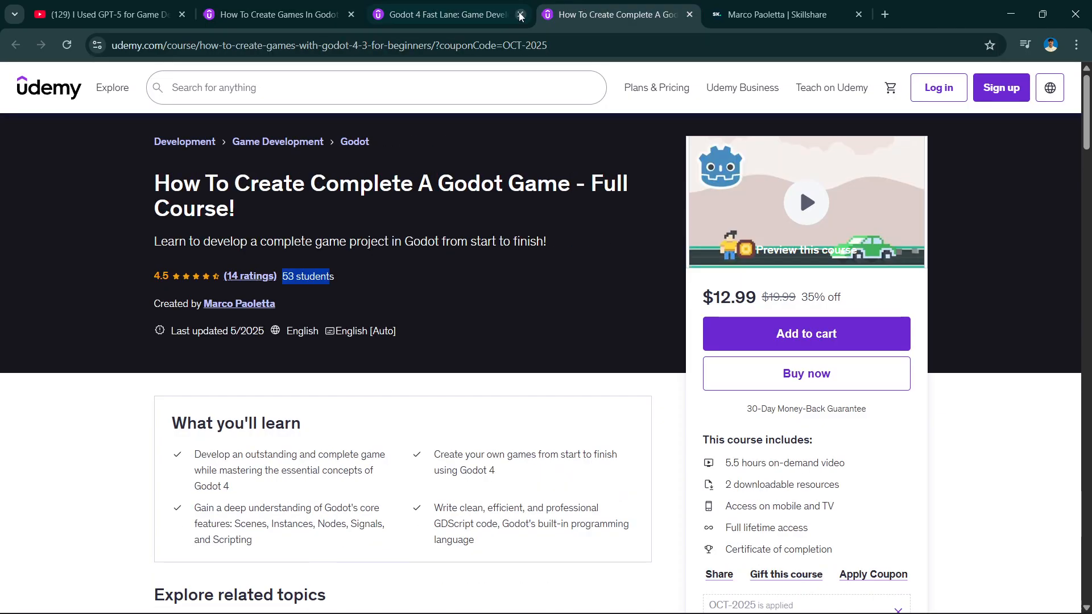
pyautogui.click(104, 14)
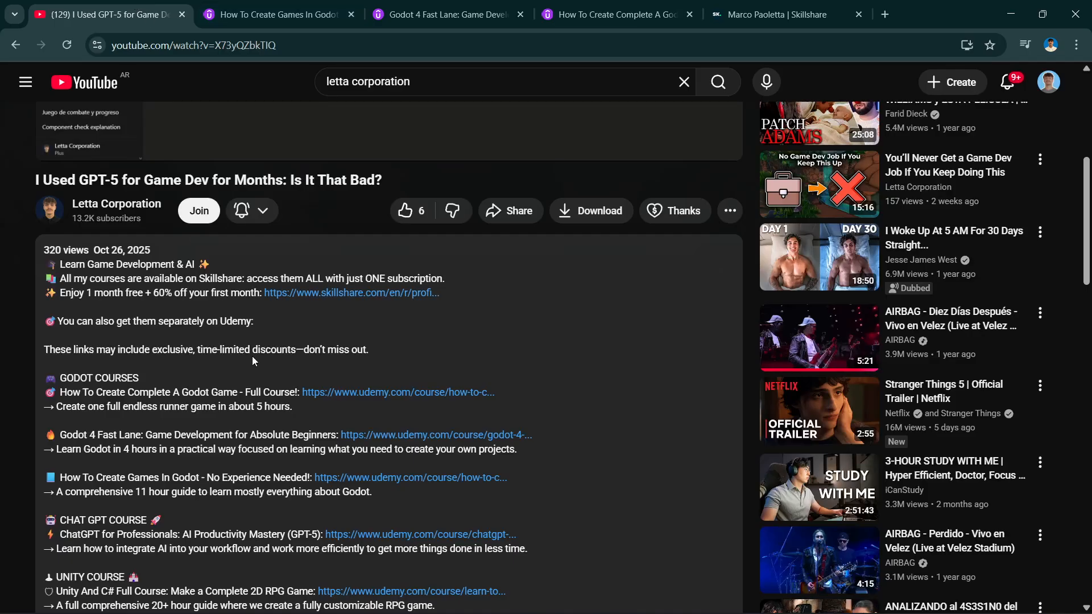
pyautogui.click(446, 13)
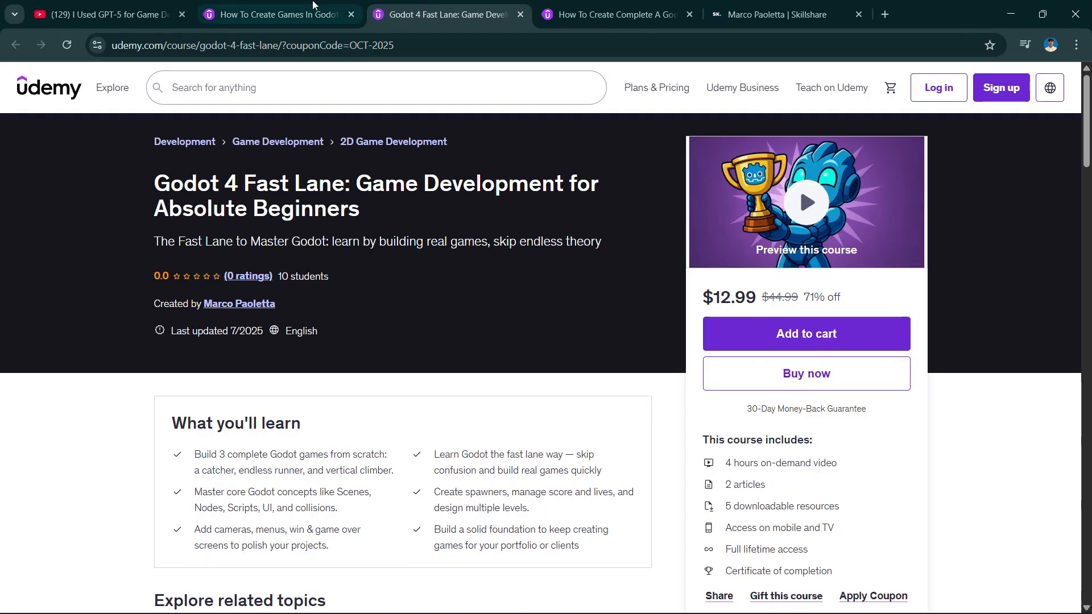
pyautogui.click(105, 14)
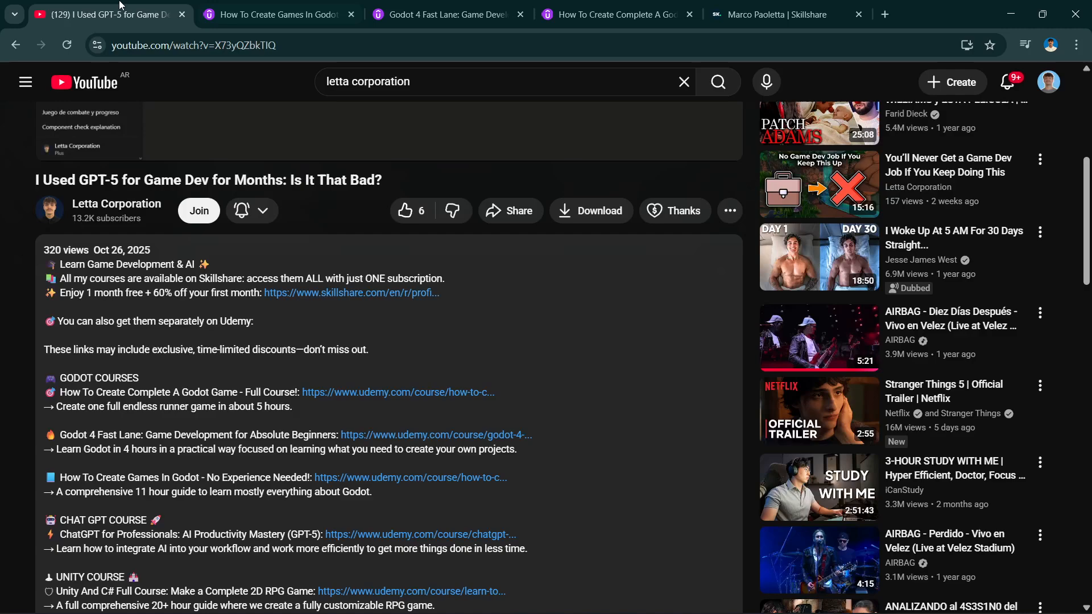